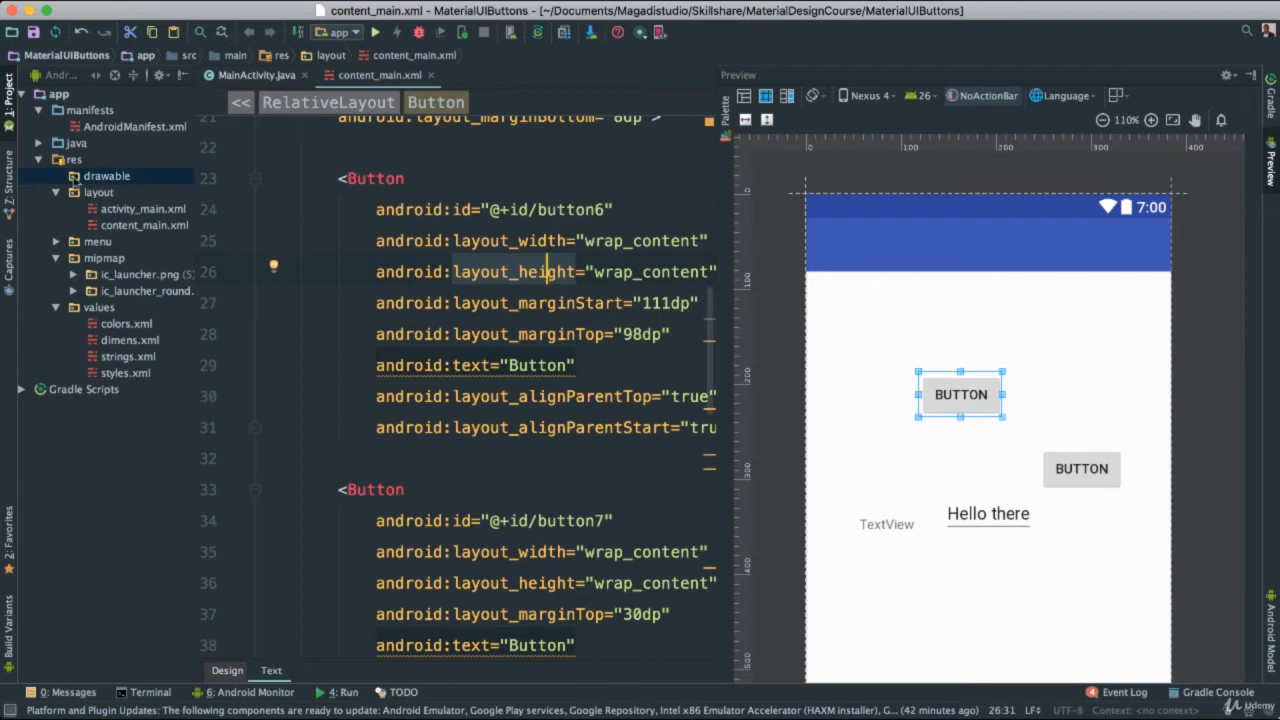
# Create a new drawable resource file named shape in the drawable folder
pyautogui.rightClick(108, 176)
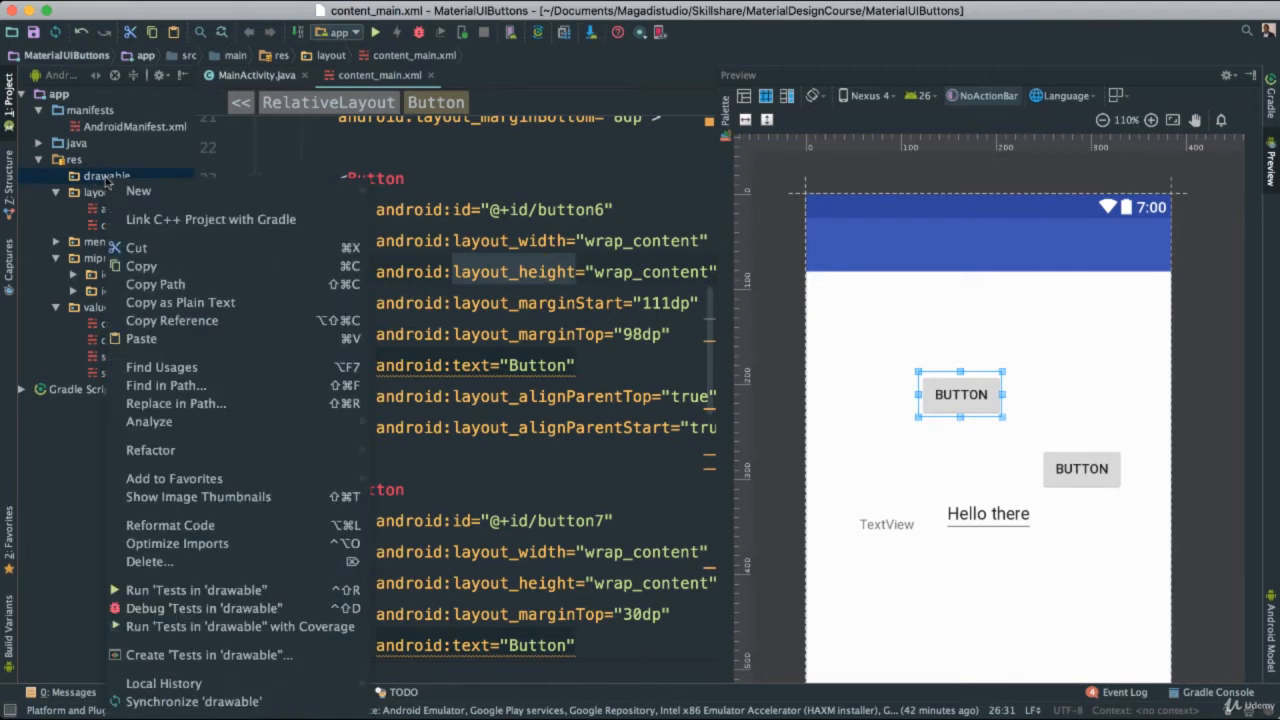
pyautogui.click(138, 192)
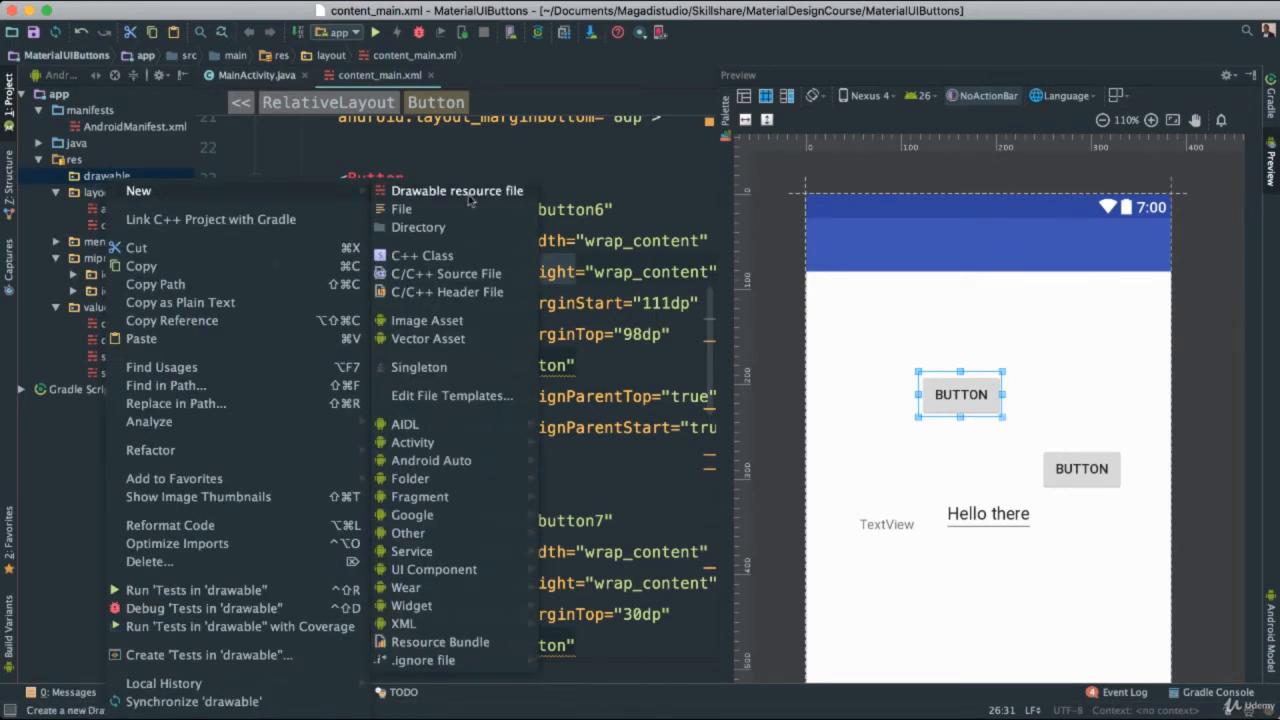
pyautogui.click(456, 190)
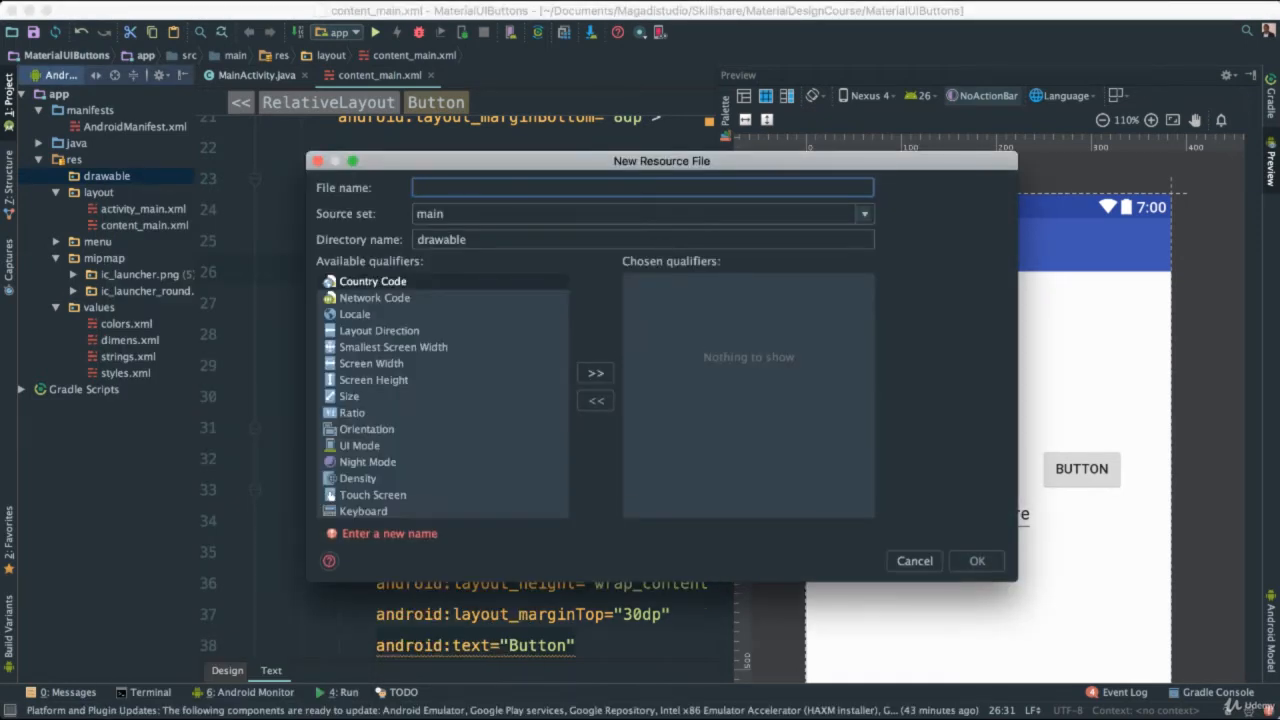
pyautogui.write('shape')
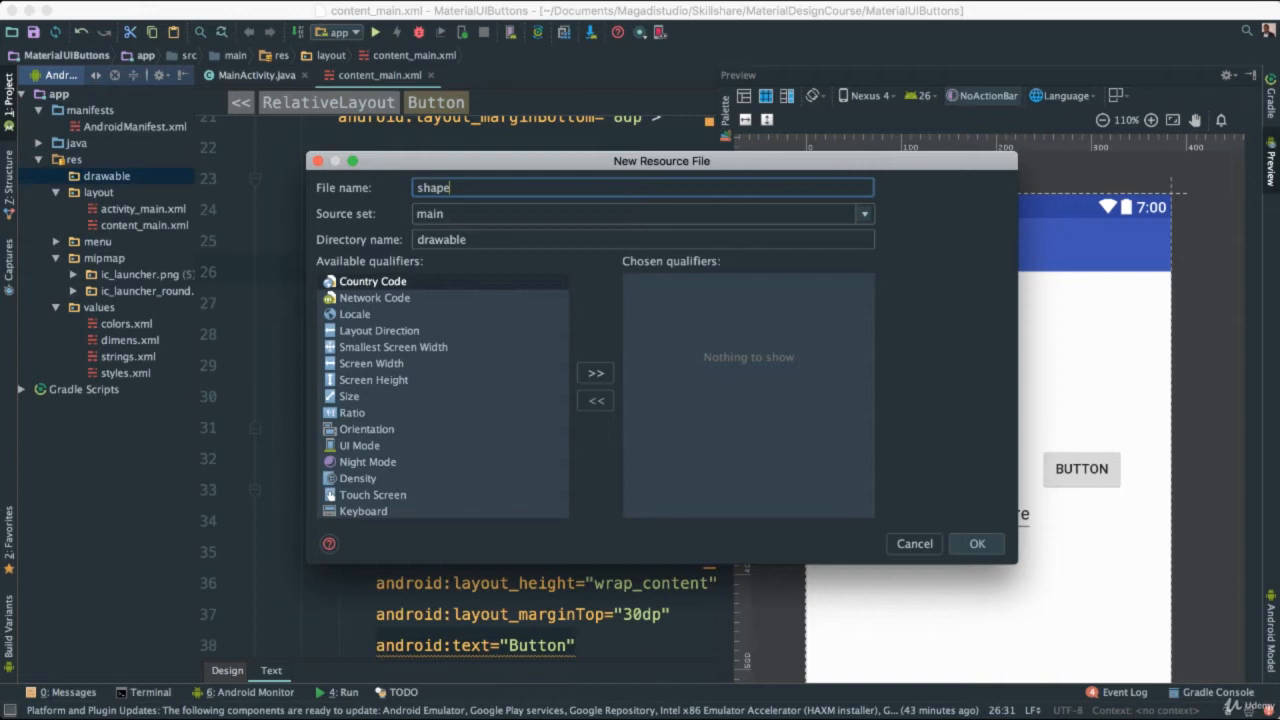
pyautogui.moveTo(912, 472)
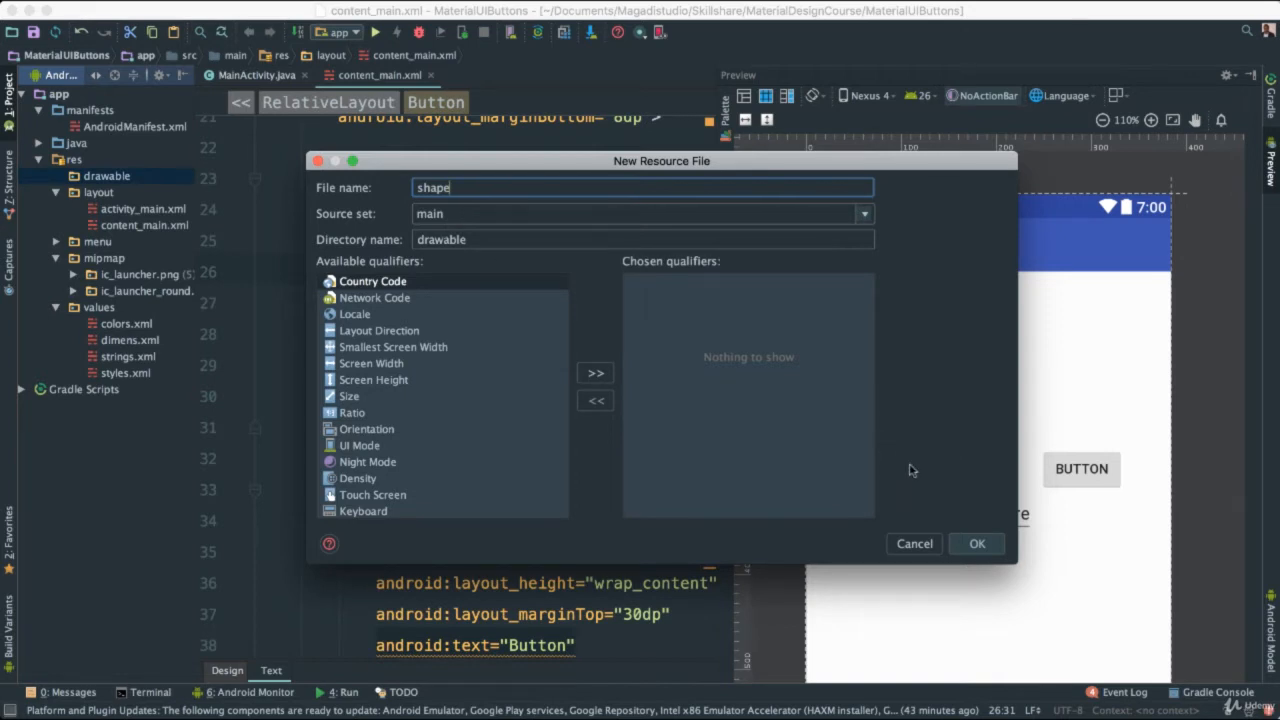
pyautogui.click(976, 544)
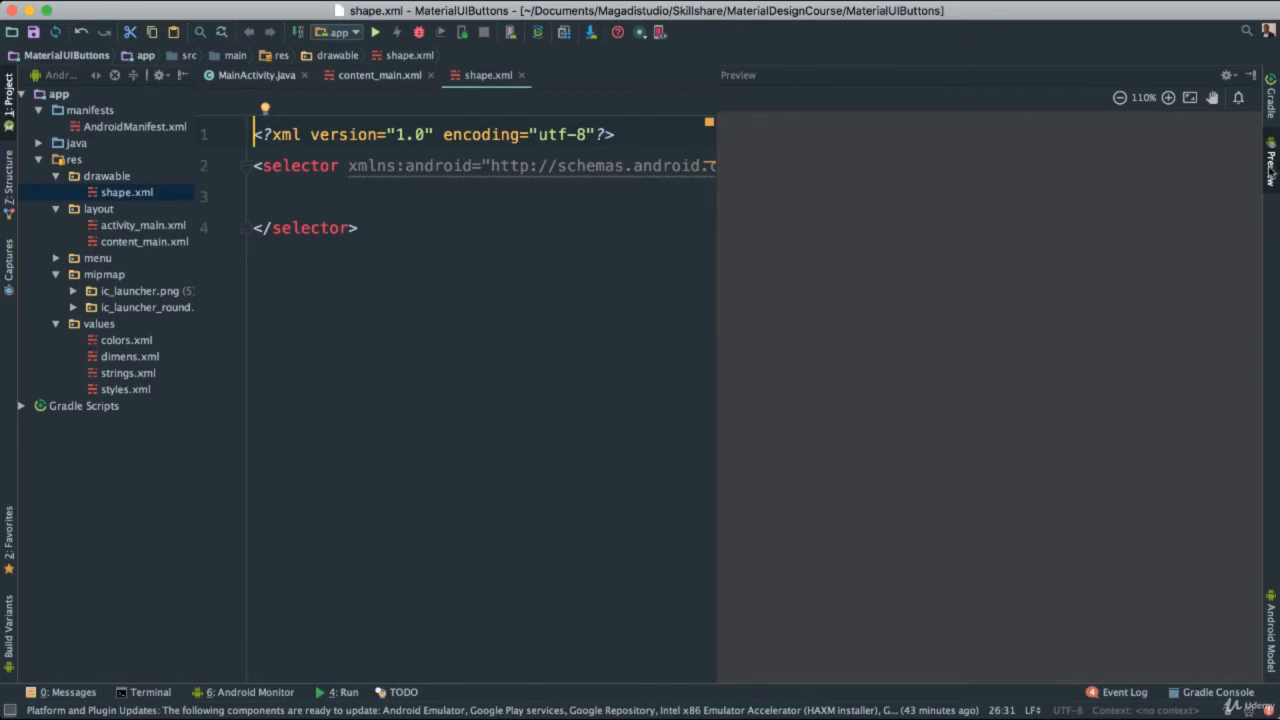
# Replace the selector root with a shape element whose android:shape is rectangle, and begin a child tag
pyautogui.doubleClick(300, 164)
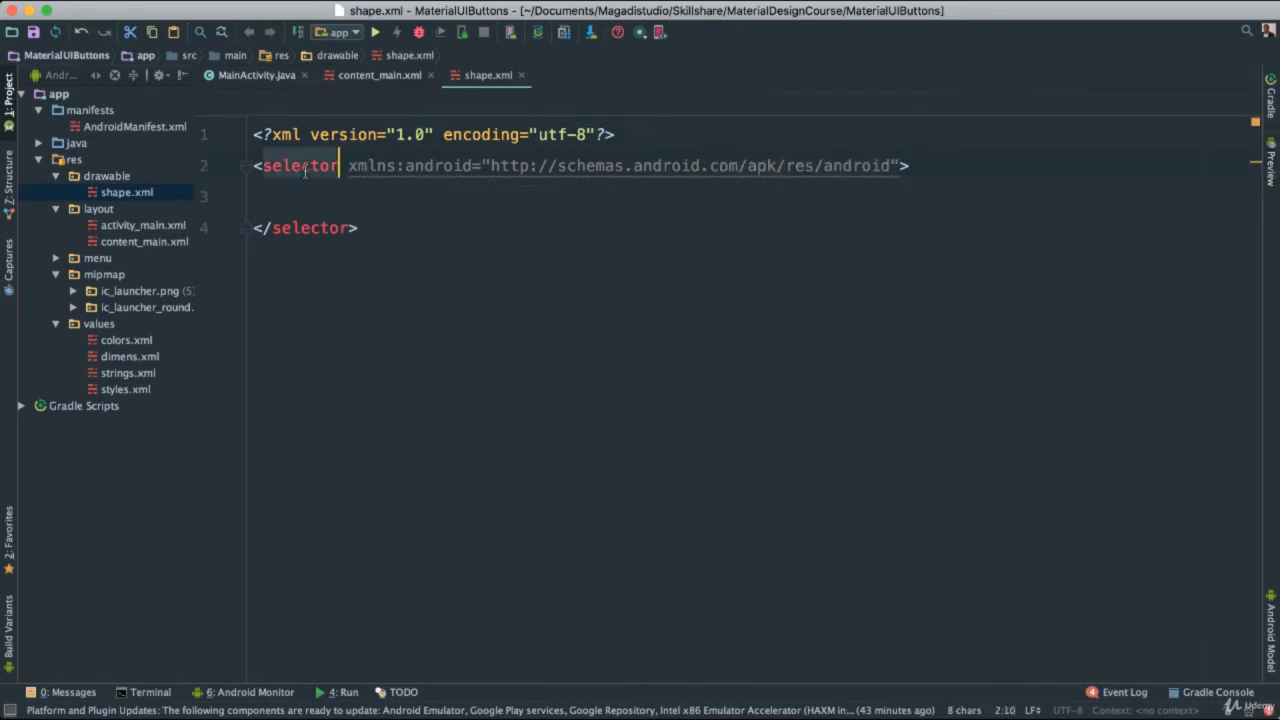
pyautogui.write('shap')
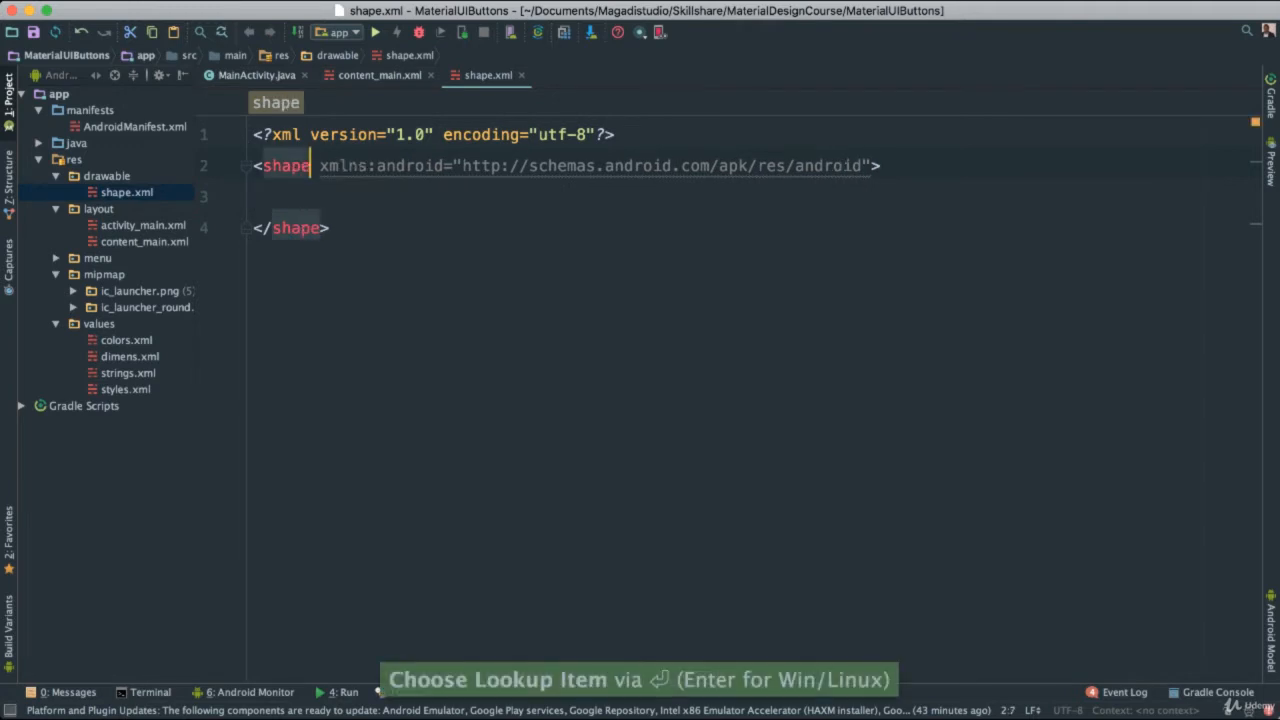
pyautogui.moveTo(756, 196)
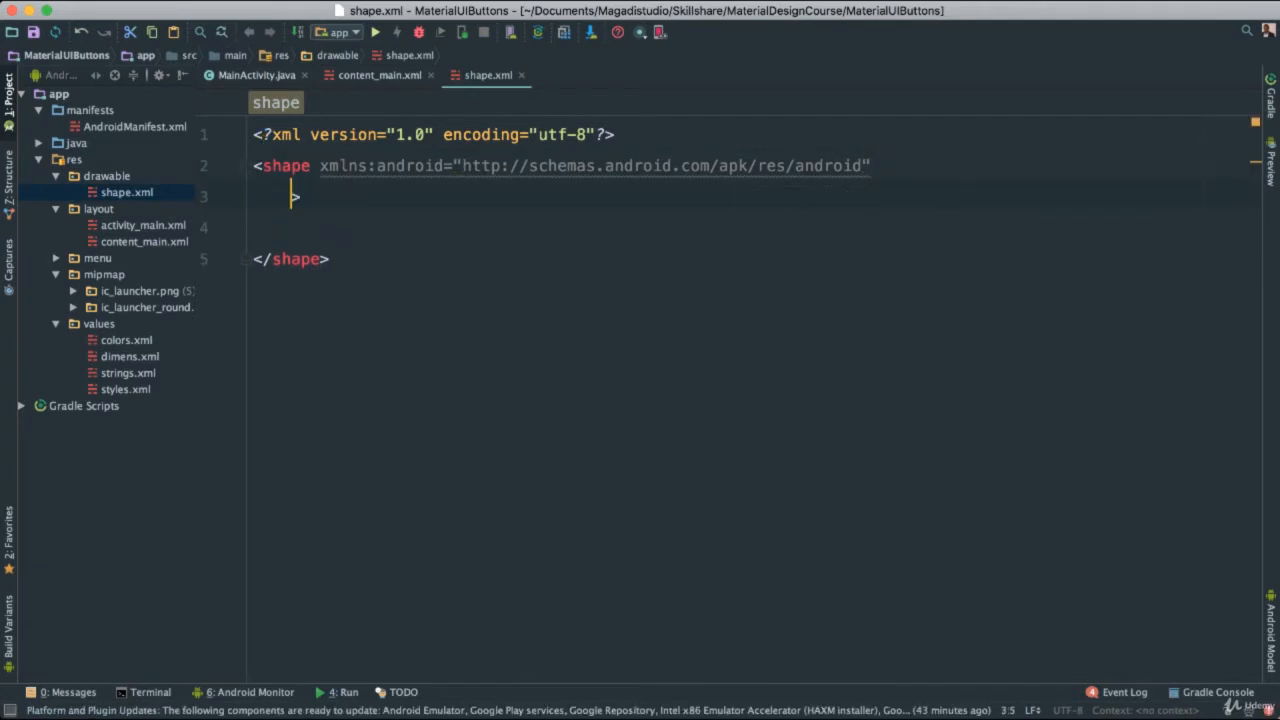
pyautogui.write('shape="')
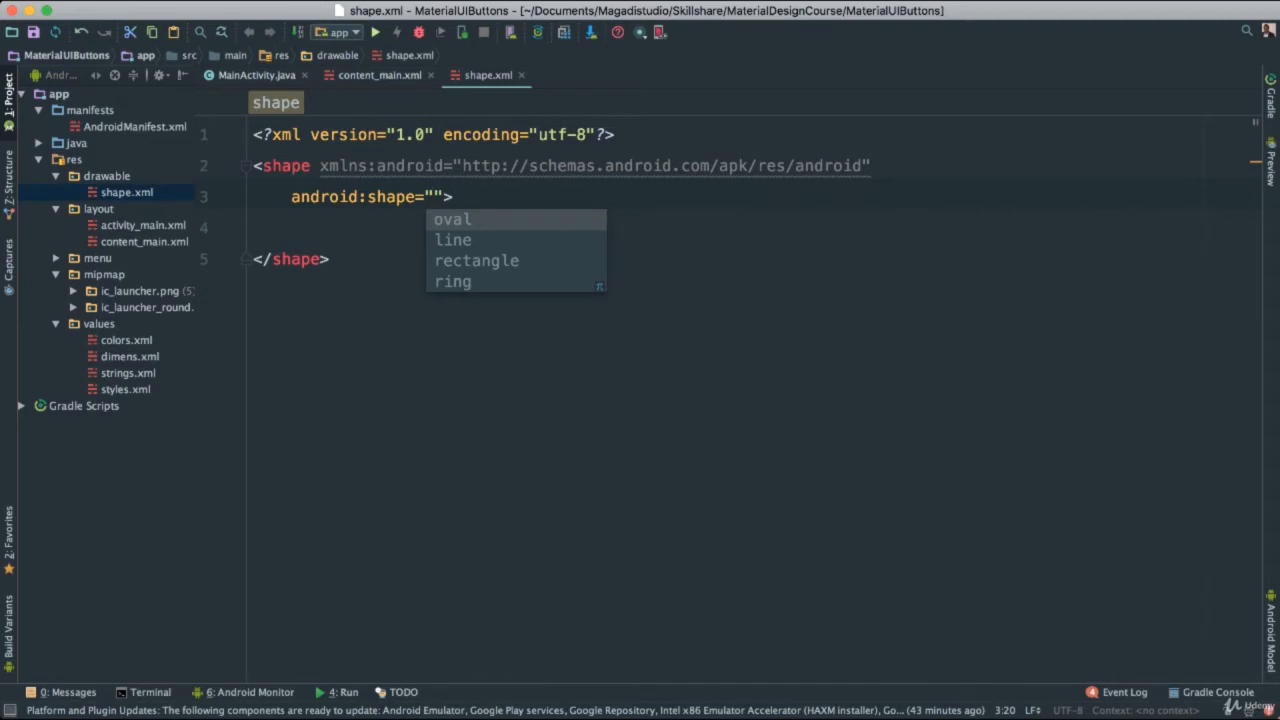
pyautogui.write('rectangle')
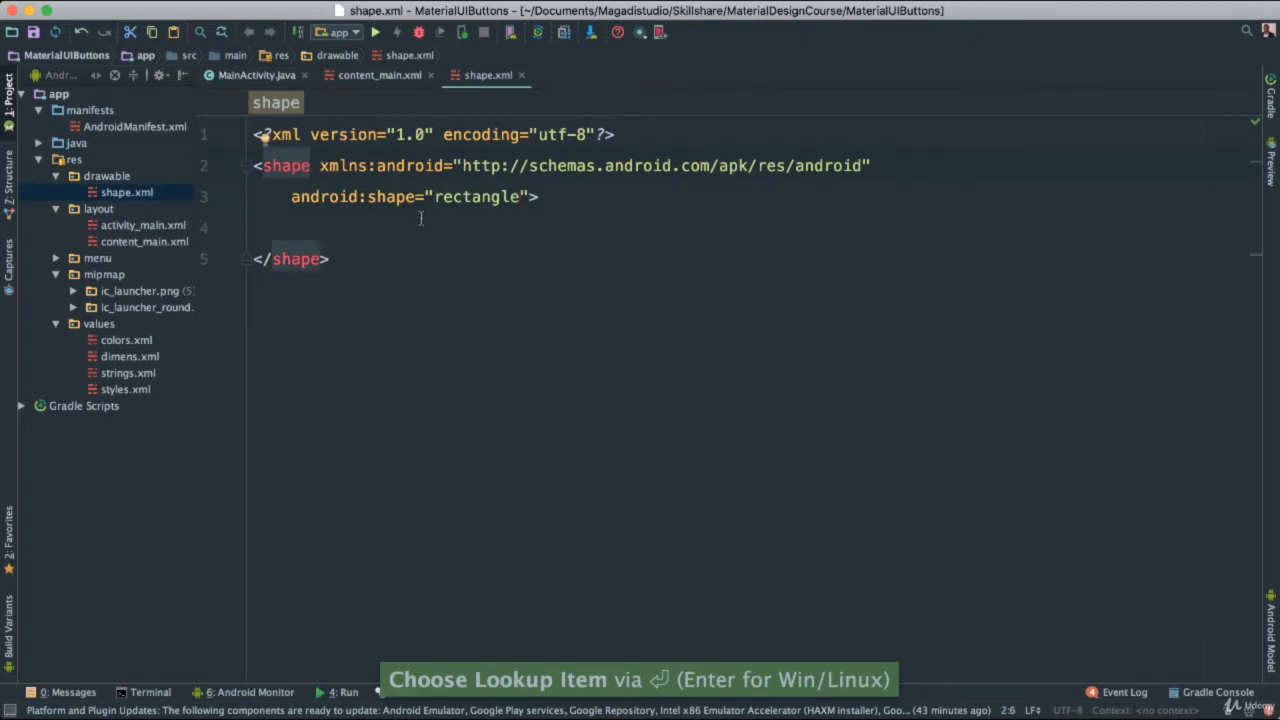
pyautogui.press('enter')
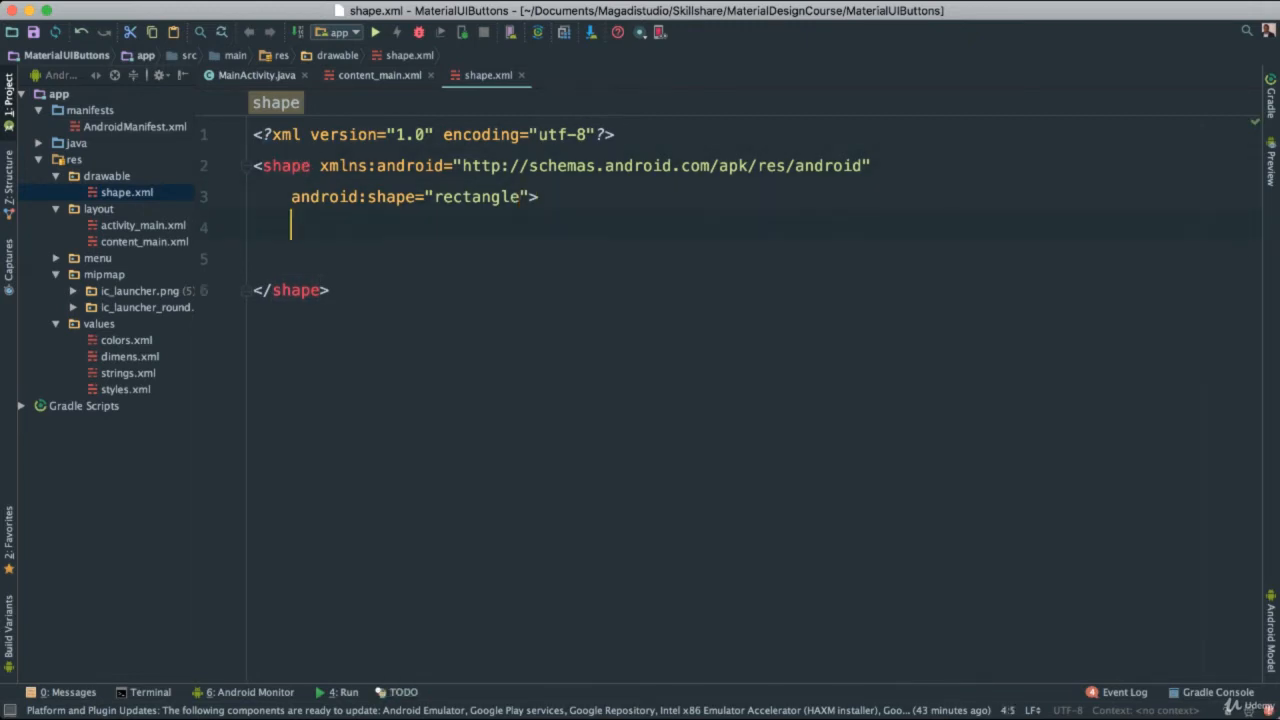
pyautogui.doubleClick(284, 164)
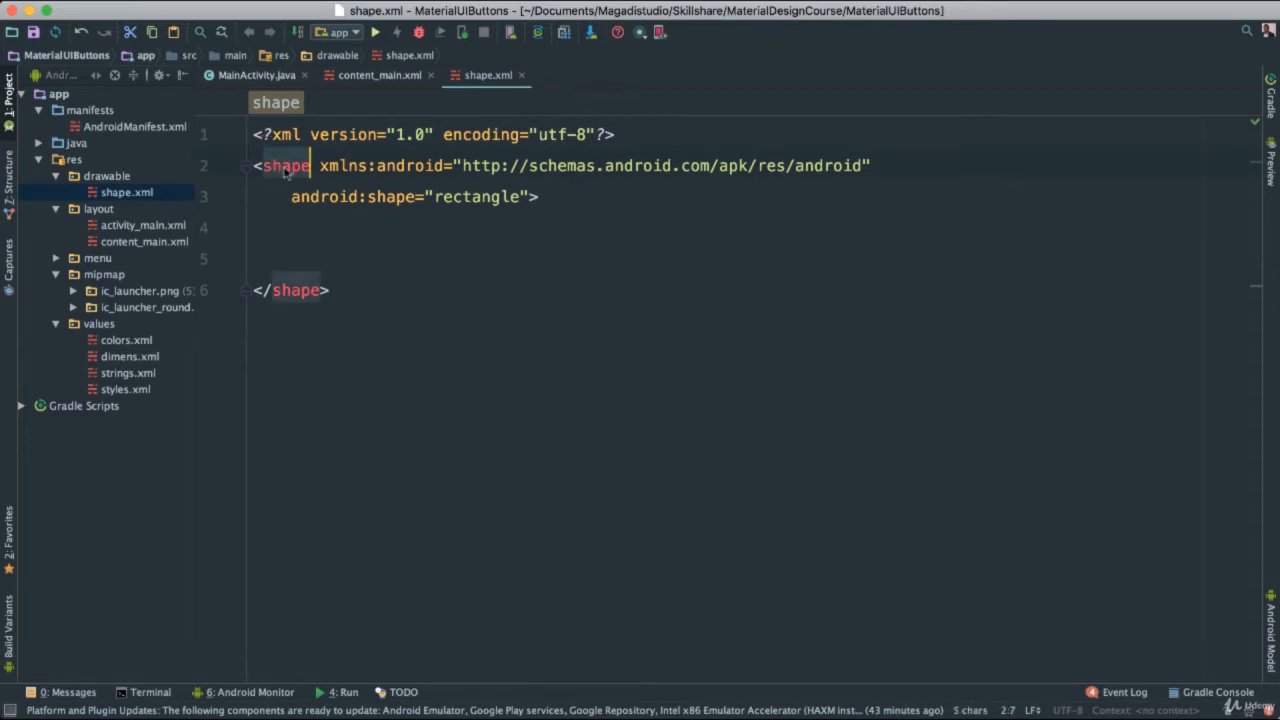
pyautogui.write('<stroke')
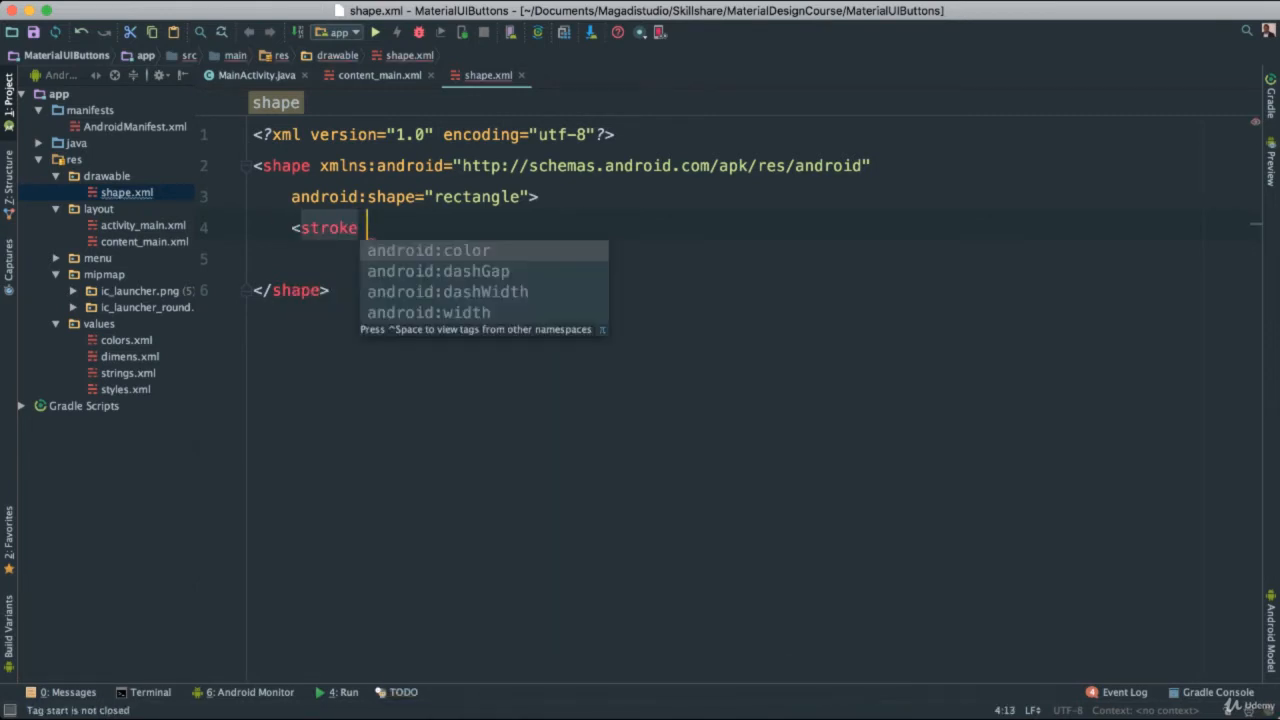
pyautogui.write('android:width="')
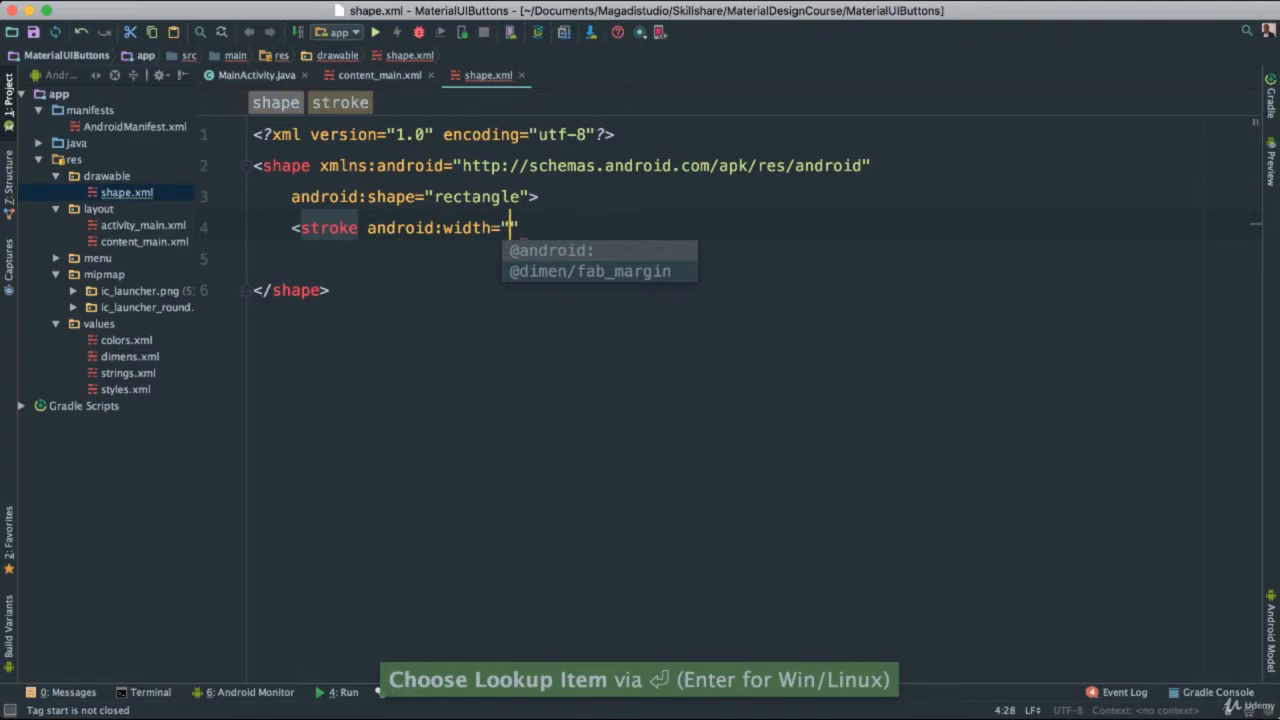
pyautogui.write('1dp')
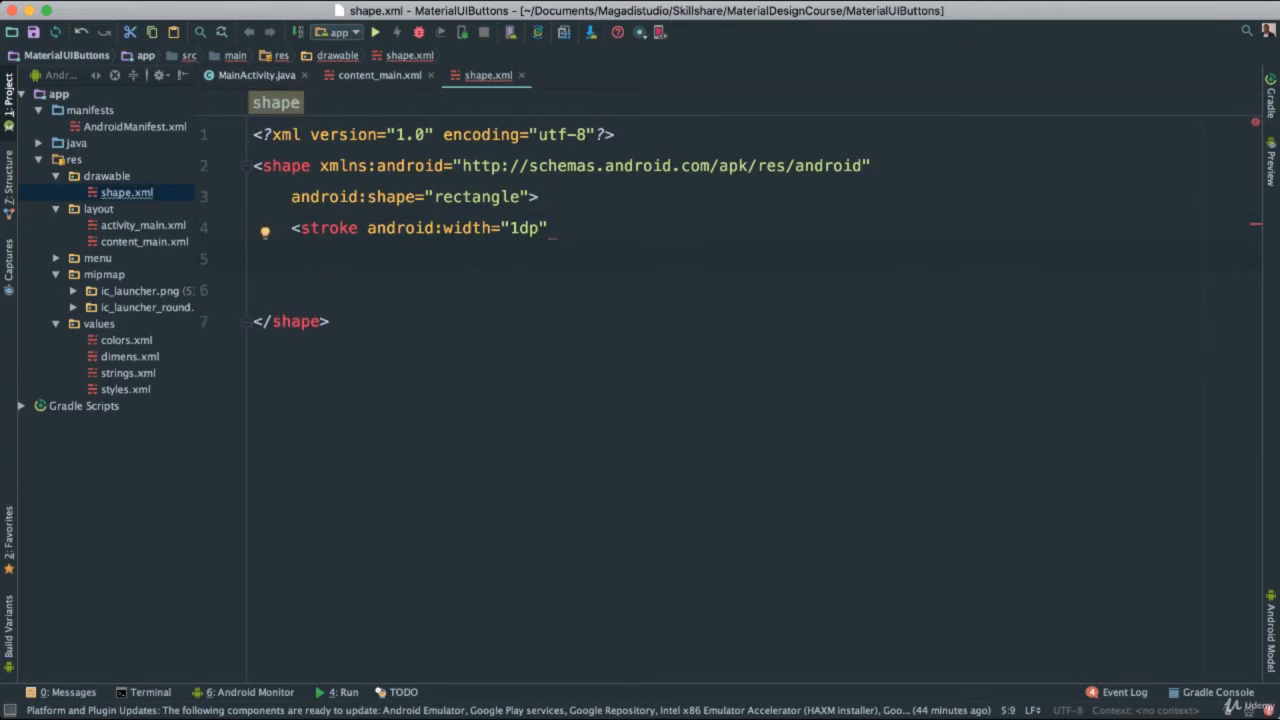
pyautogui.write('color="@color/colorPrimary" />')
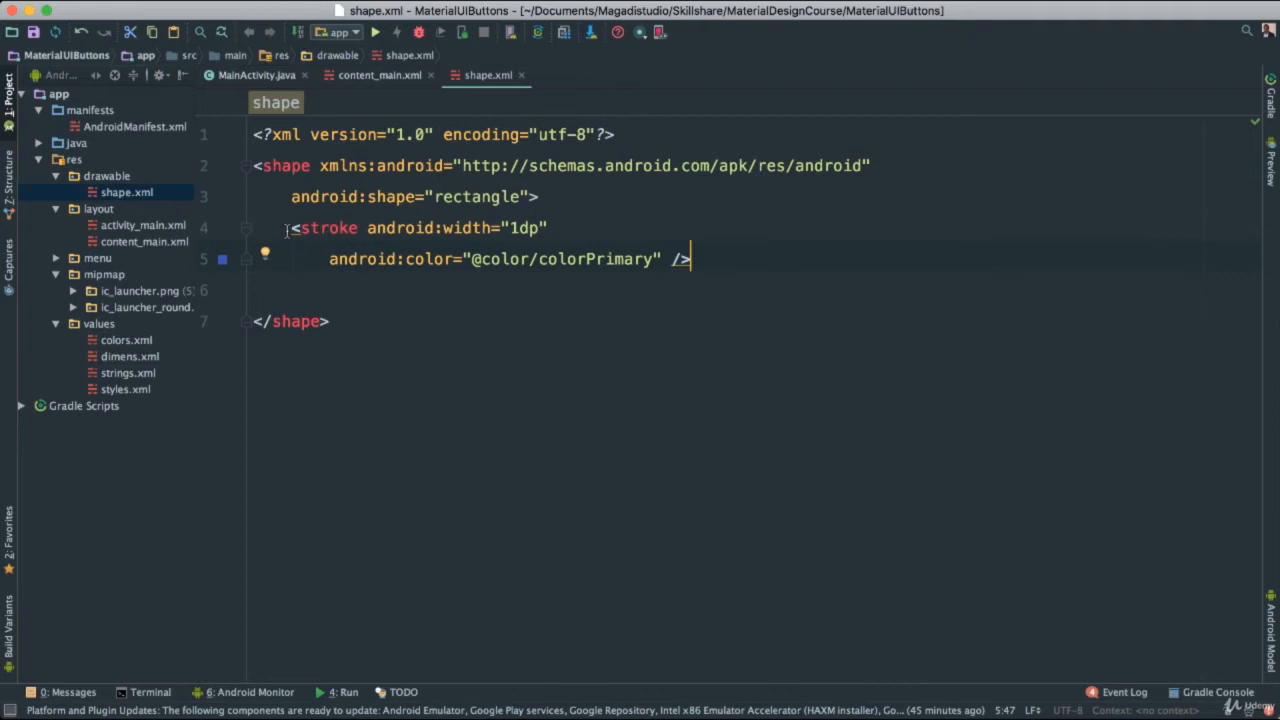
pyautogui.moveTo(380, 220)
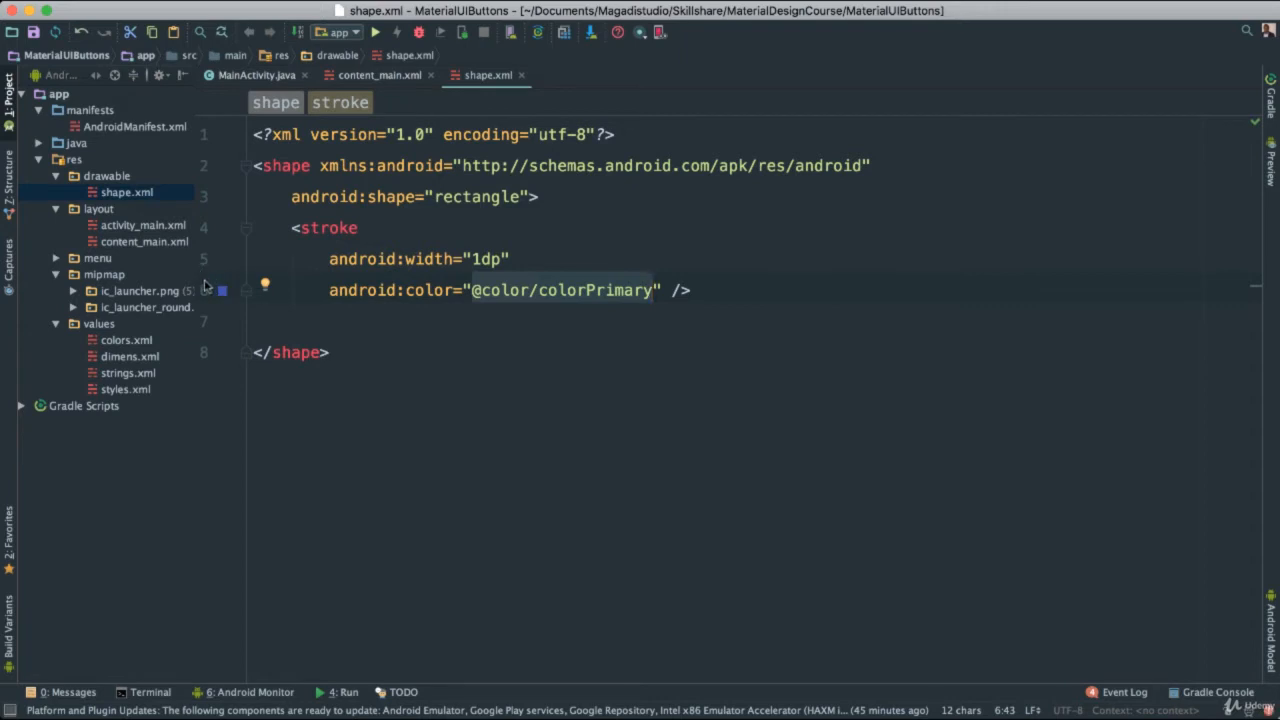
pyautogui.moveTo(216, 284)
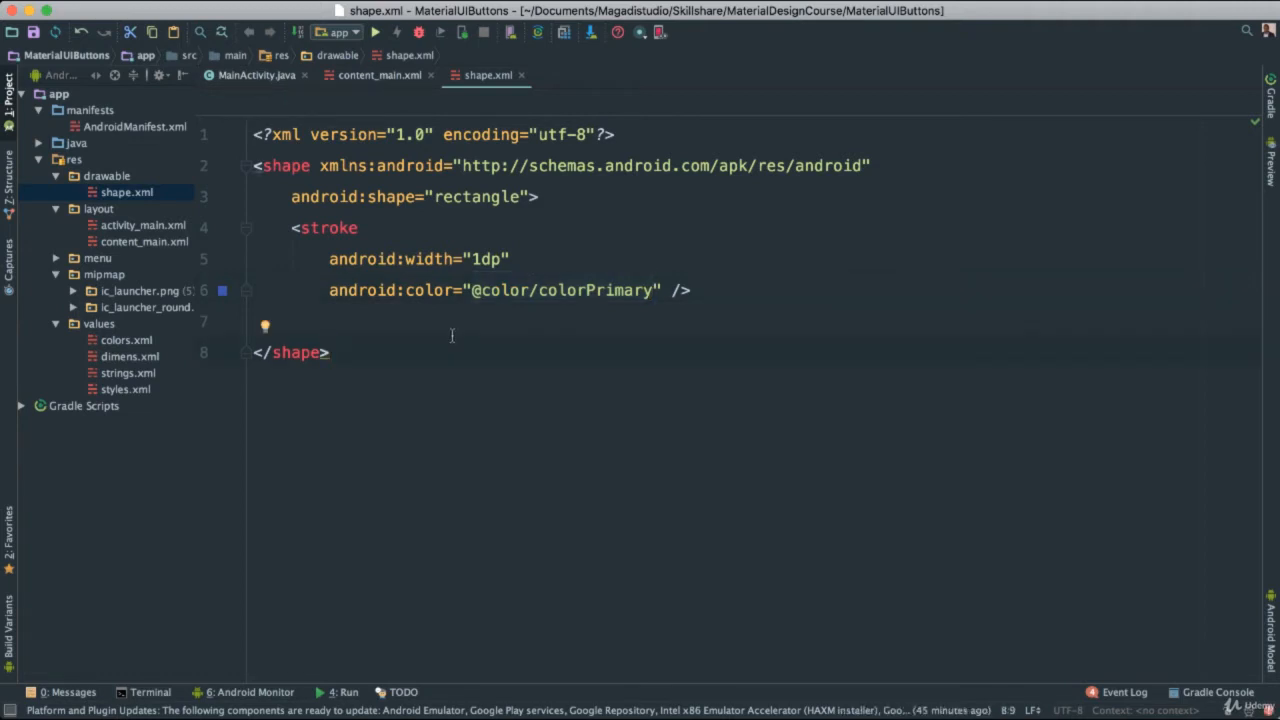
pyautogui.moveTo(400, 280)
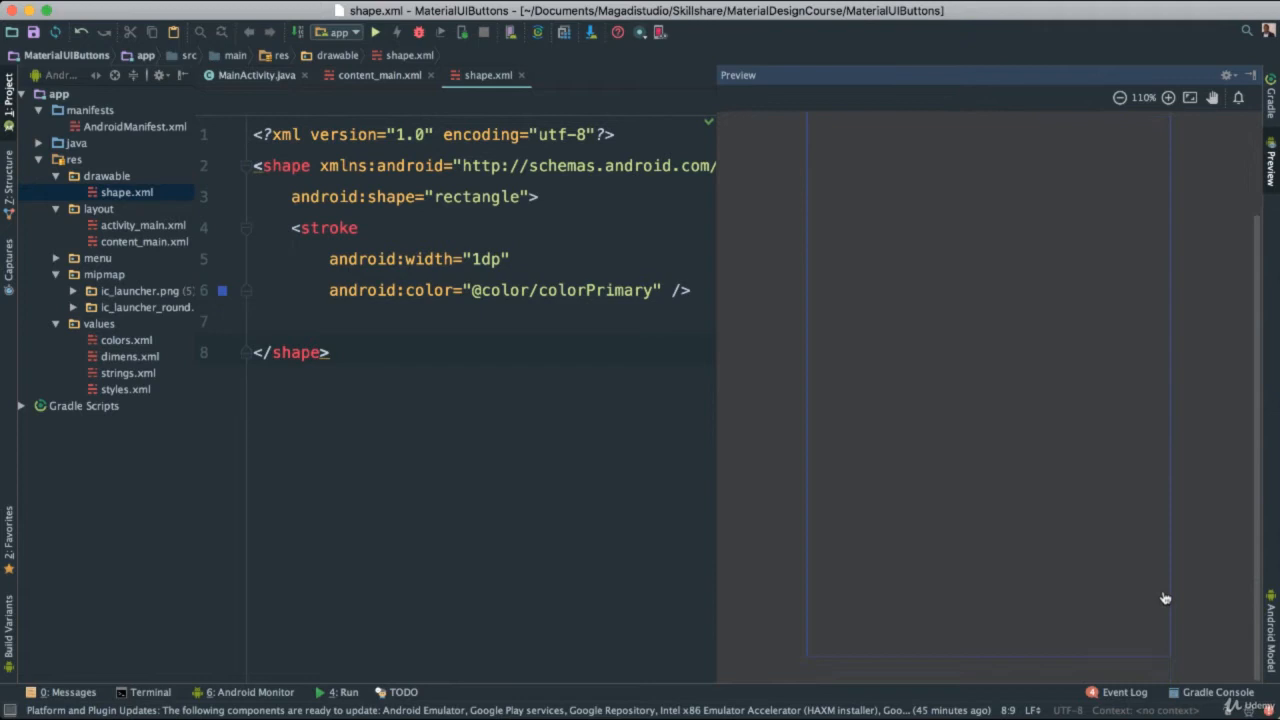
pyautogui.moveTo(704, 280)
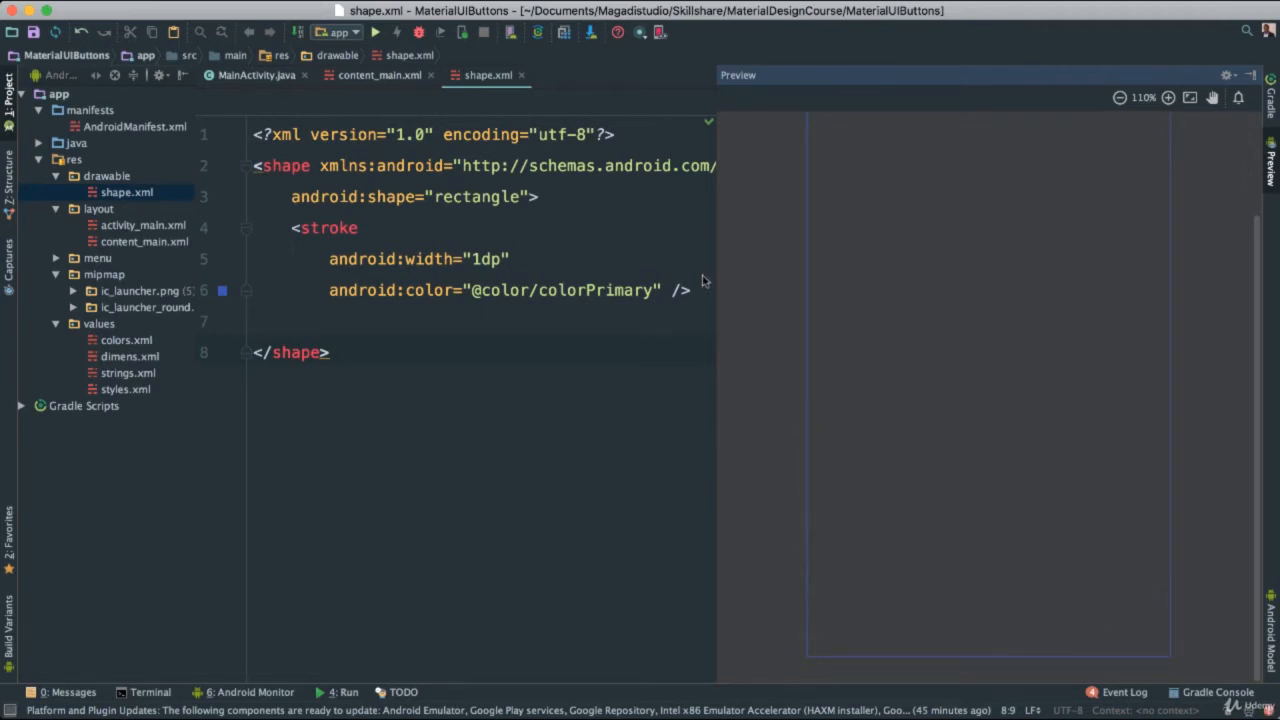
# Change the stroke width from 1dp to 3dp and save all
pyautogui.press('Backspace')
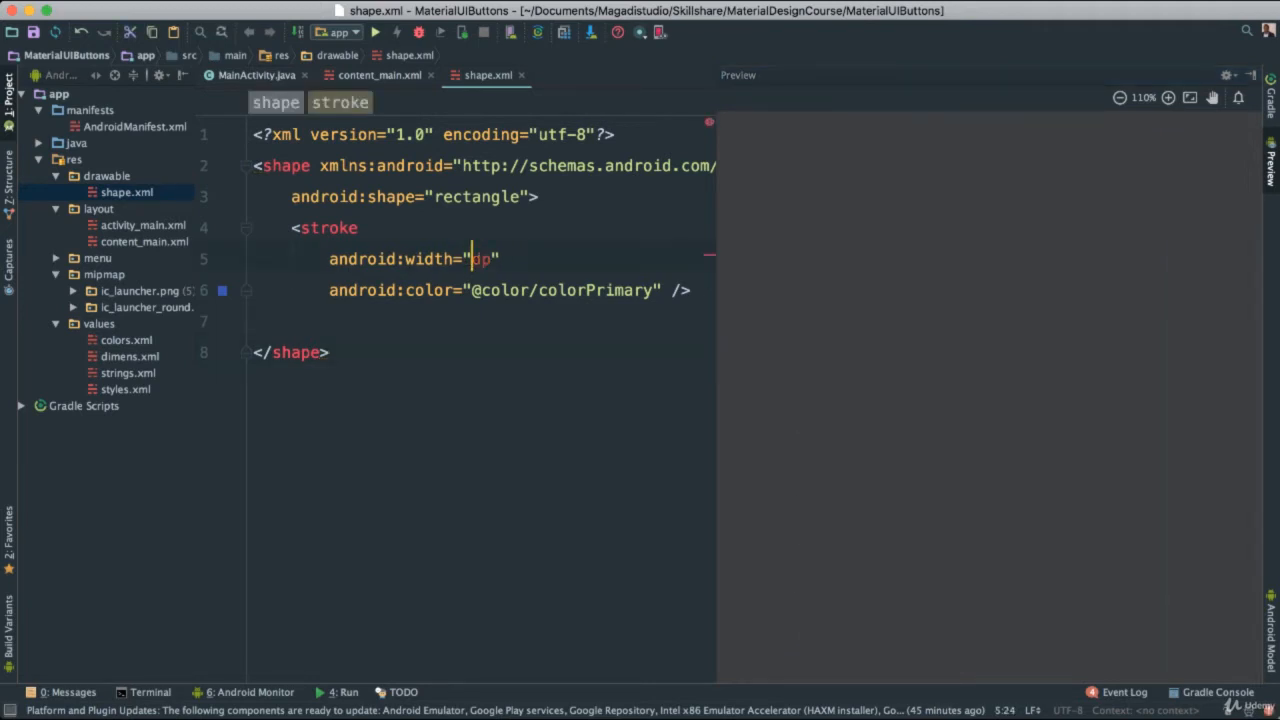
pyautogui.write('3dp')
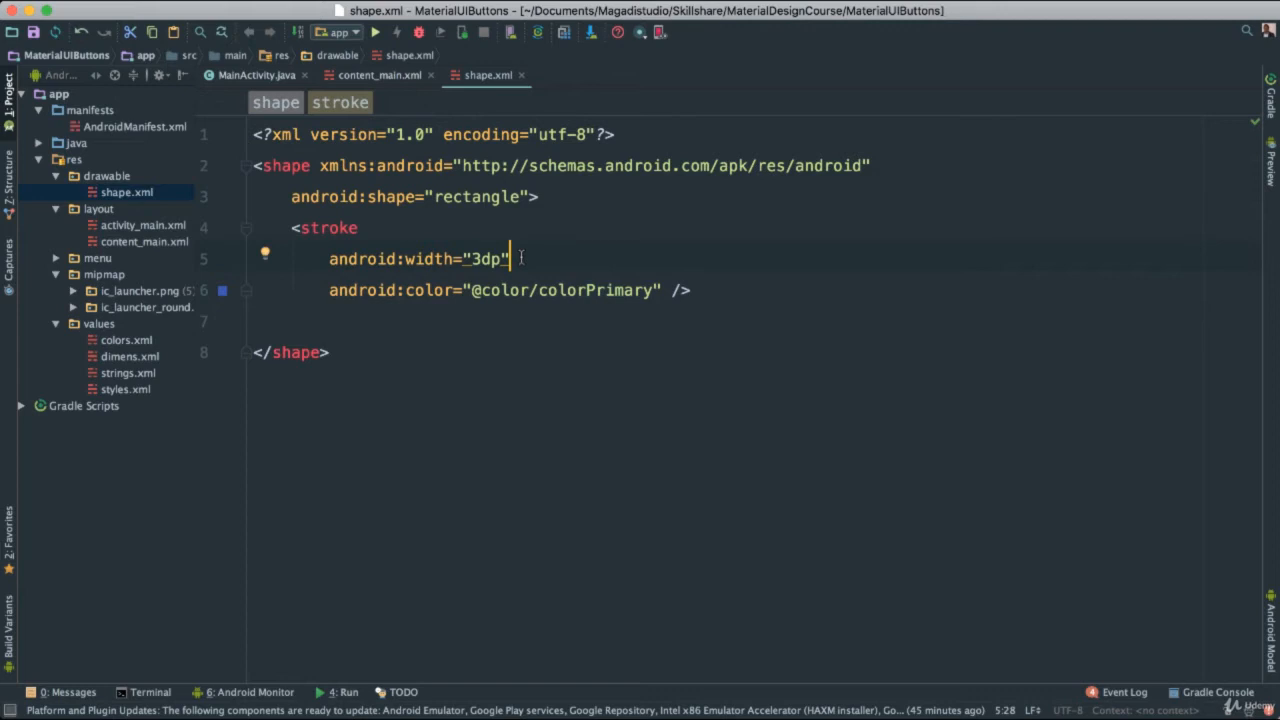
pyautogui.press('cmd+s')
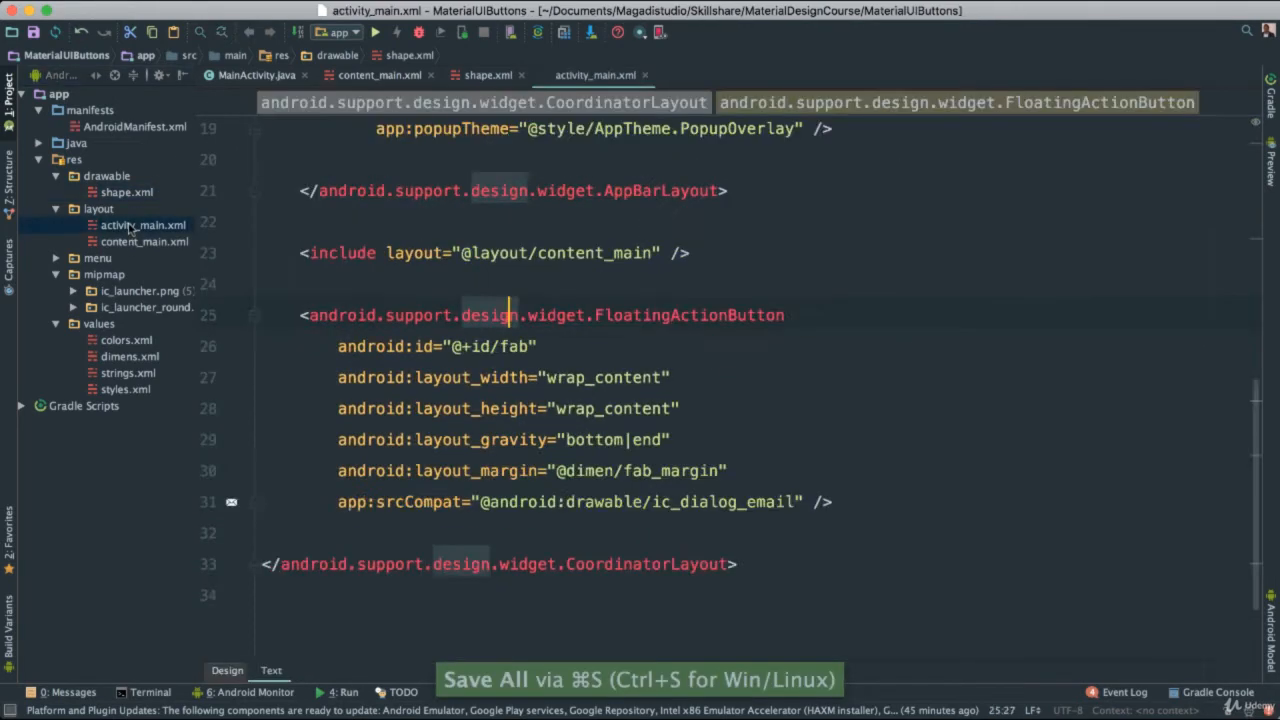
pyautogui.write('16dp')
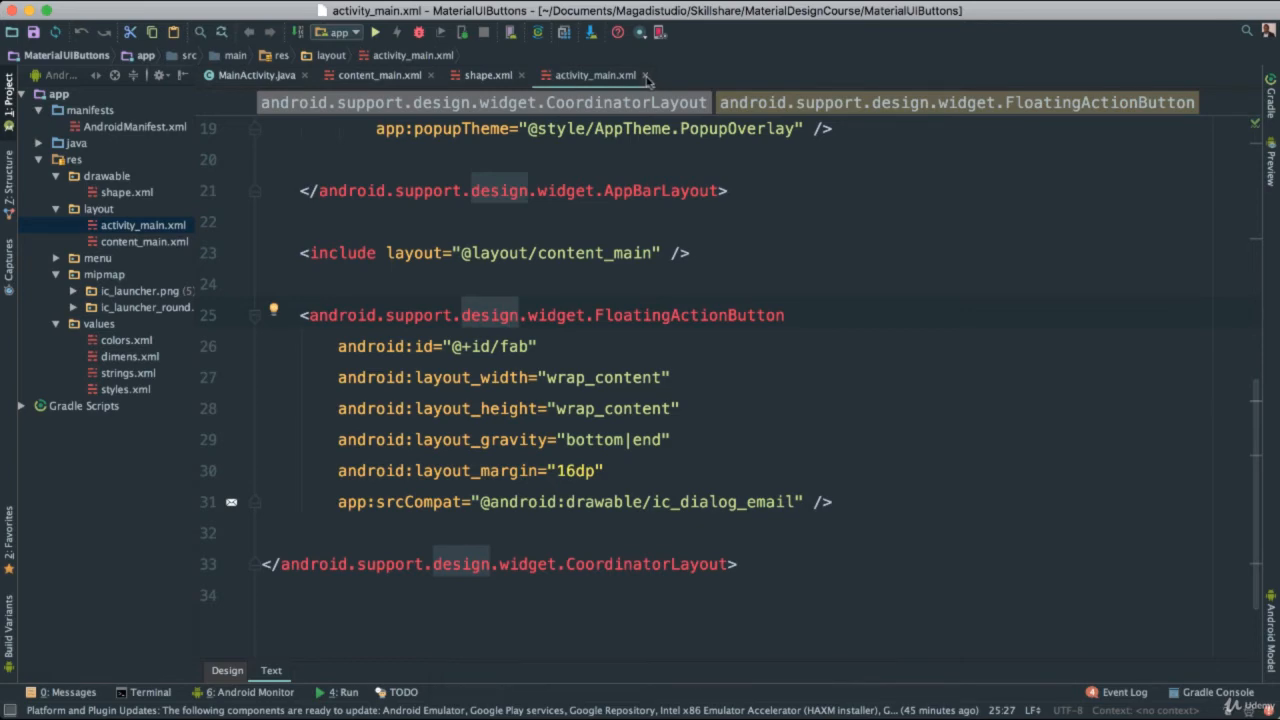
pyautogui.click(380, 76)
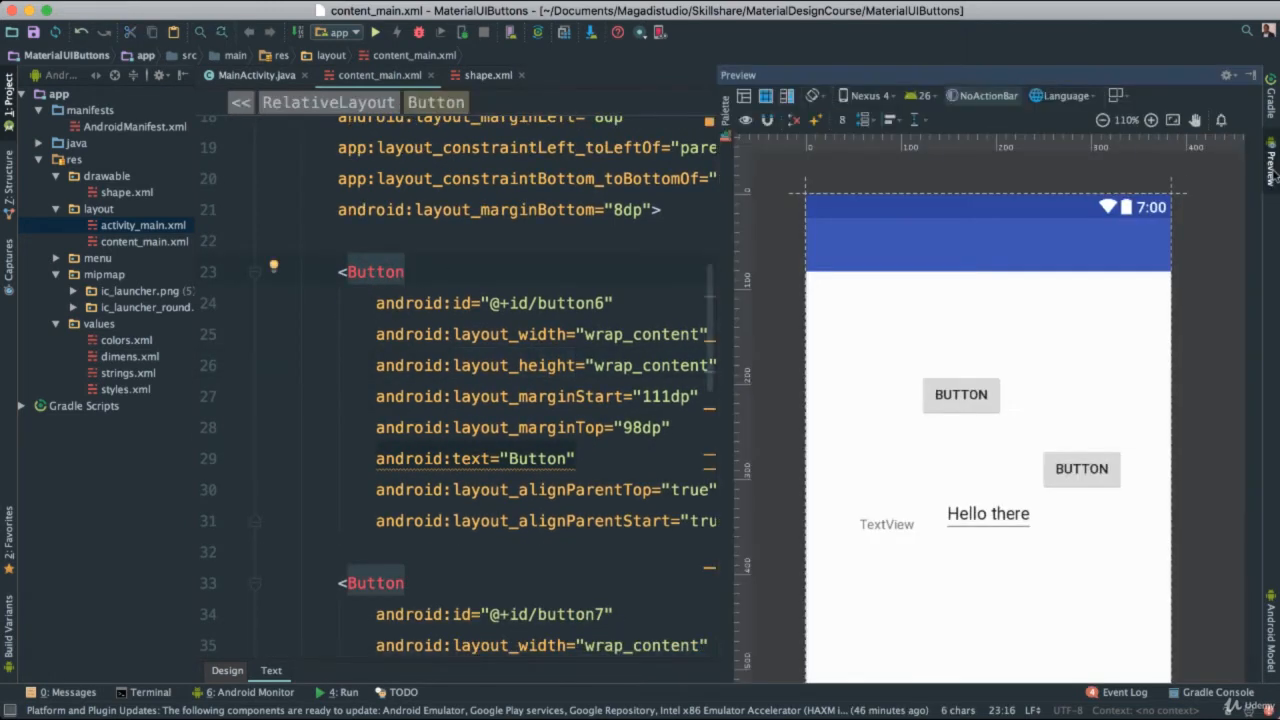
pyautogui.click(960, 394)
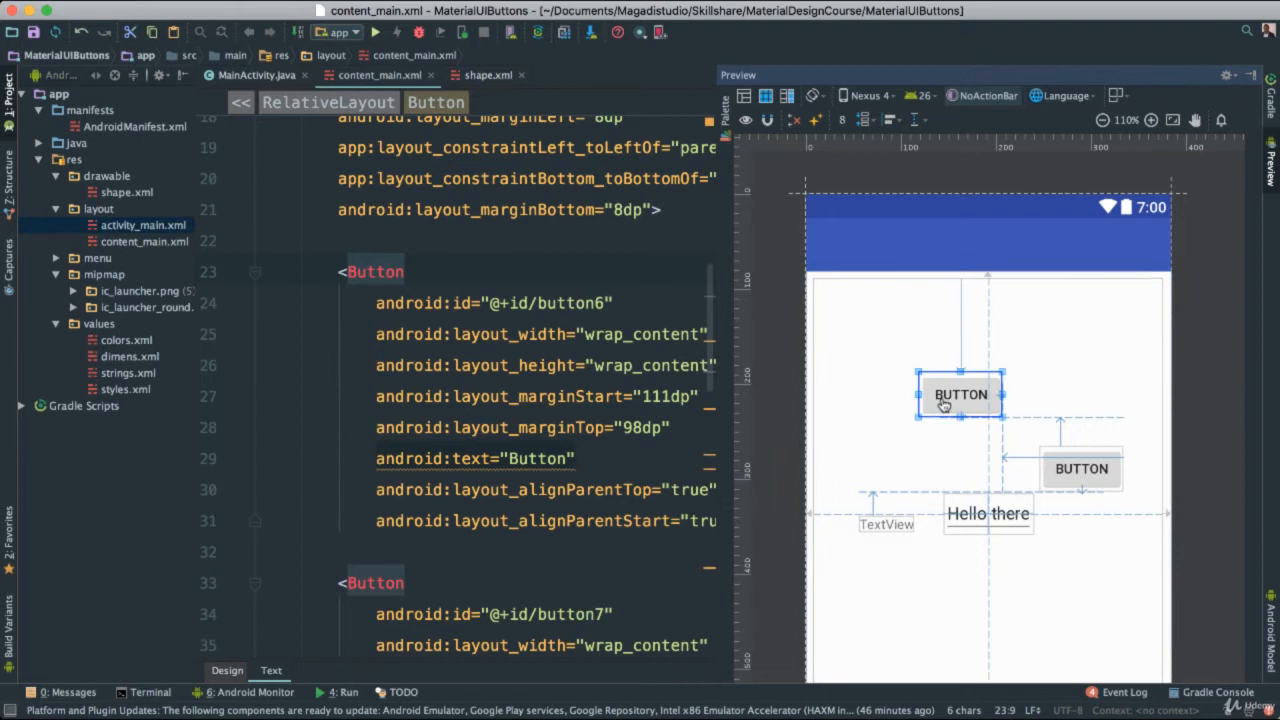
pyautogui.click(1080, 468)
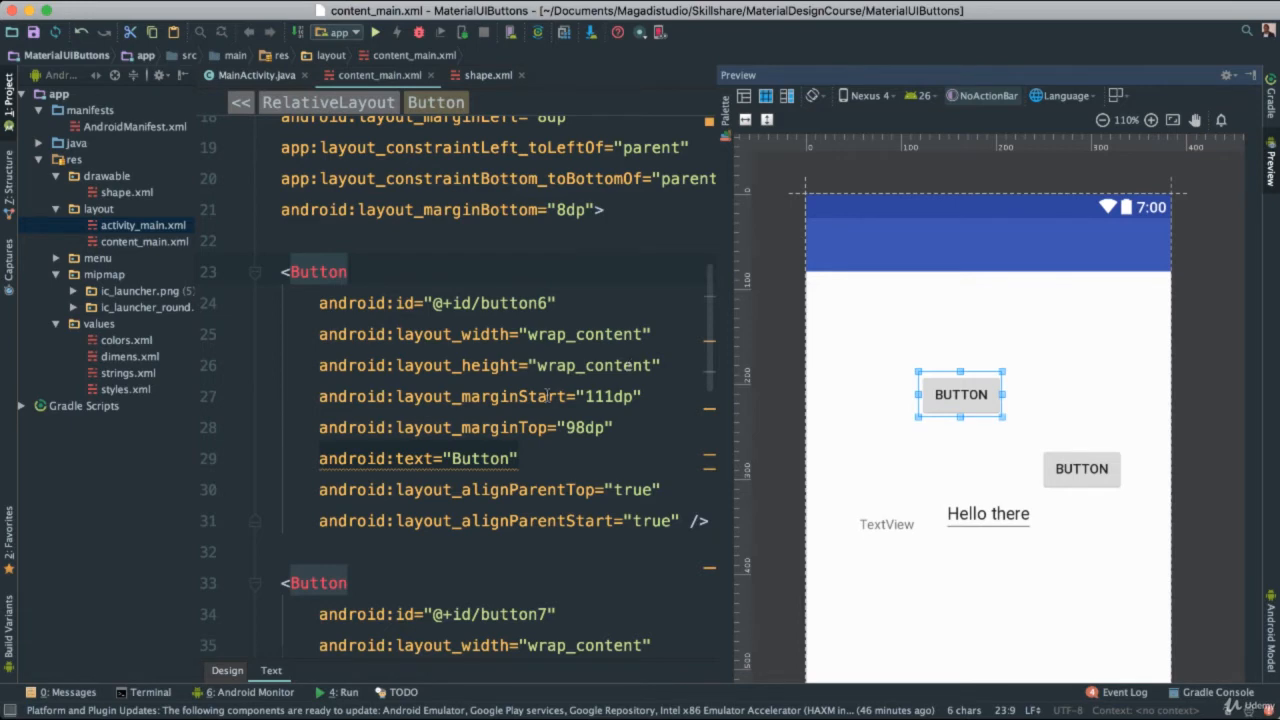
pyautogui.write('m')
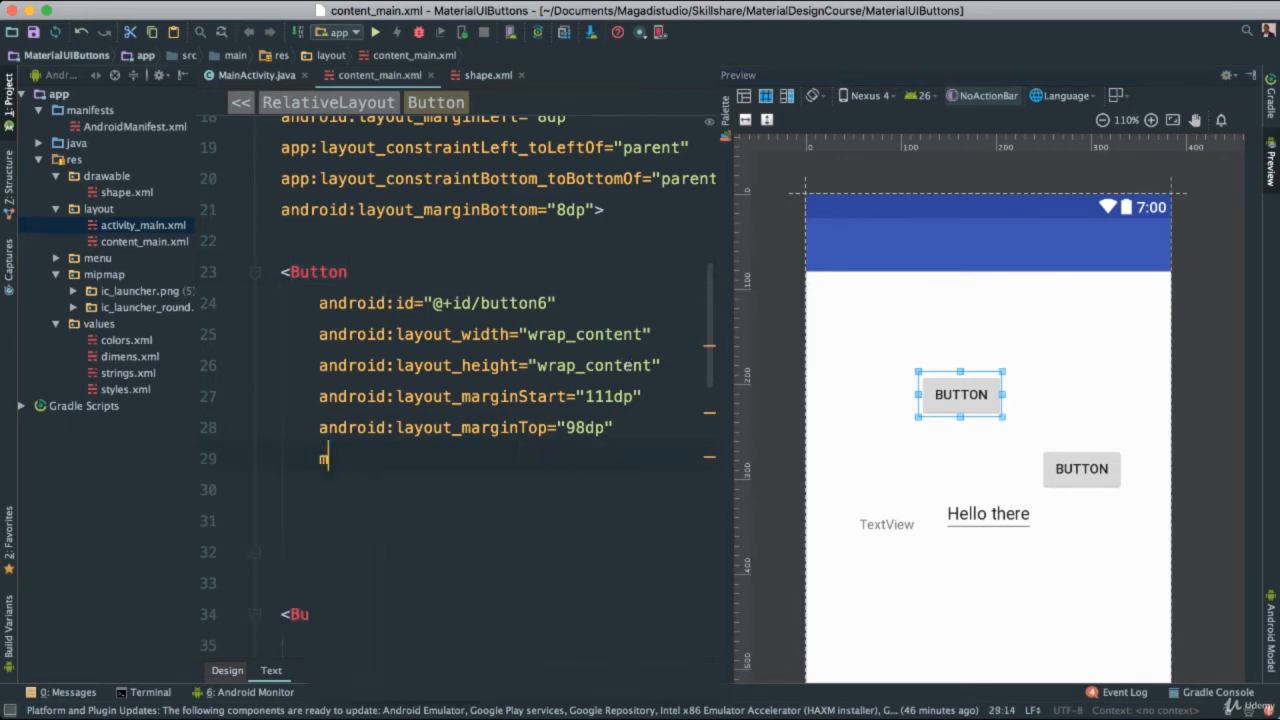
pyautogui.write('android:background="')
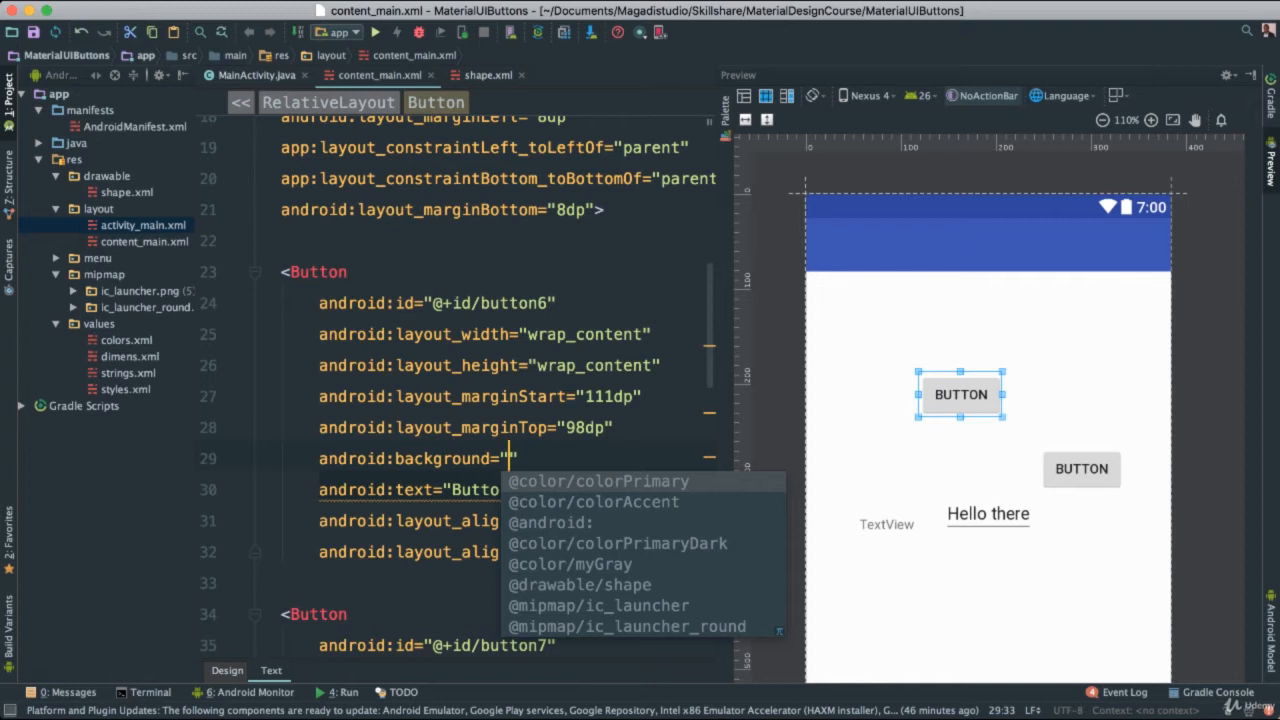
pyautogui.press('Down')
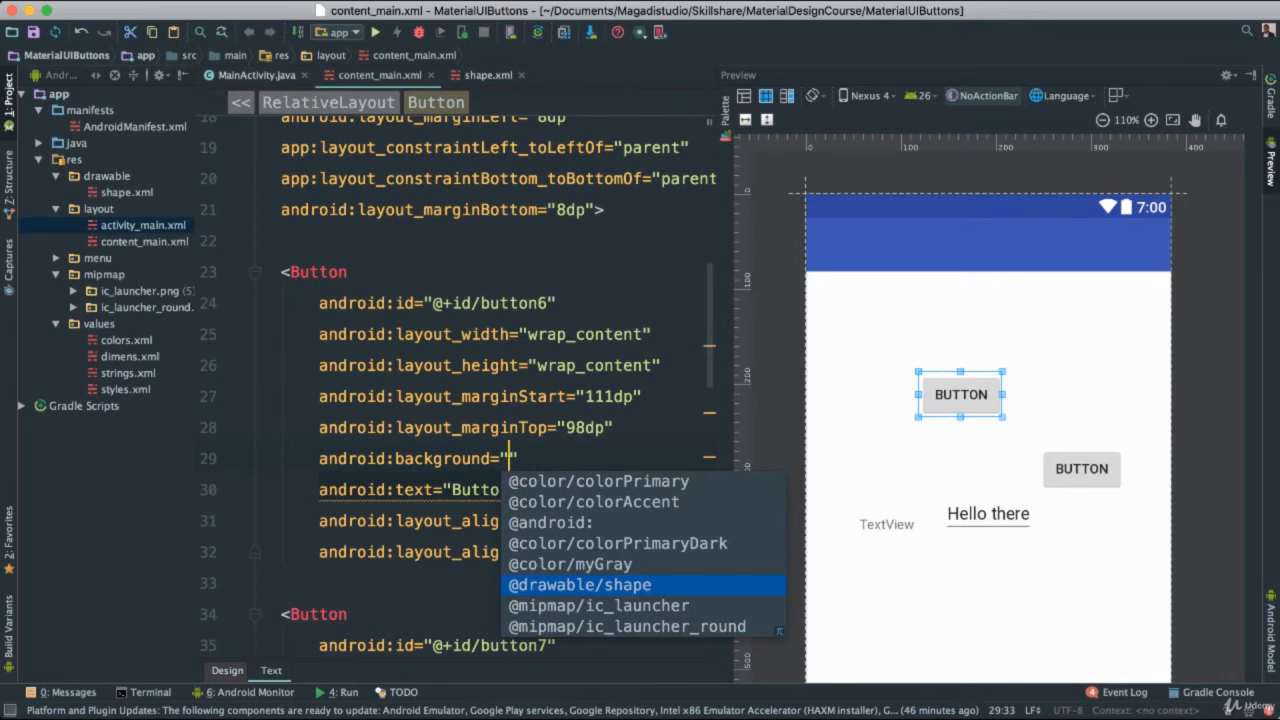
pyautogui.click(580, 584)
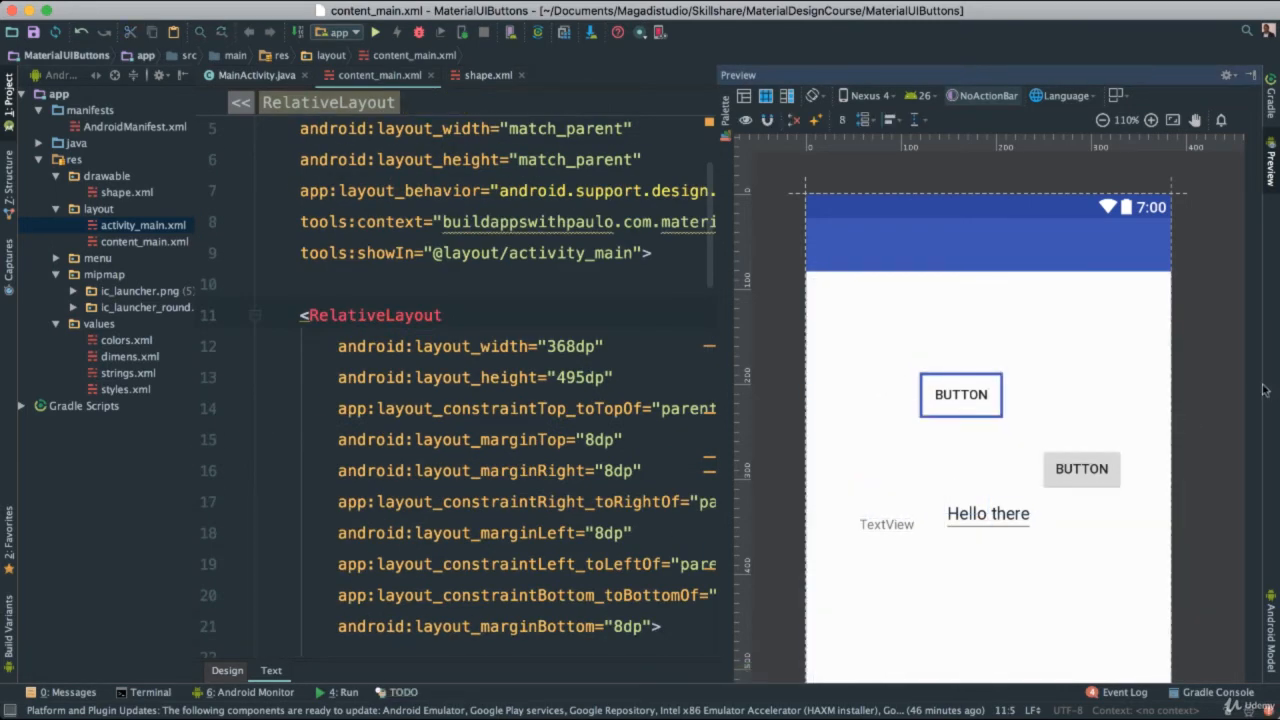
pyautogui.moveTo(1232, 398)
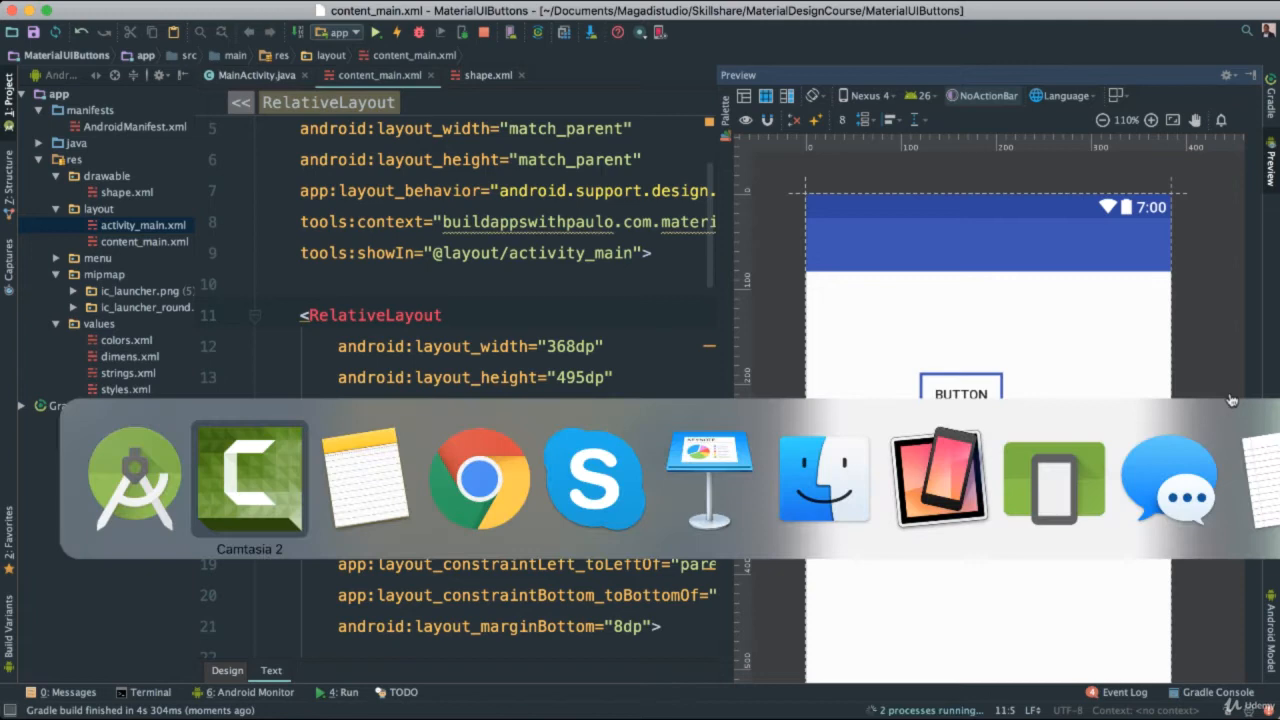
pyautogui.moveTo(708, 480)
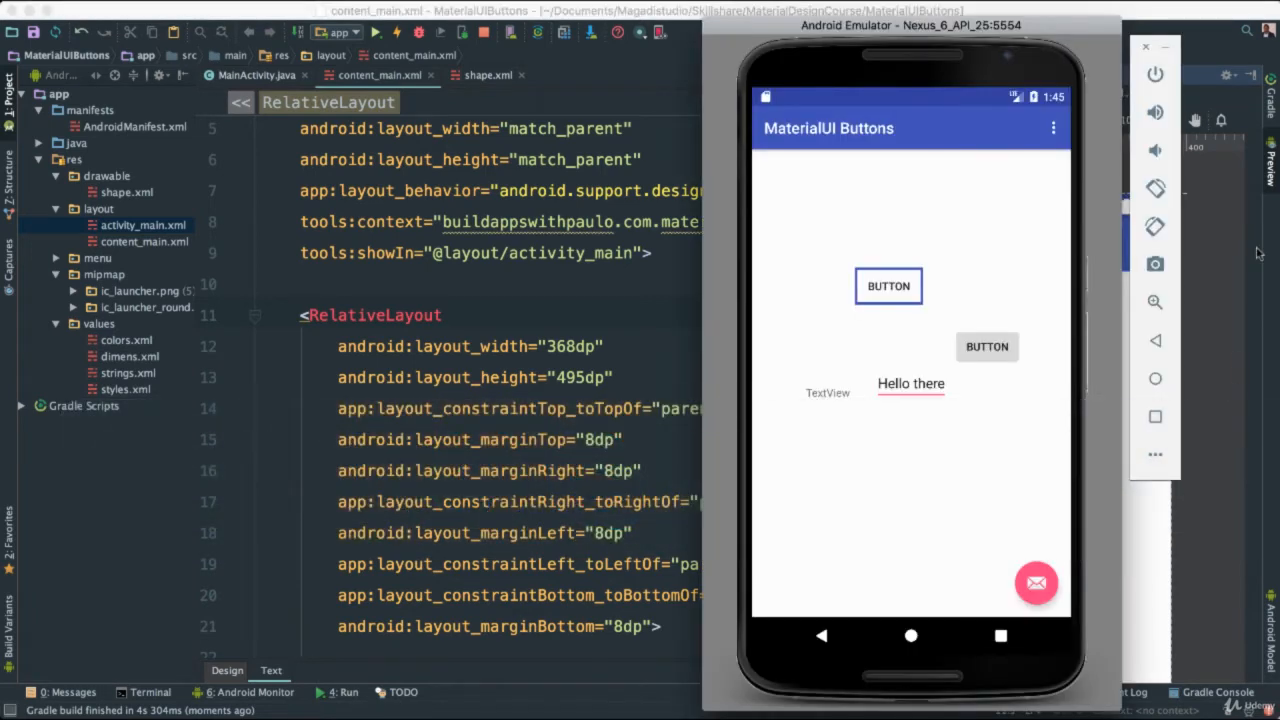
pyautogui.moveTo(952, 264)
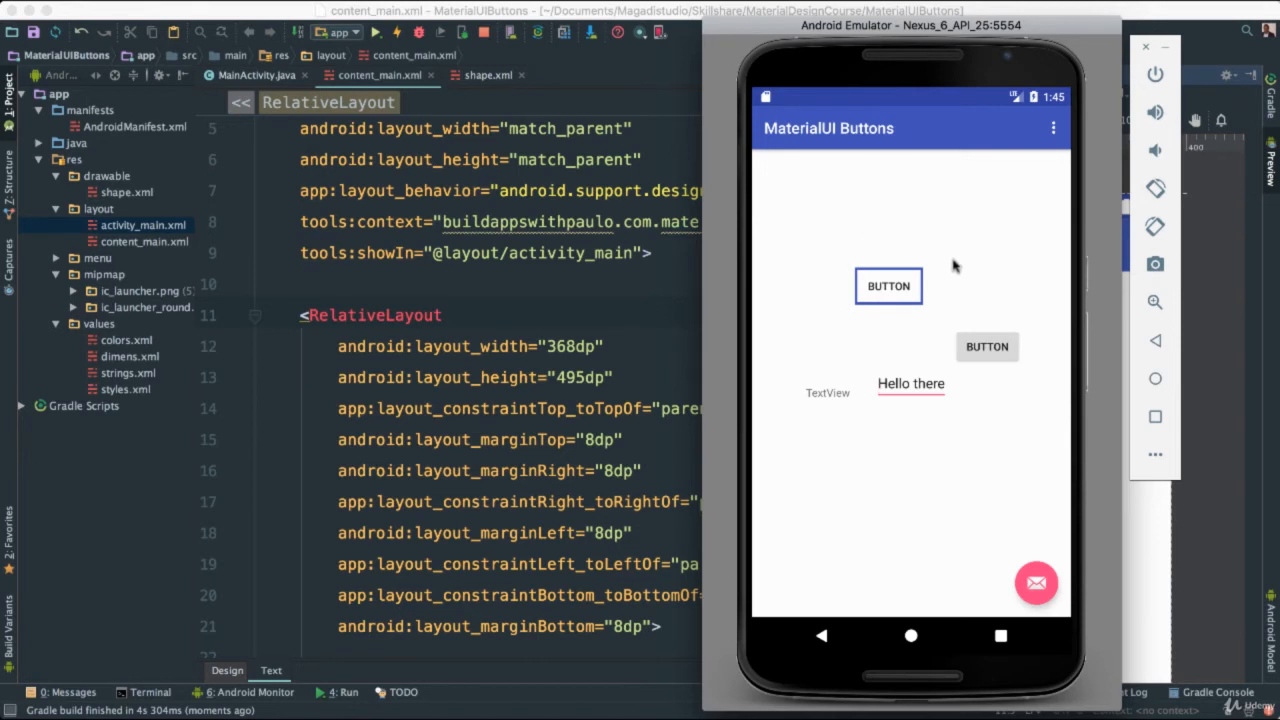
pyautogui.moveTo(882, 316)
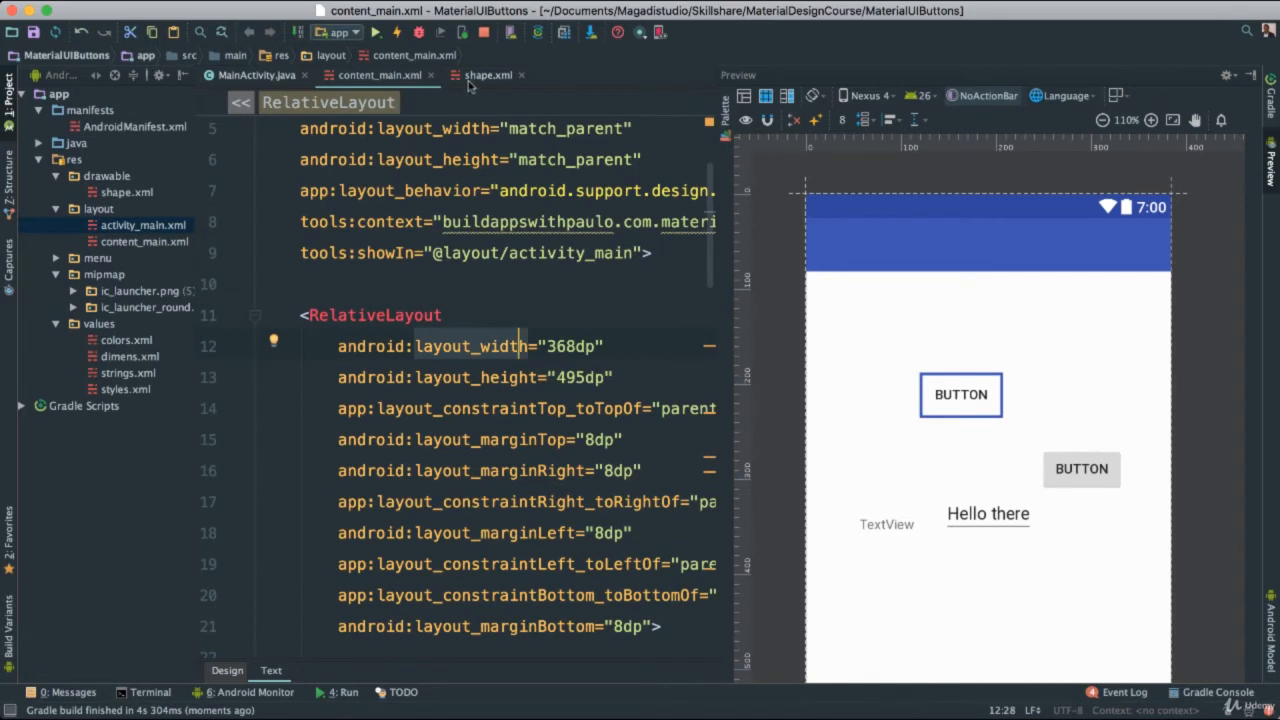
# Change shape.xml's android:shape from rectangle to line and return to content_main.xml
pyautogui.click(488, 76)
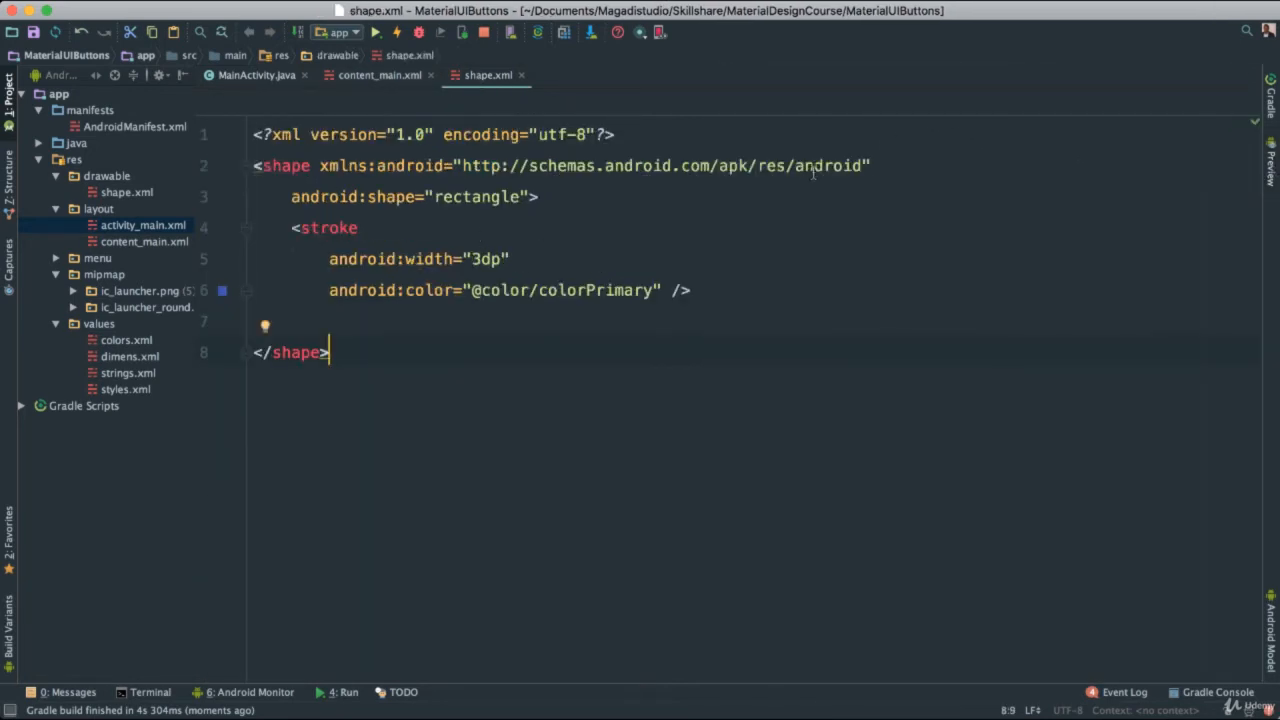
pyautogui.doubleClick(476, 196)
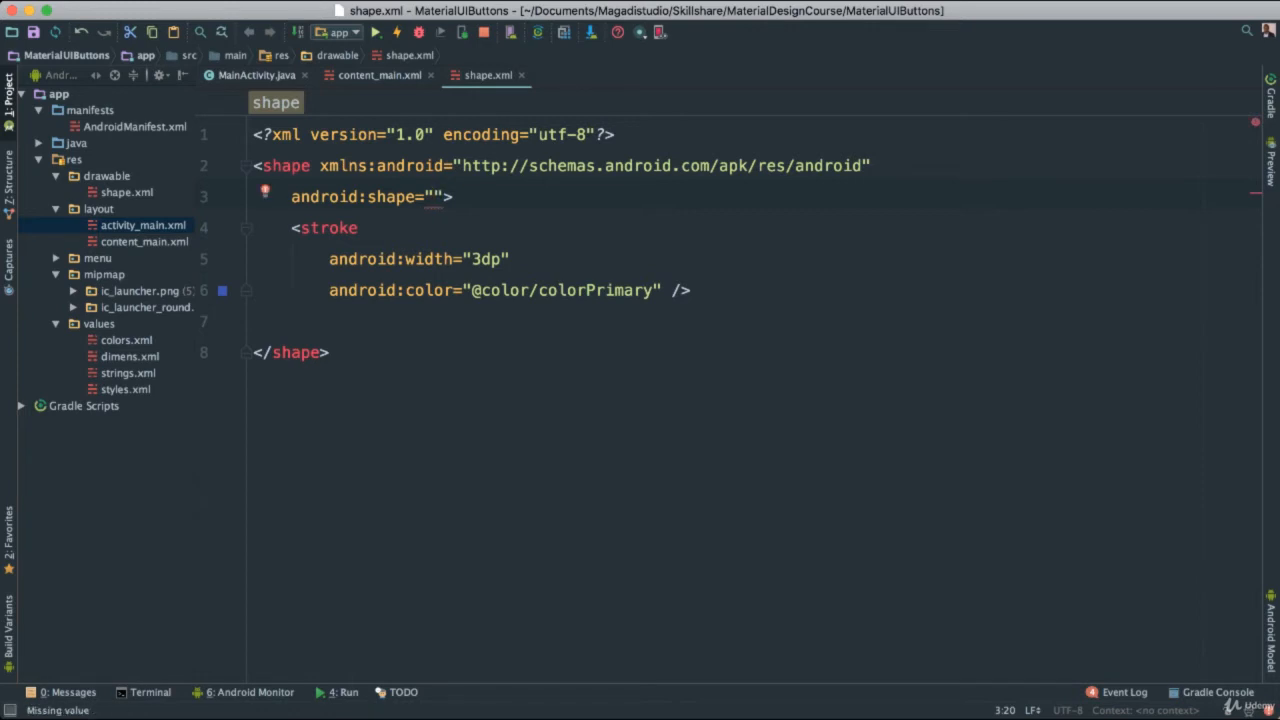
pyautogui.write('line')
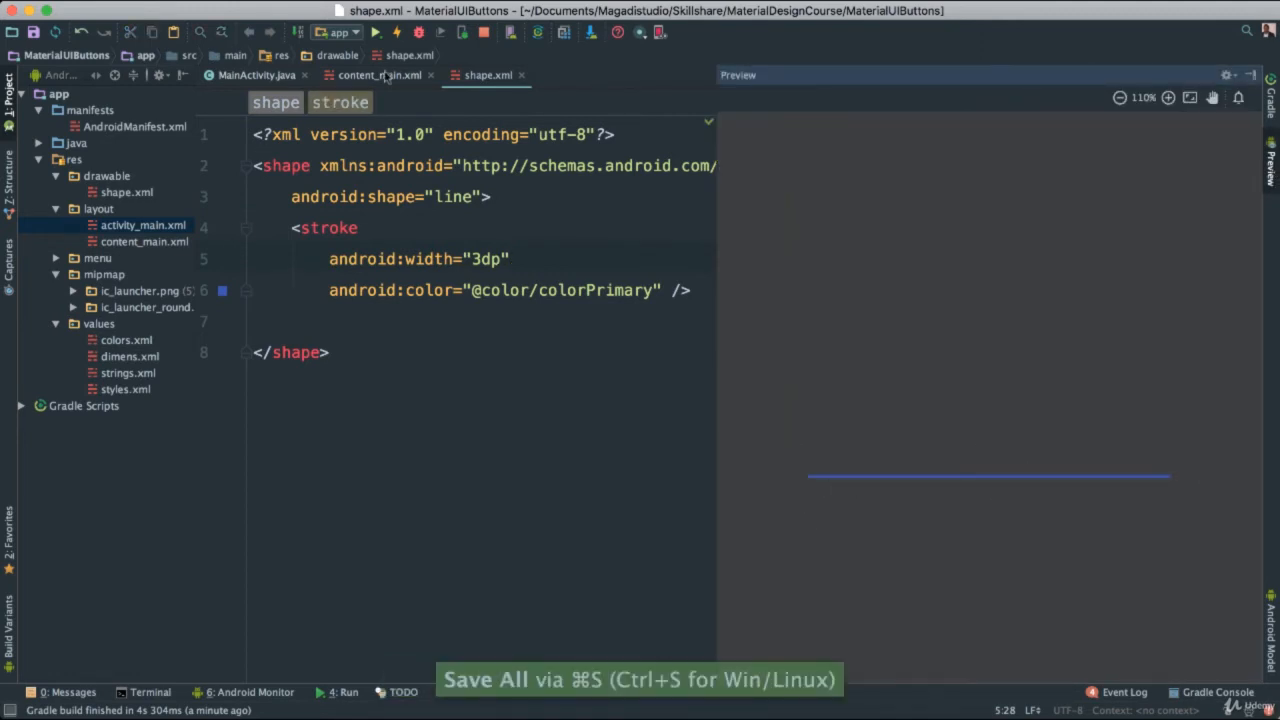
pyautogui.click(378, 76)
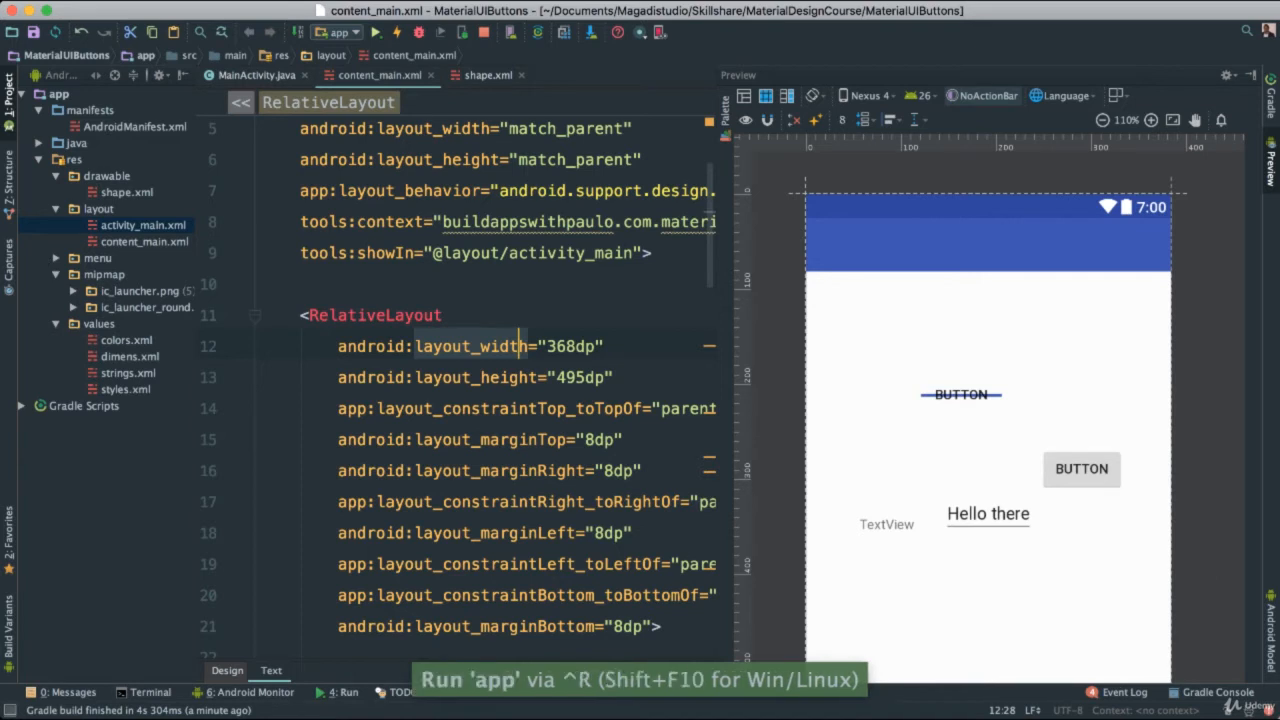
# Run the app on the emulator to see the button with a line through it
pyautogui.click(348, 32)
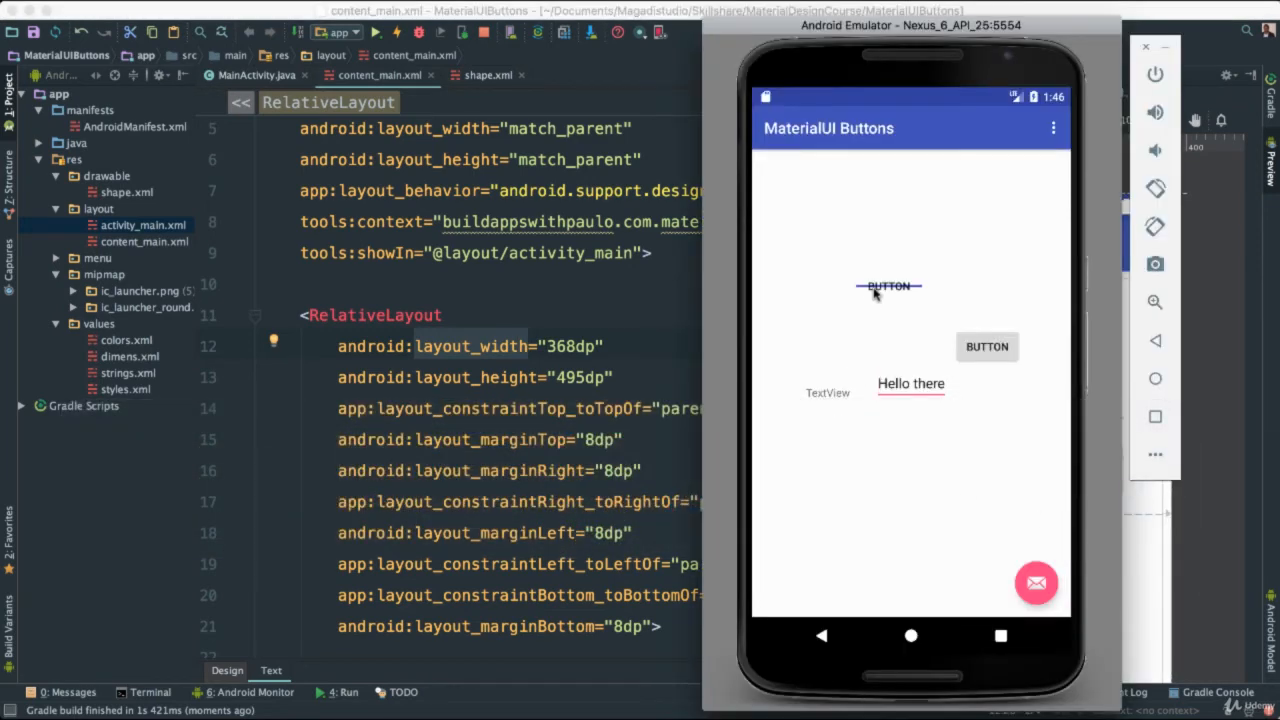
pyautogui.moveTo(832, 280)
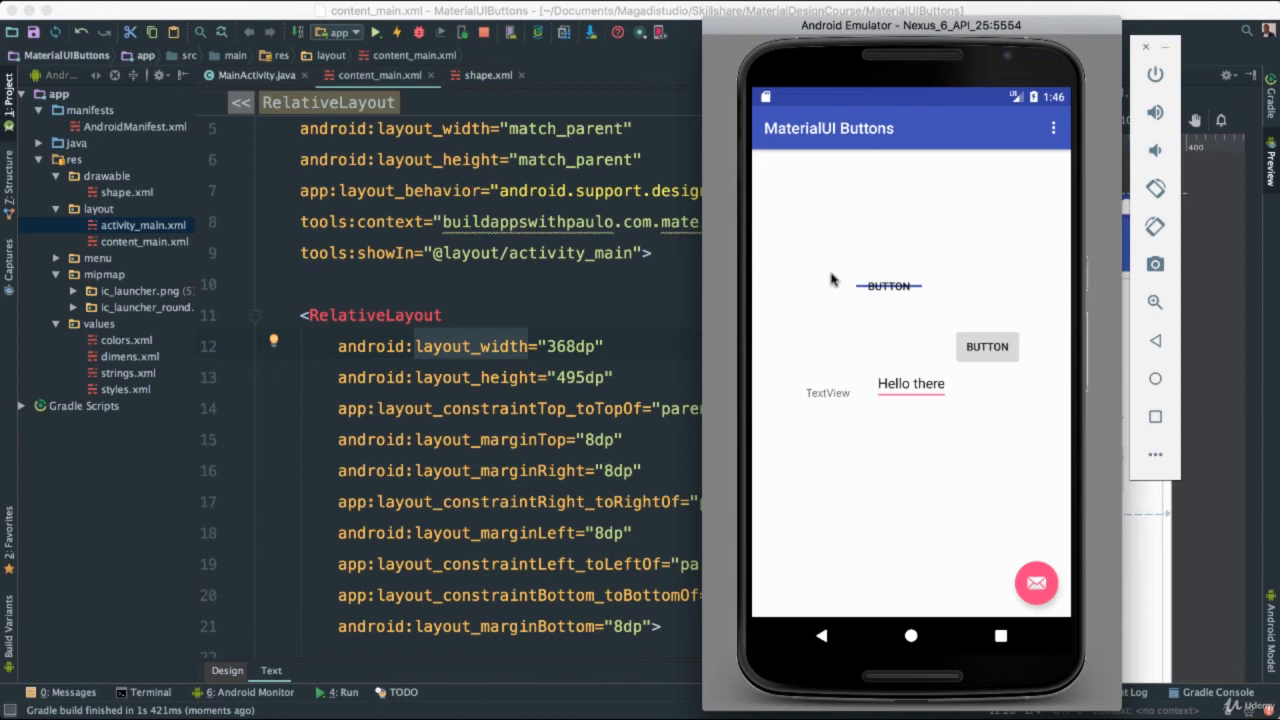
pyautogui.moveTo(916, 248)
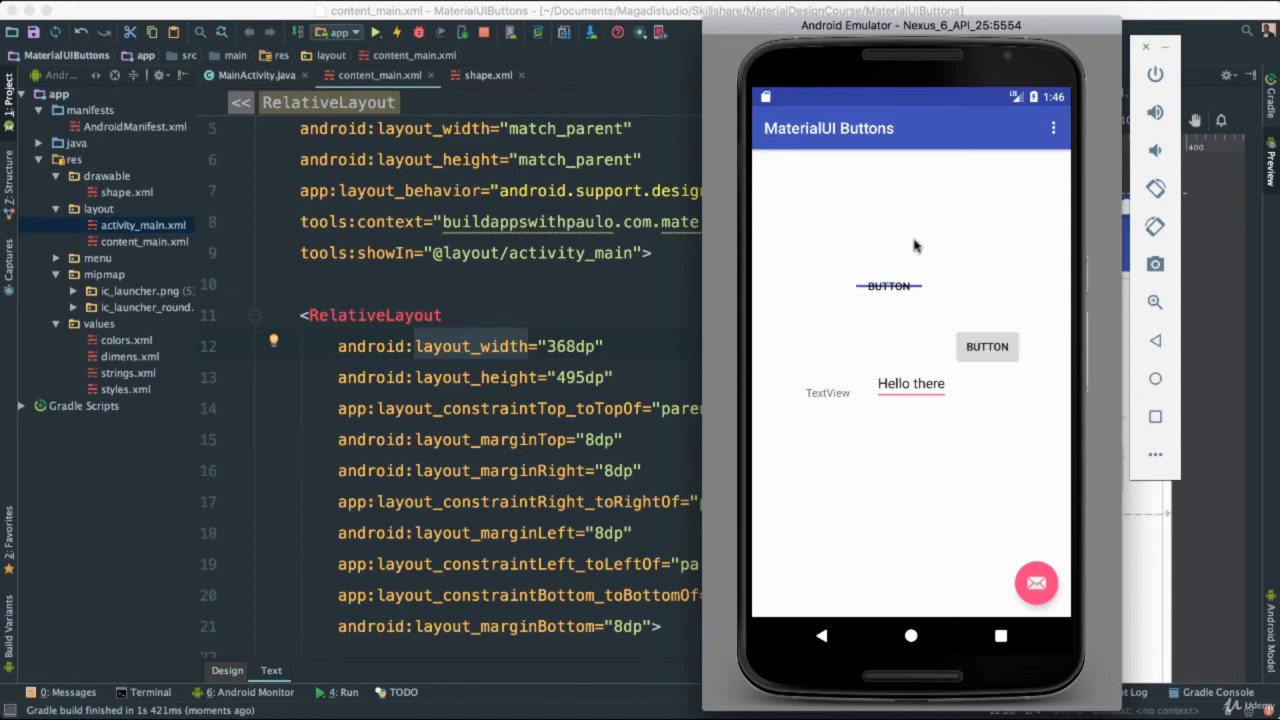
pyautogui.moveTo(904, 278)
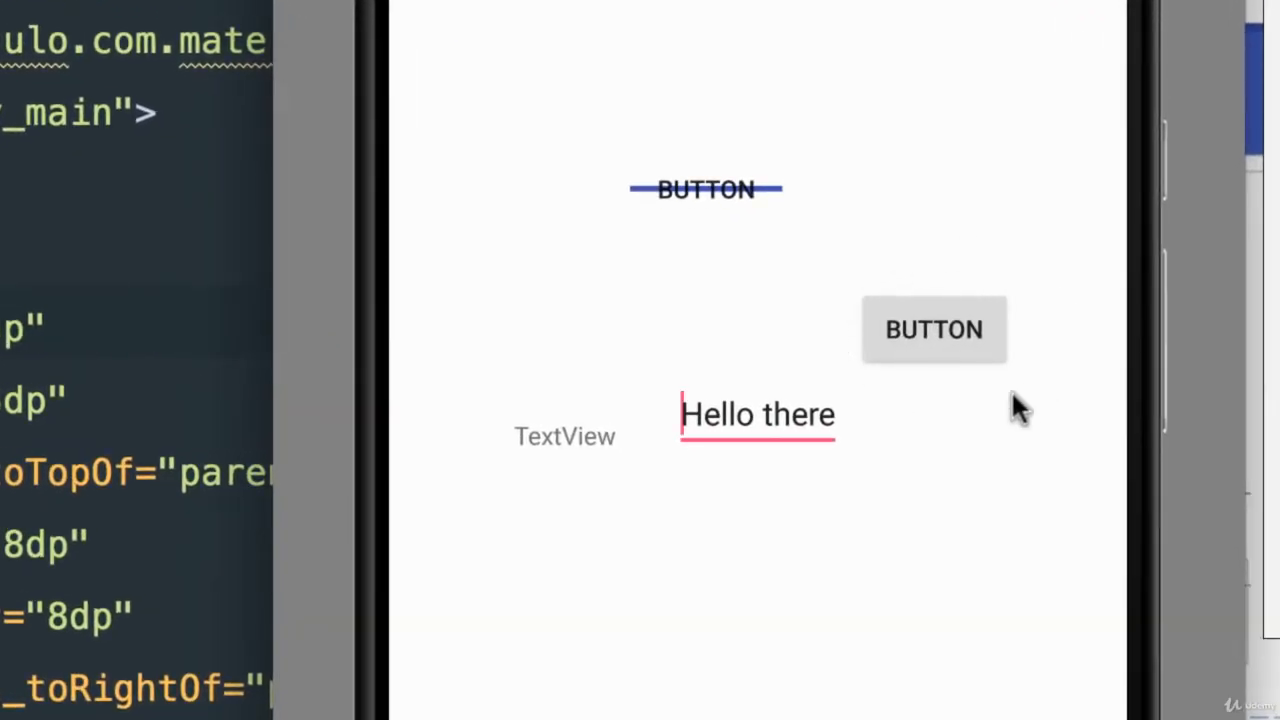
pyautogui.moveTo(930, 330)
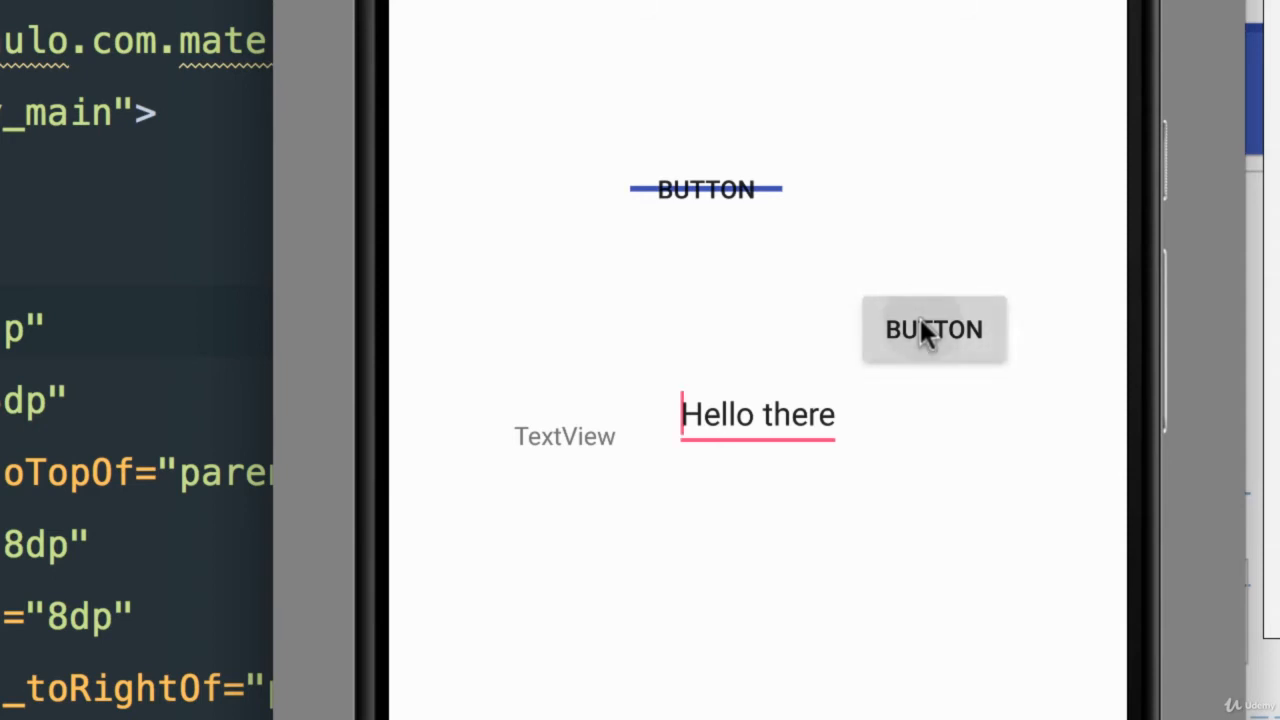
pyautogui.moveTo(704, 190)
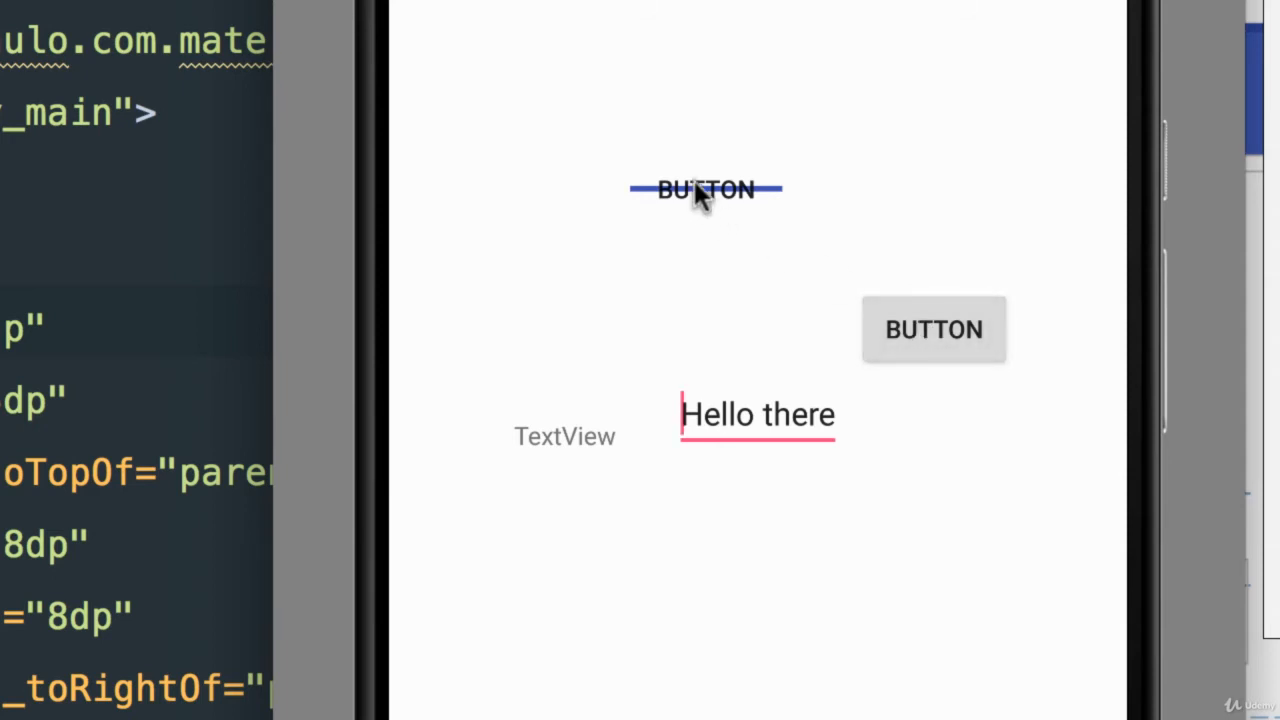
pyautogui.moveTo(712, 190)
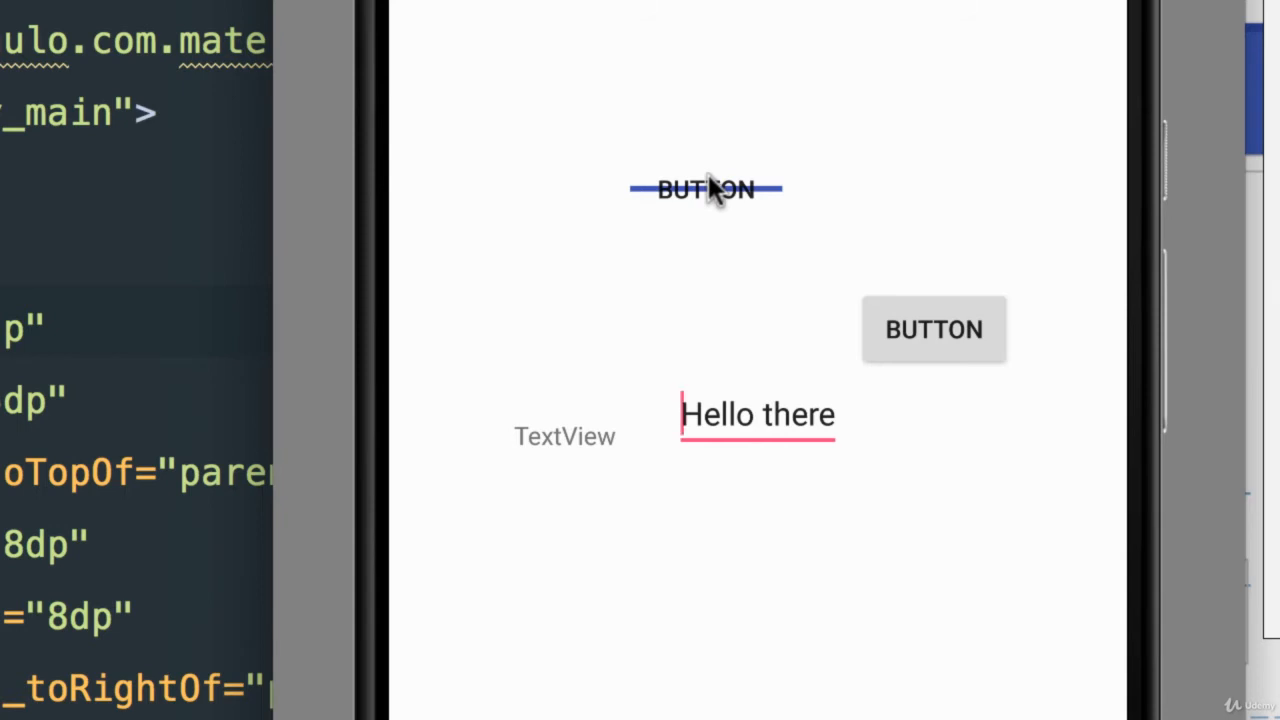
pyautogui.moveTo(1000, 520)
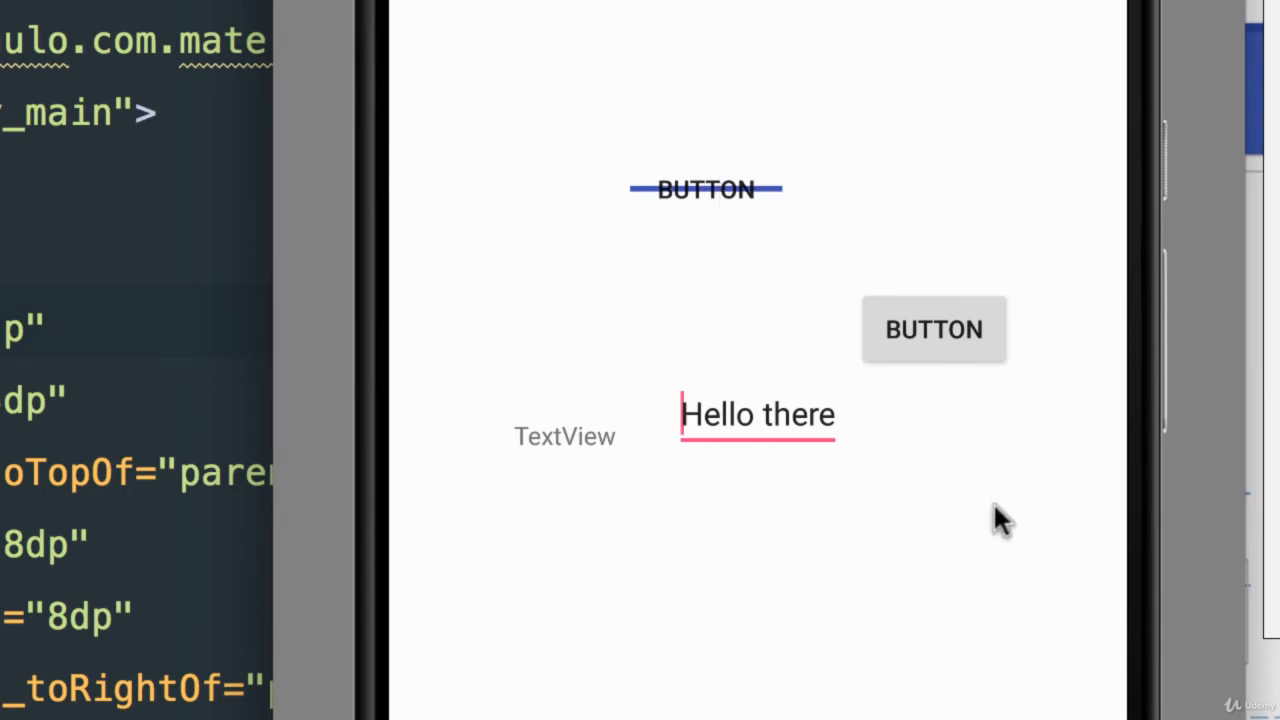
pyautogui.moveTo(810, 684)
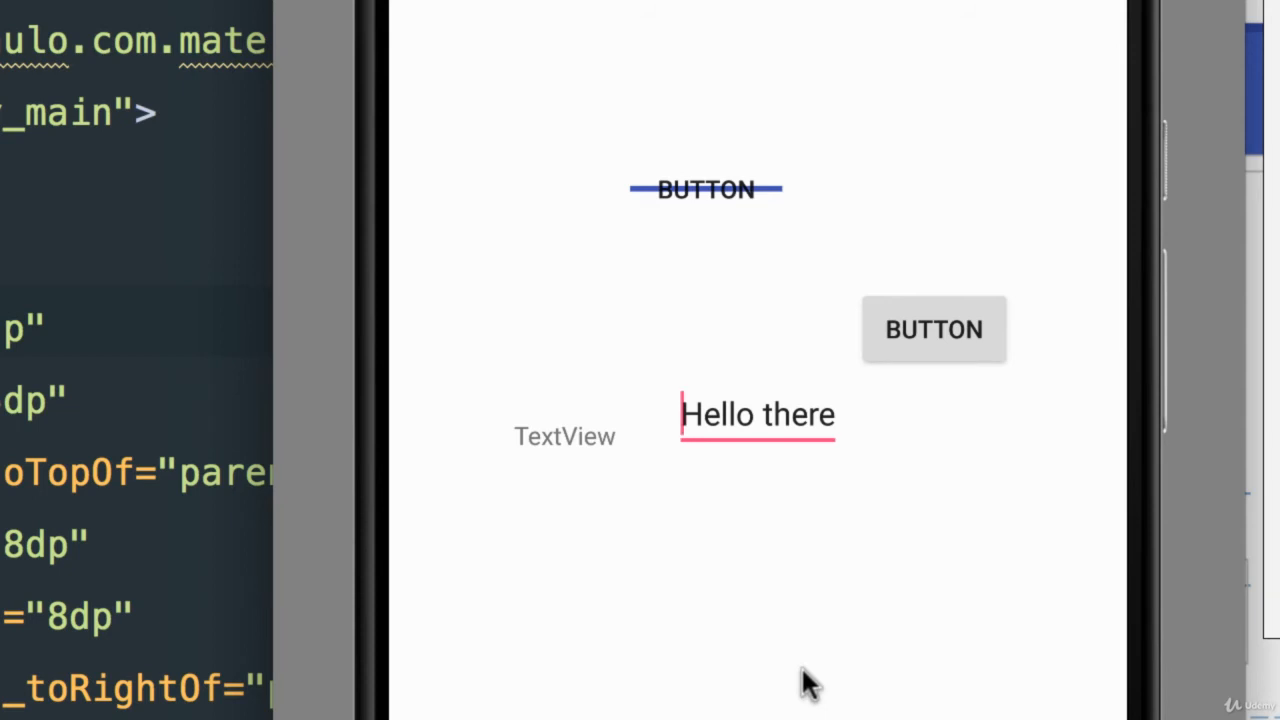
pyautogui.moveTo(528, 188)
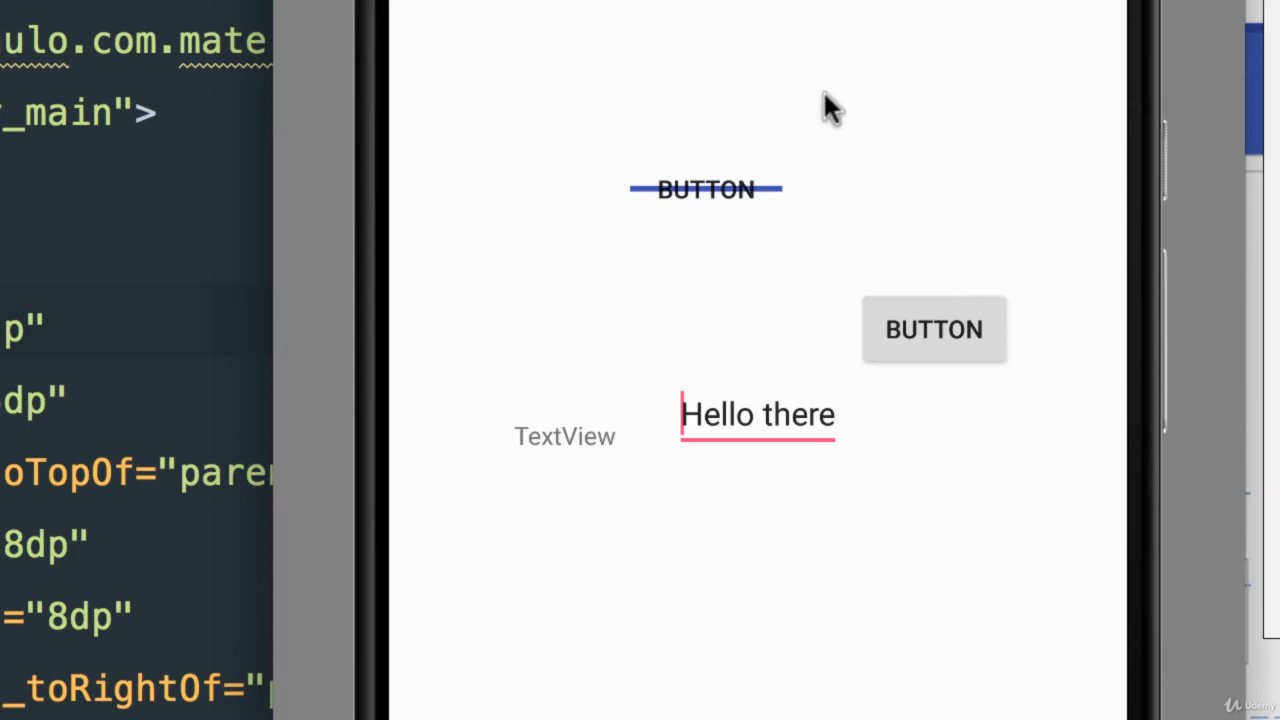
pyautogui.moveTo(638, 276)
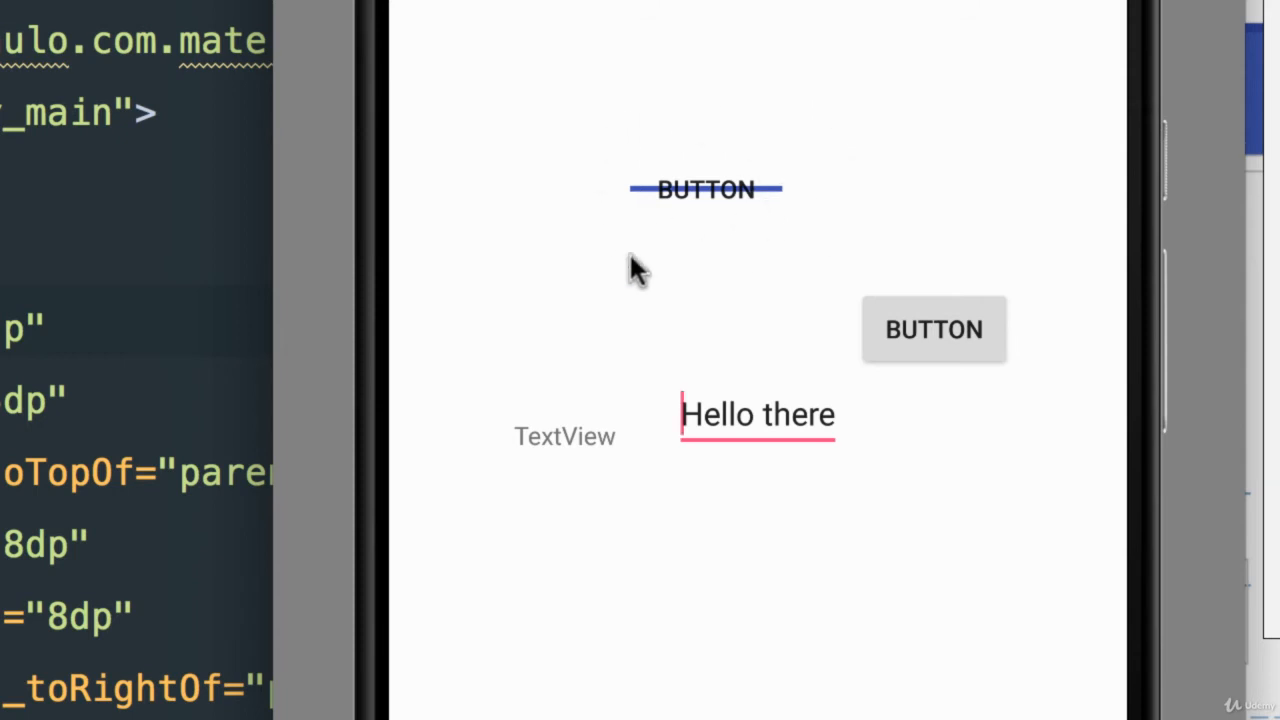
pyautogui.moveTo(642, 258)
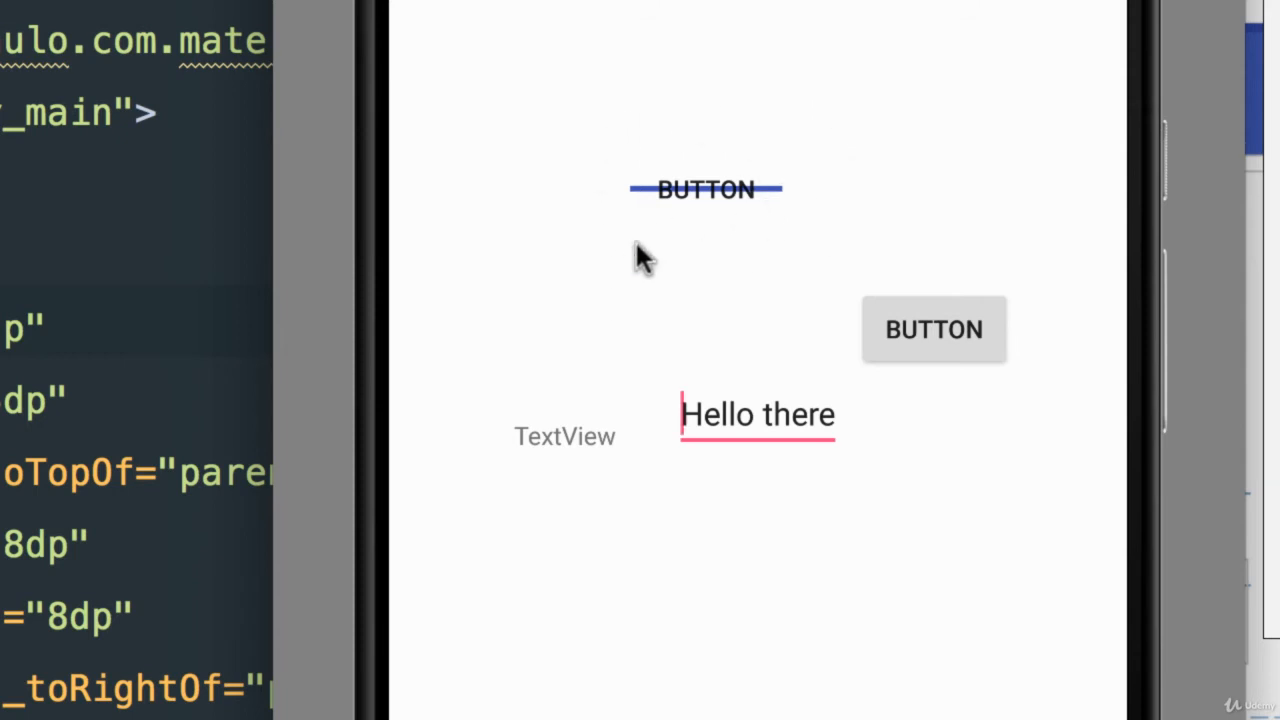
pyautogui.moveTo(820, 216)
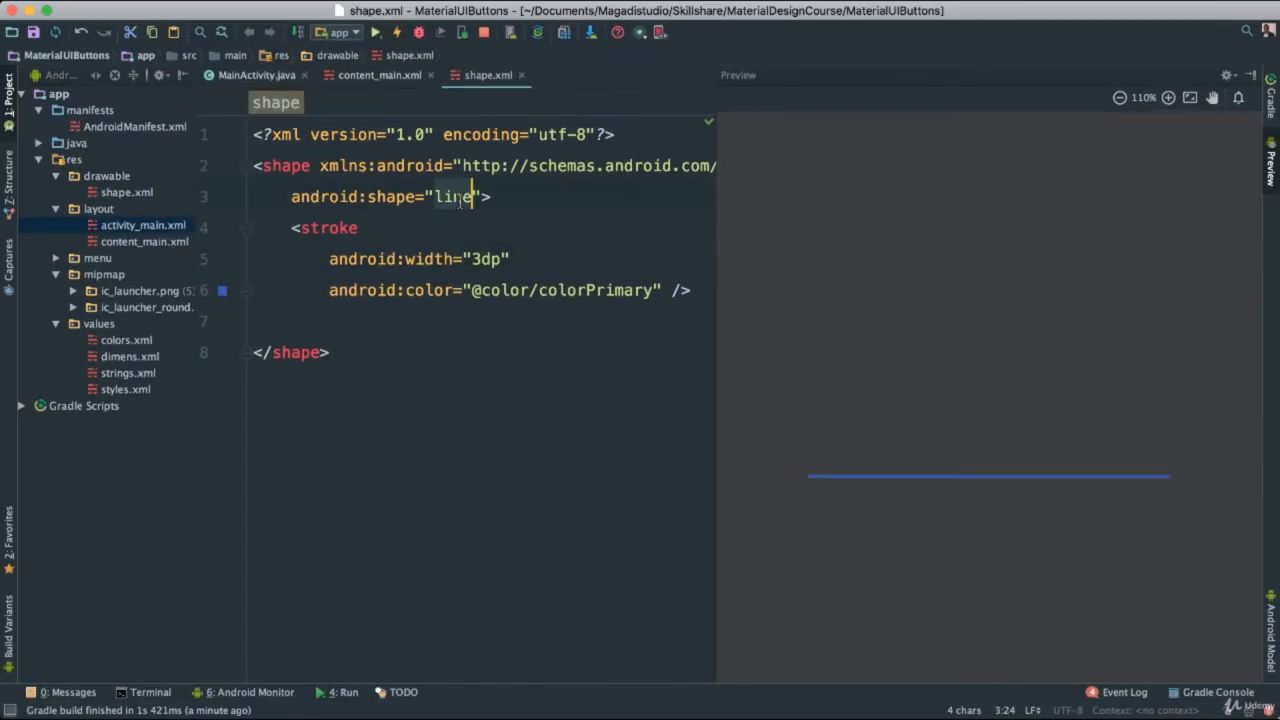
pyautogui.write('ova')
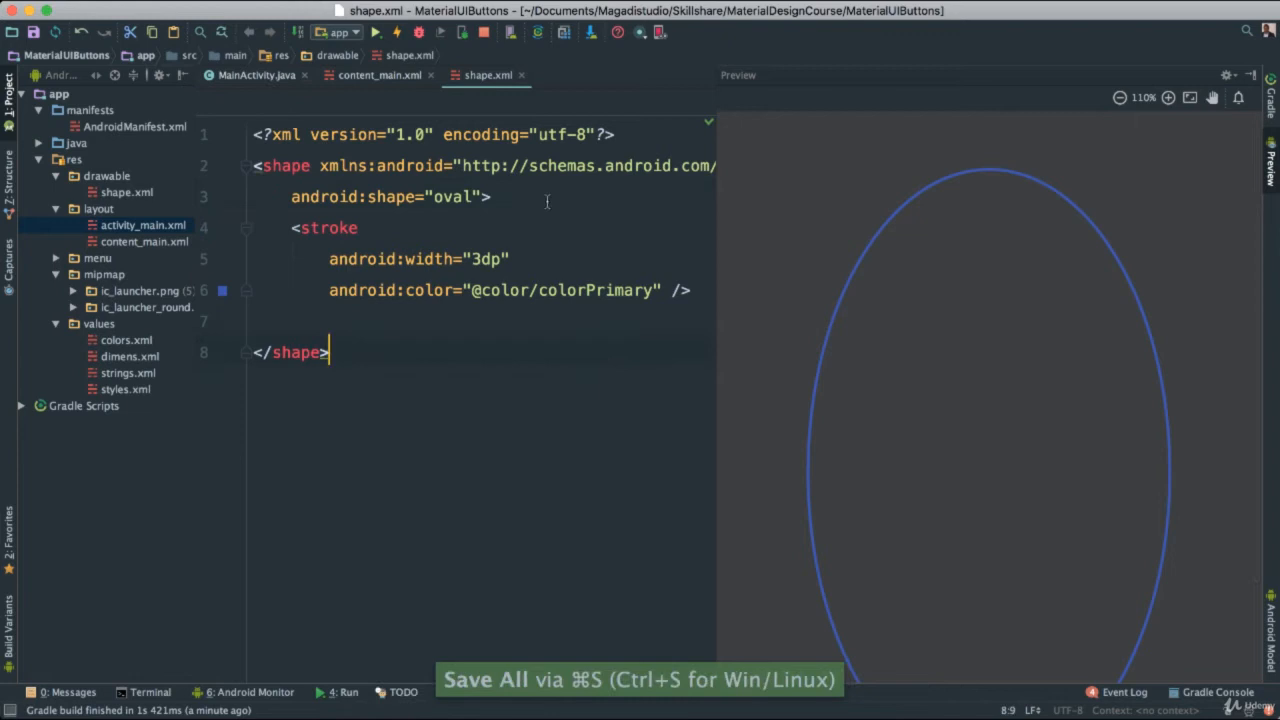
pyautogui.click(380, 76)
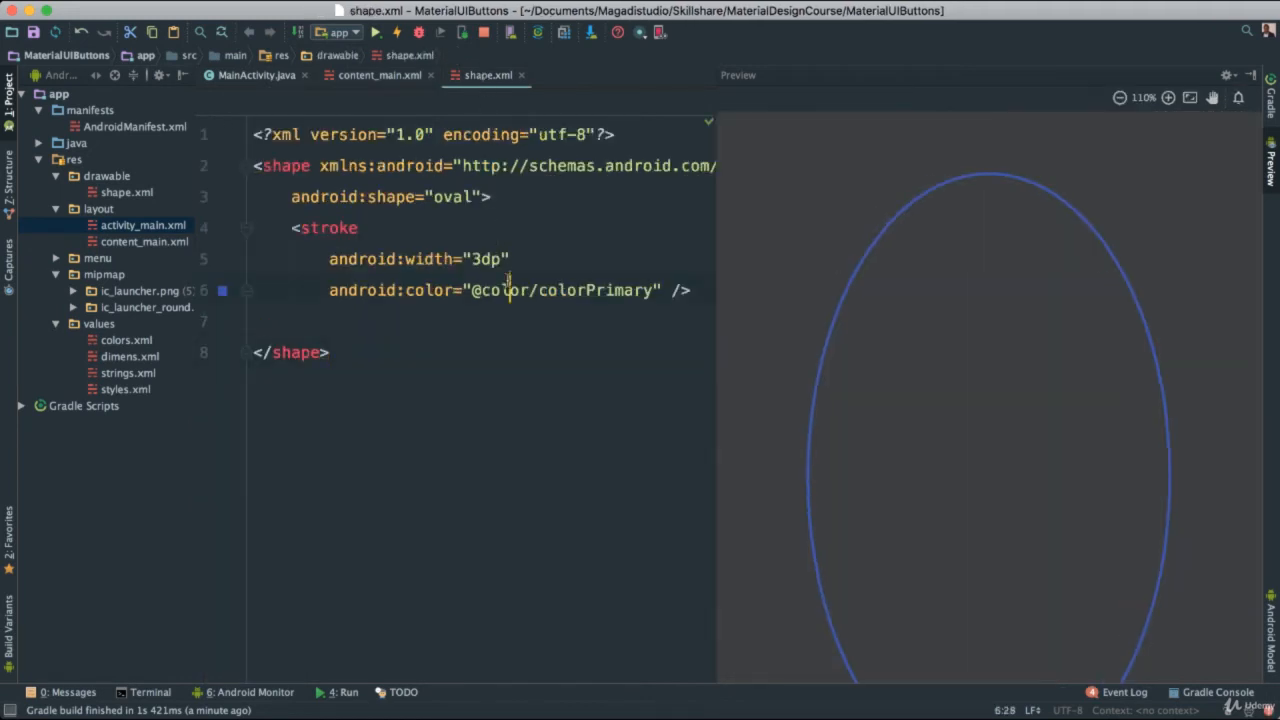
pyautogui.click(328, 228)
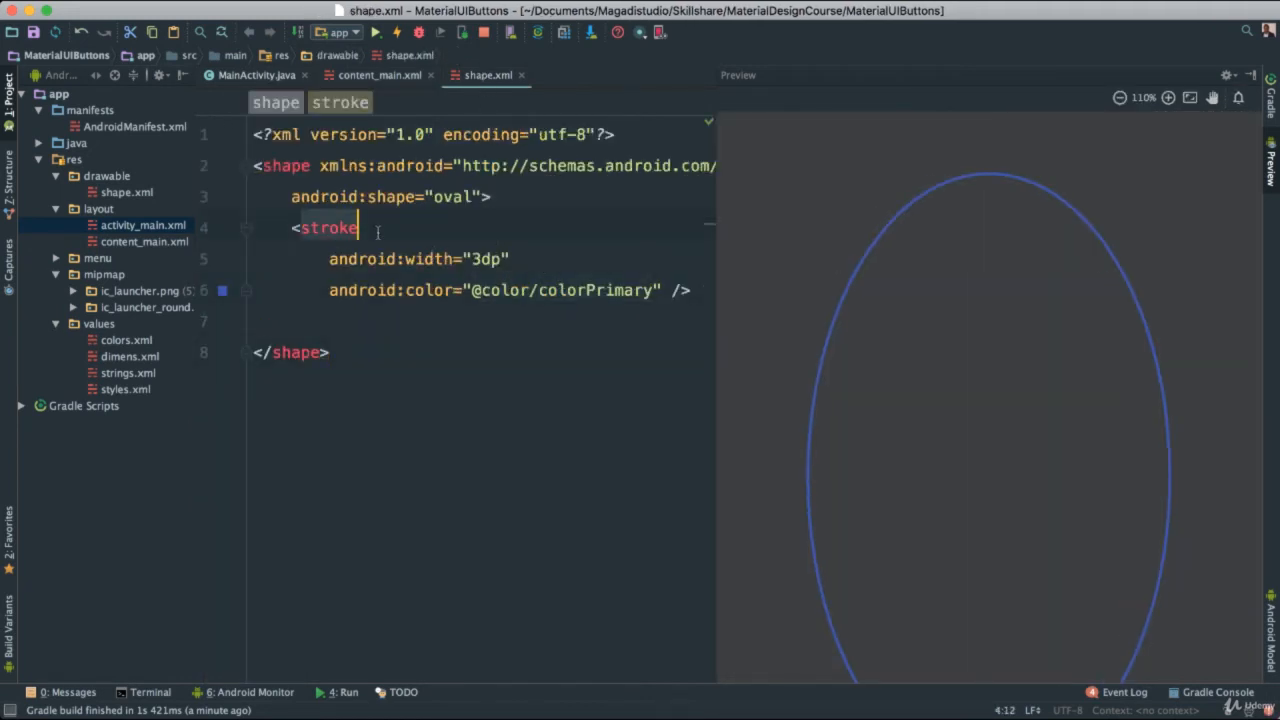
pyautogui.click(494, 198)
pyautogui.write('<')
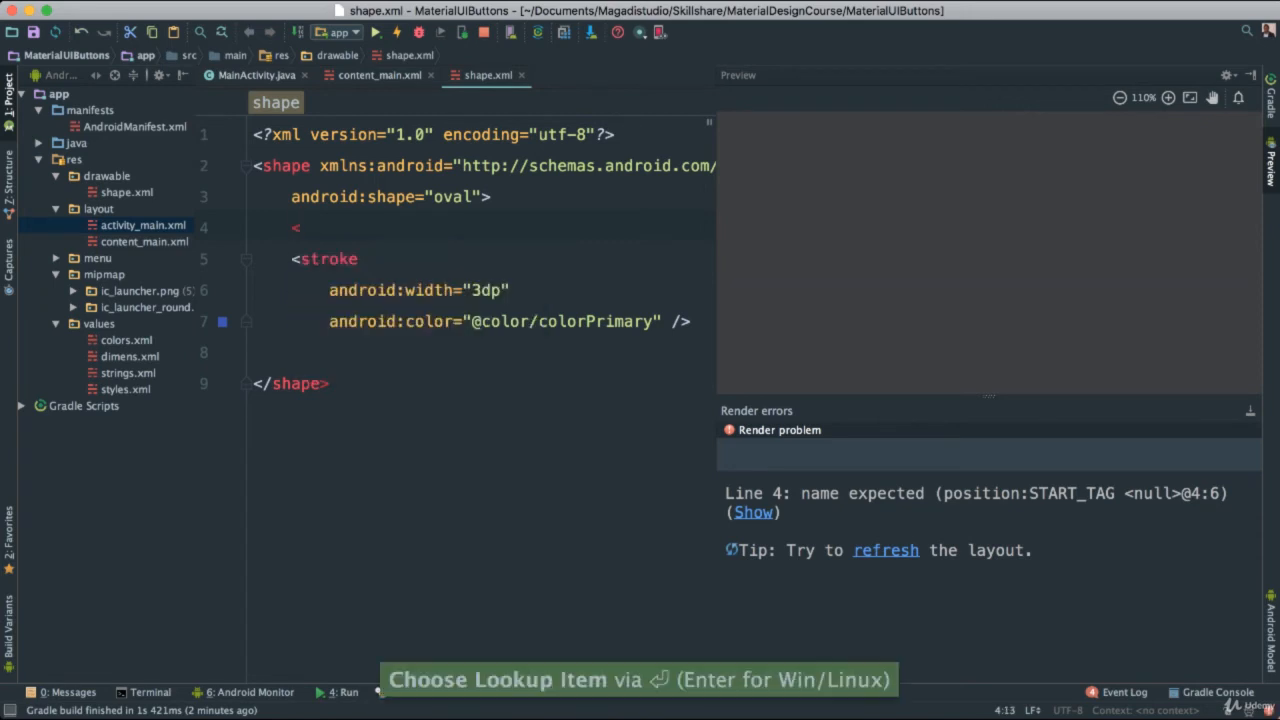
pyautogui.write('padding android:bottom="@dimen/fab_margin')
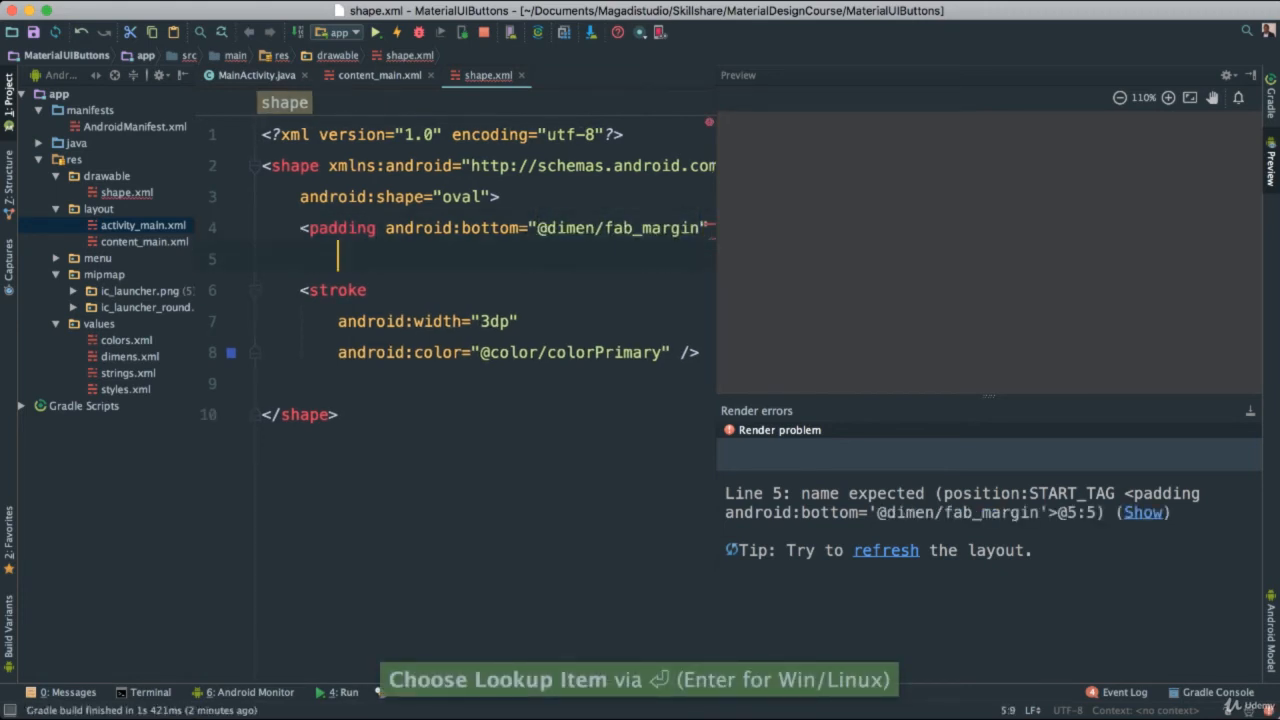
pyautogui.write('to')
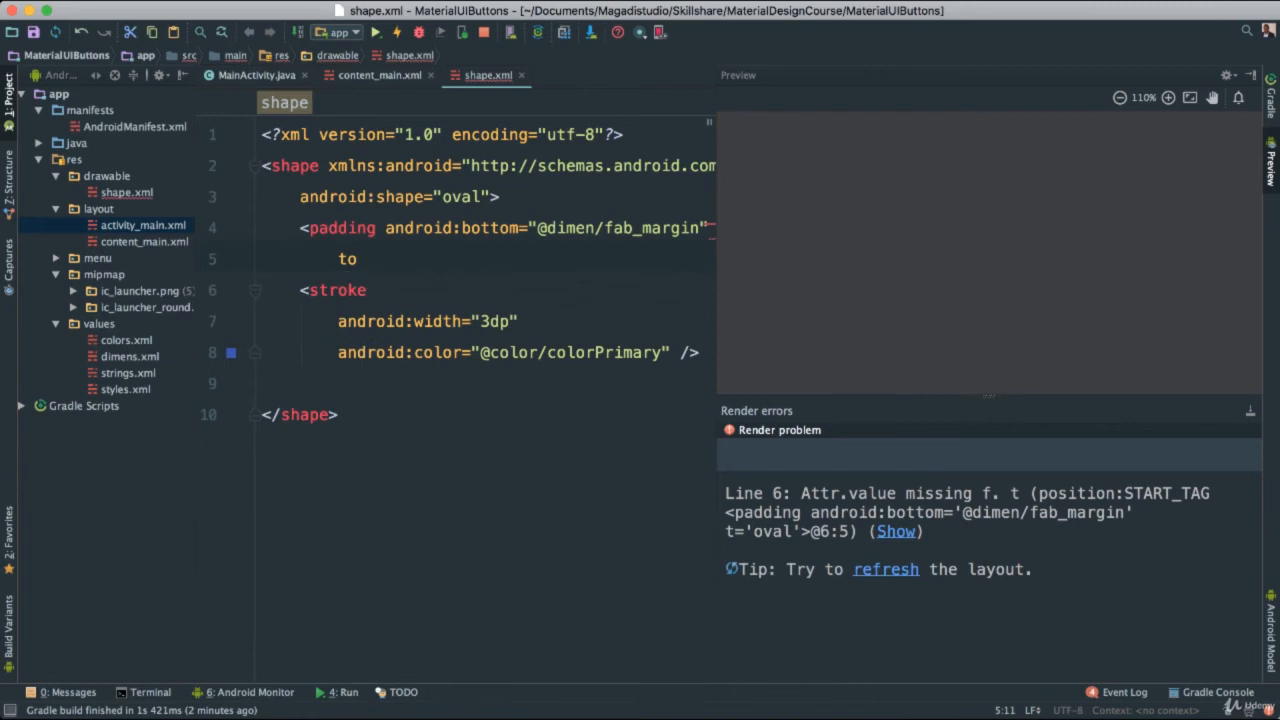
pyautogui.write('android:top="@dimen/fab_margin"')
pyautogui.write('l')
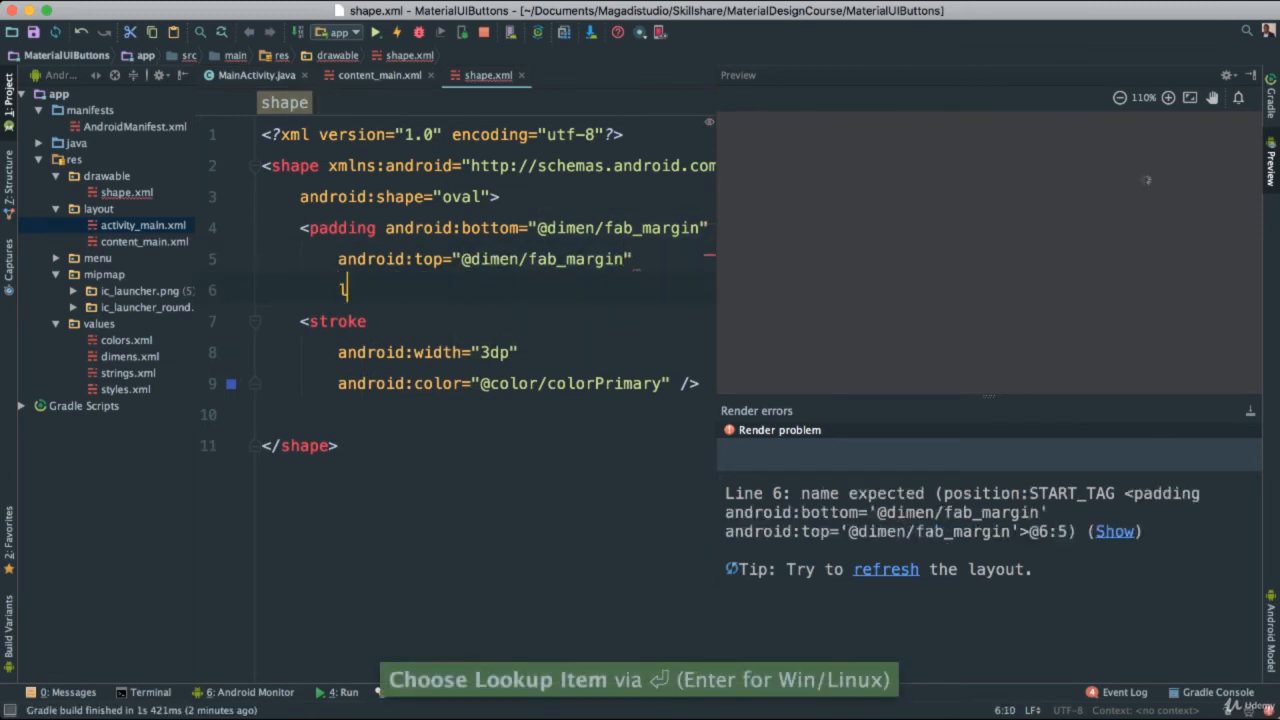
pyautogui.write('android:left=""')
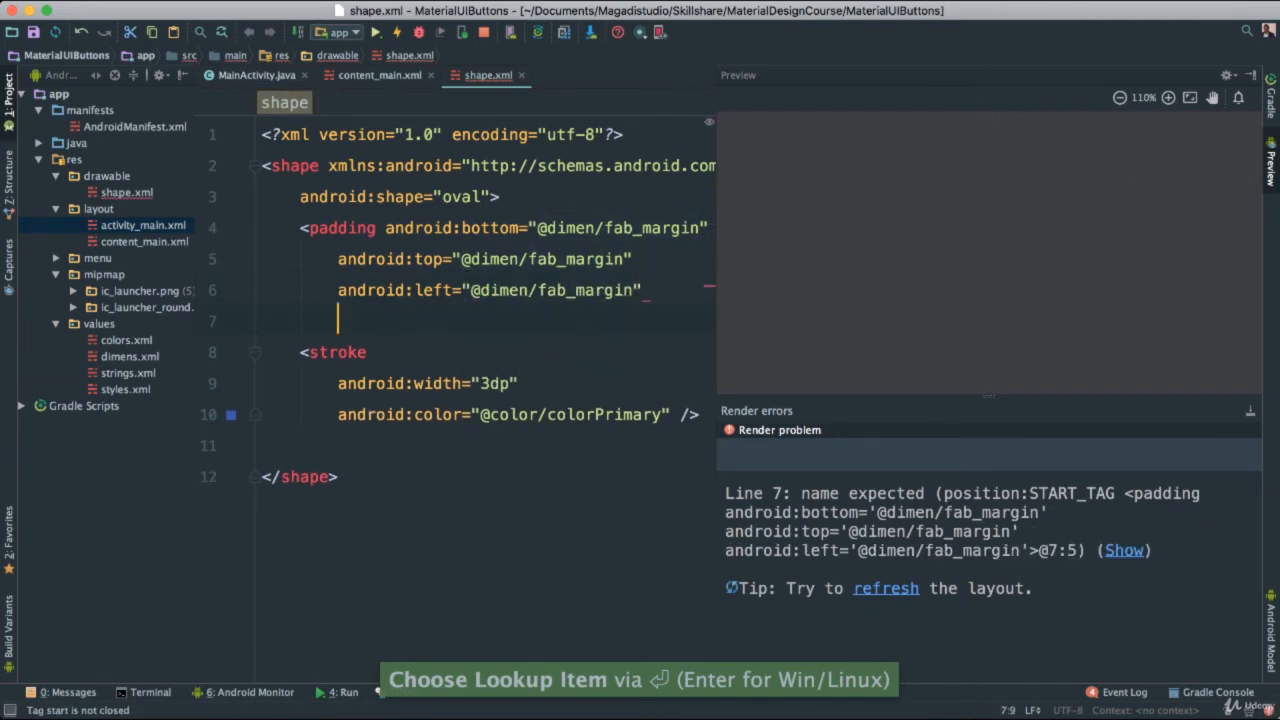
pyautogui.write('android:right="')
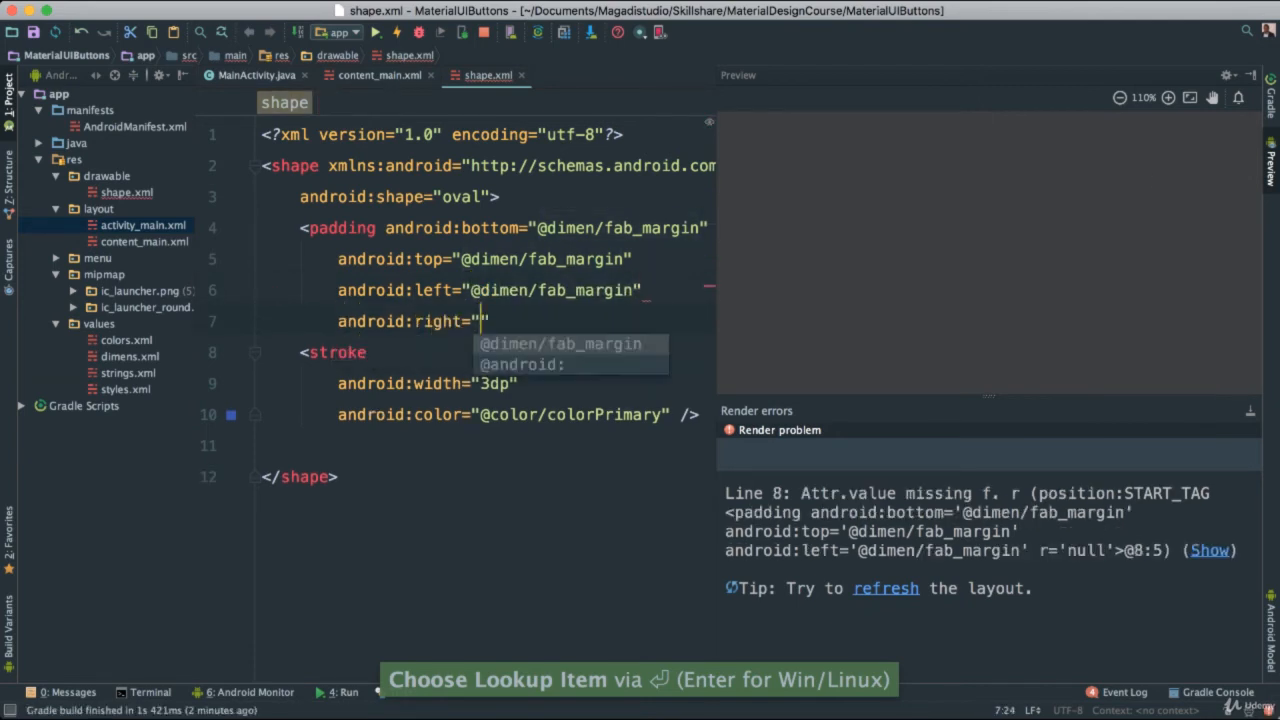
pyautogui.write('@dimen/fab_margin')
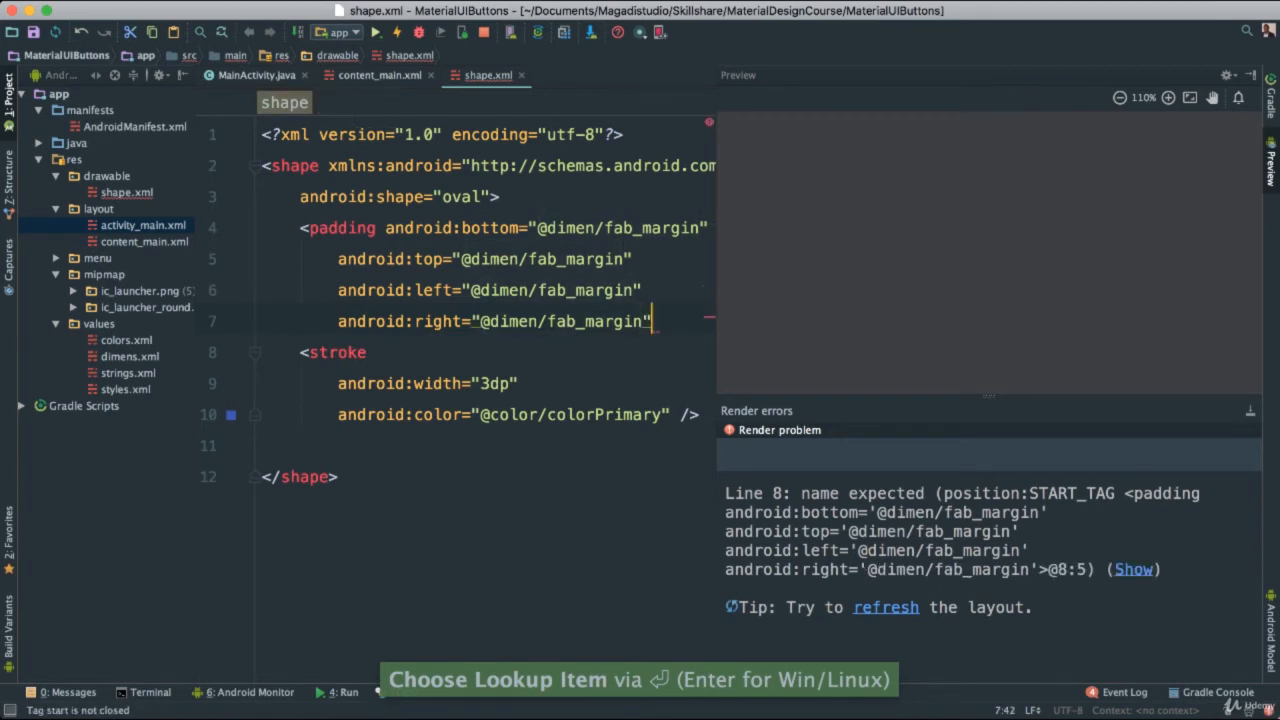
pyautogui.write('/>')
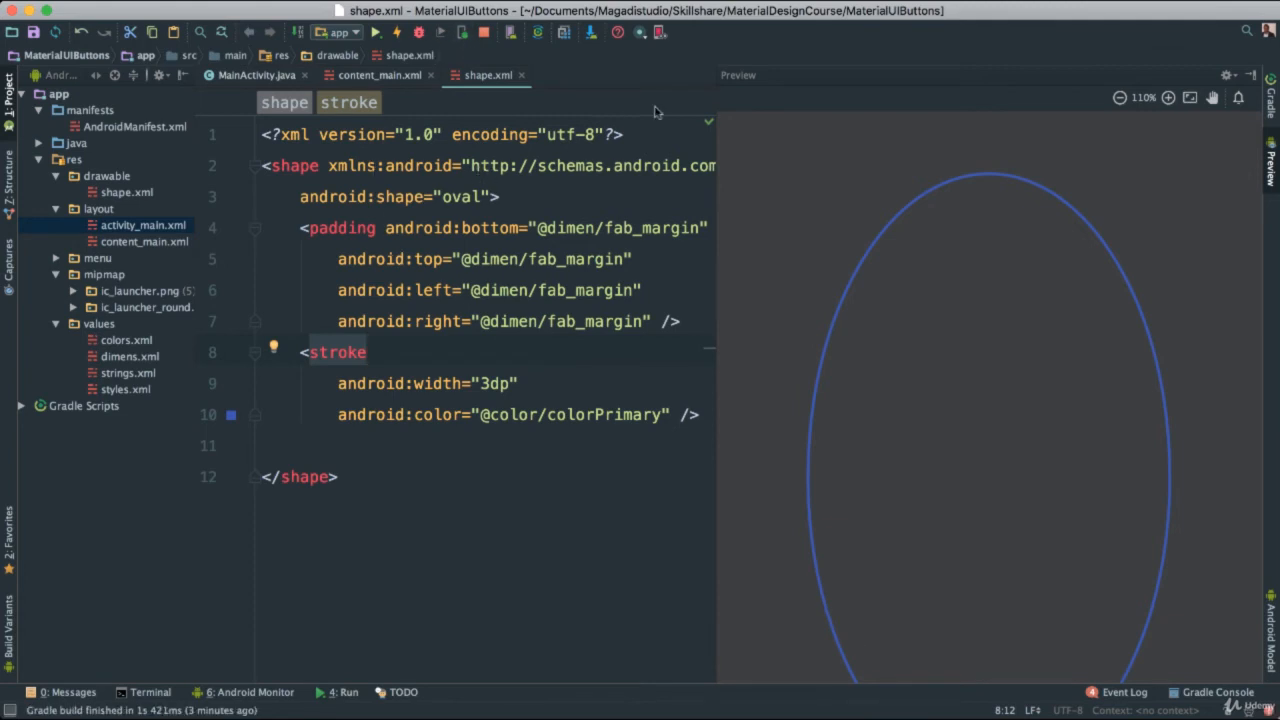
pyautogui.click(380, 76)
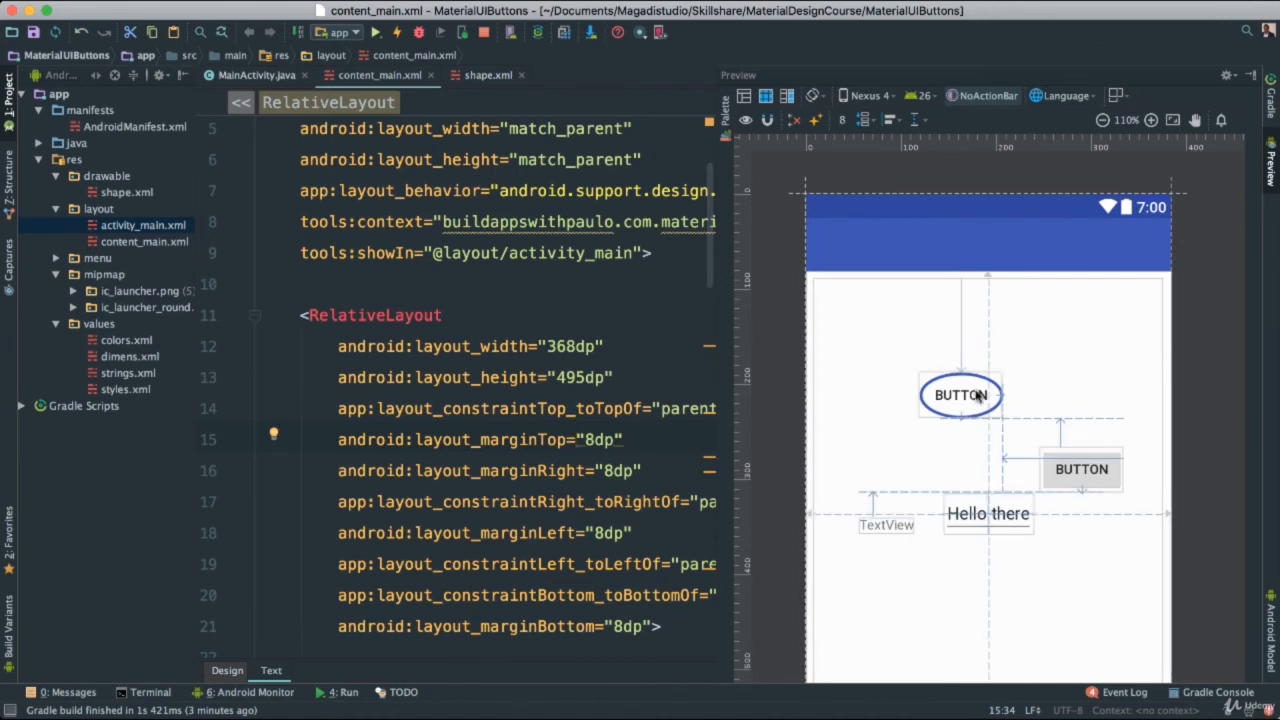
pyautogui.moveTo(908, 390)
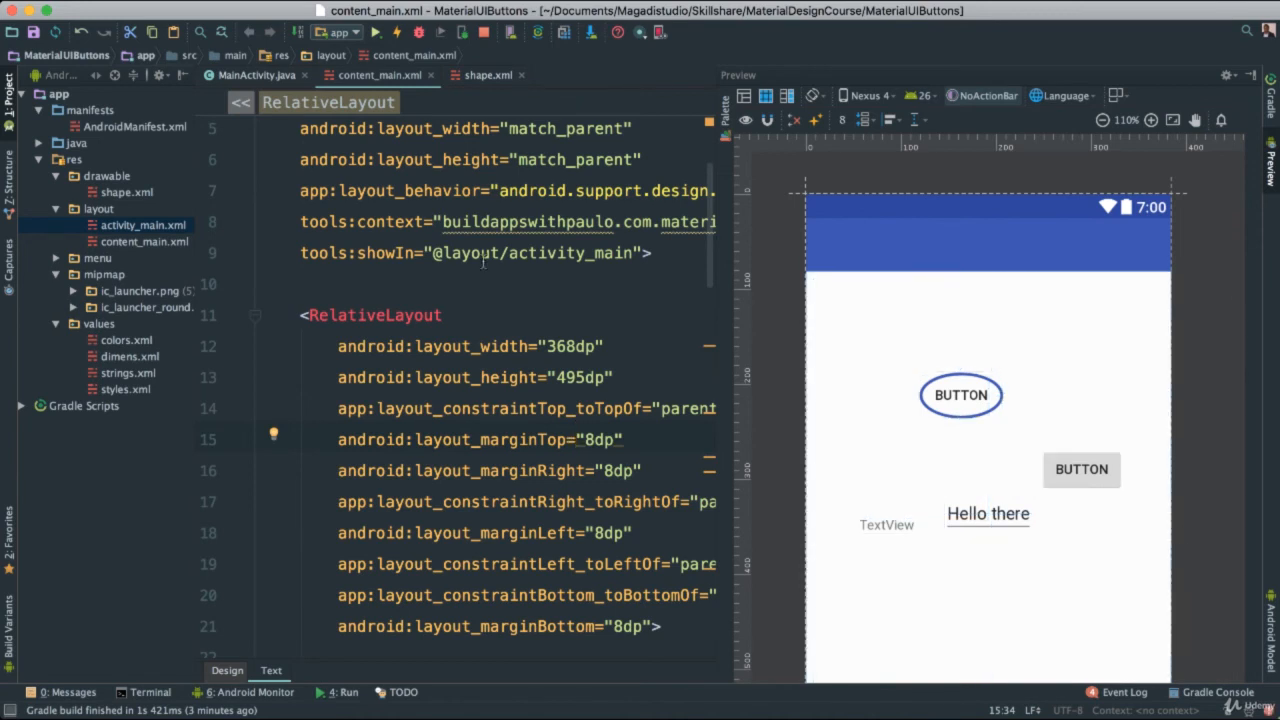
pyautogui.click(488, 76)
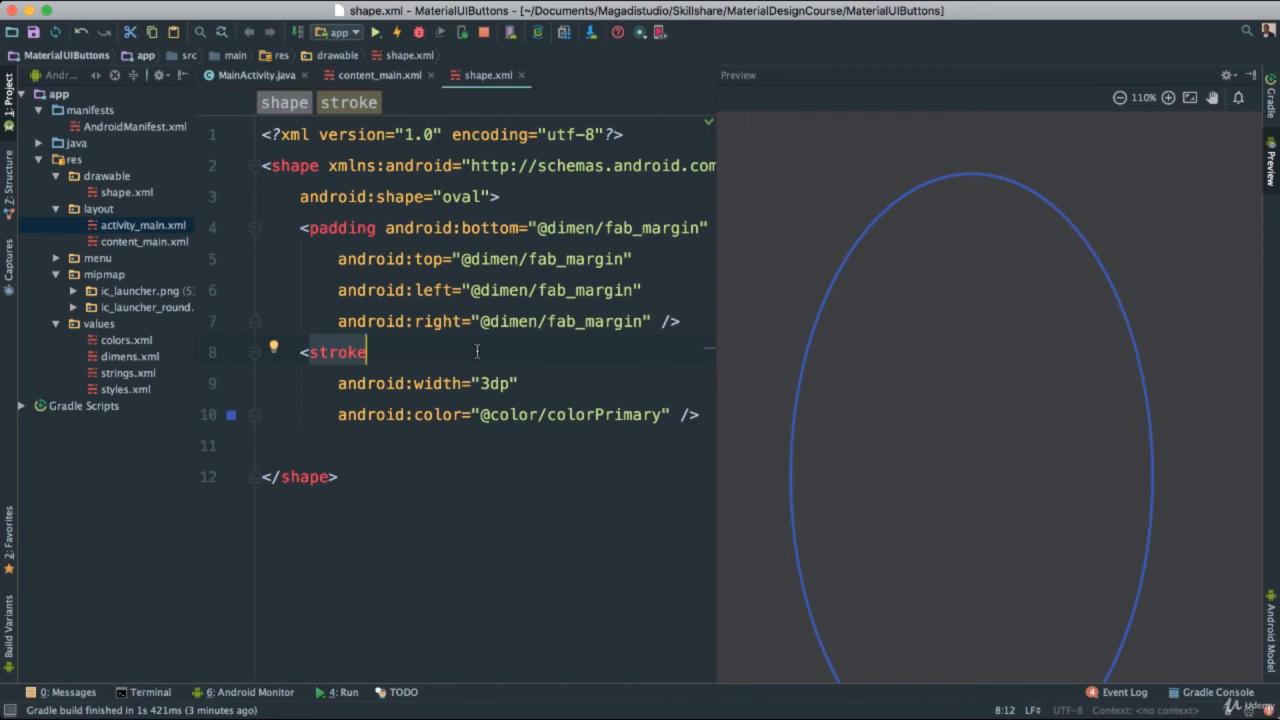
pyautogui.moveTo(388, 92)
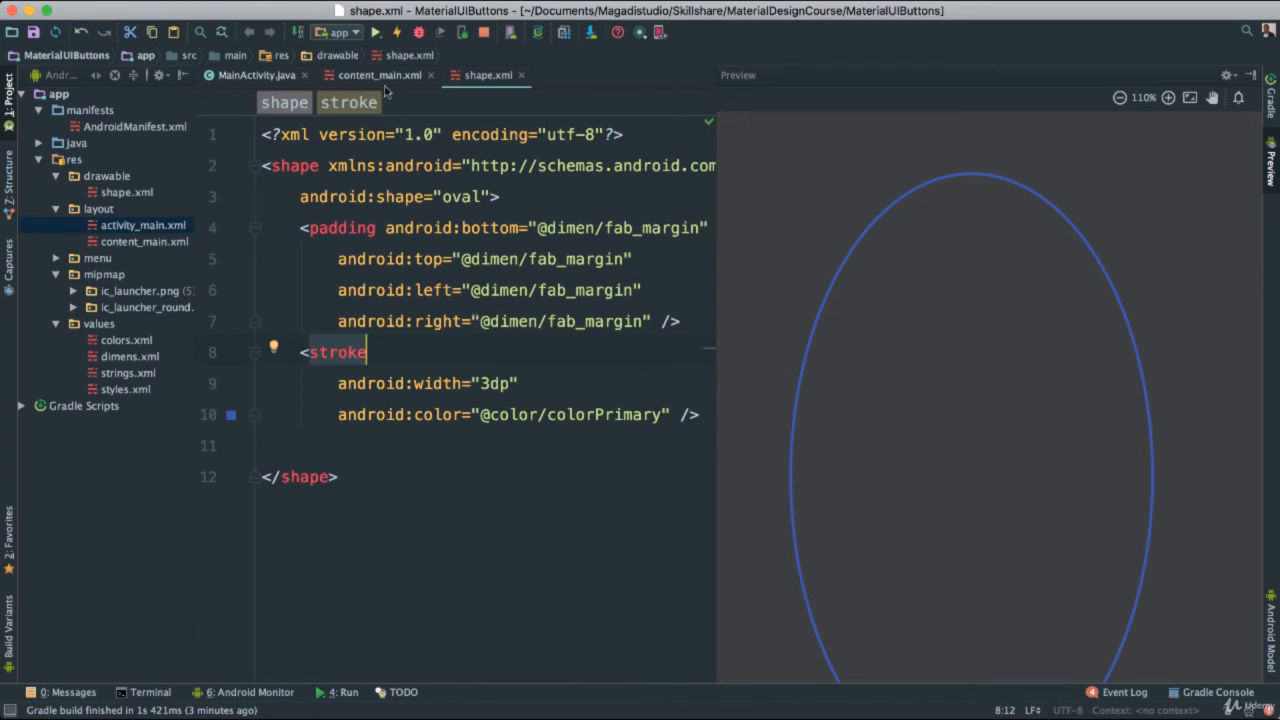
pyautogui.click(380, 76)
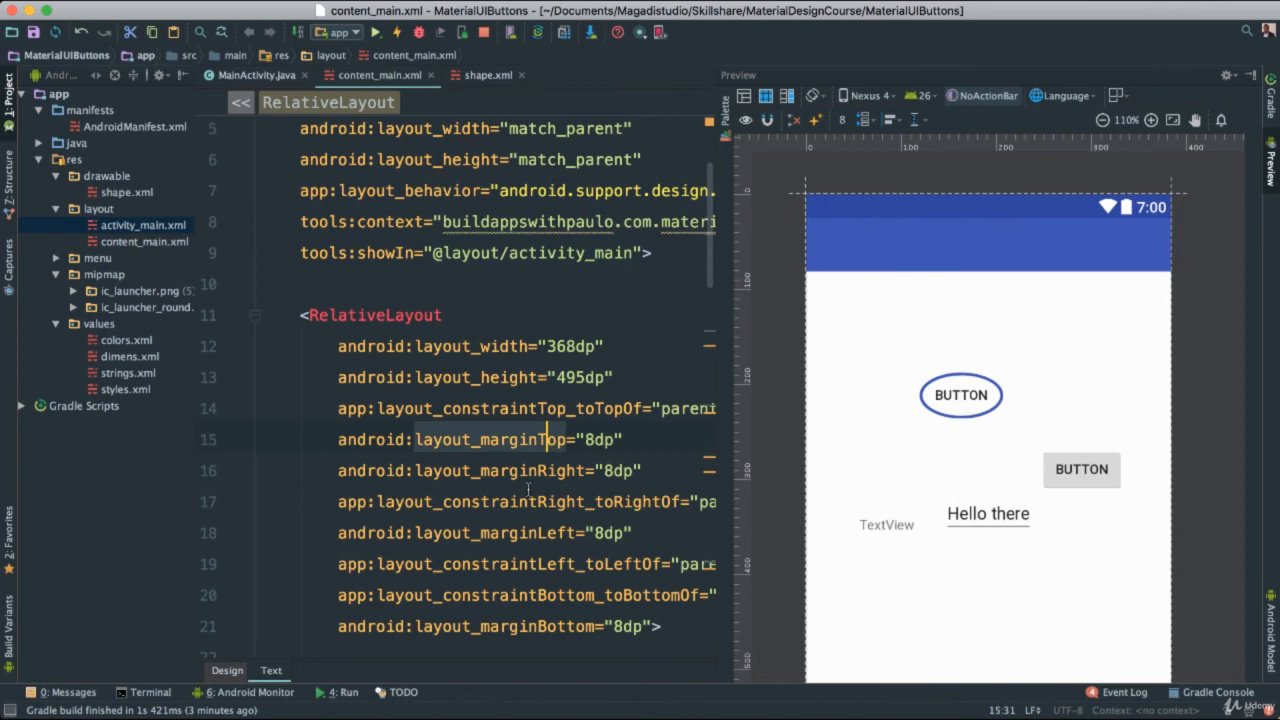
pyautogui.scroll(-3)
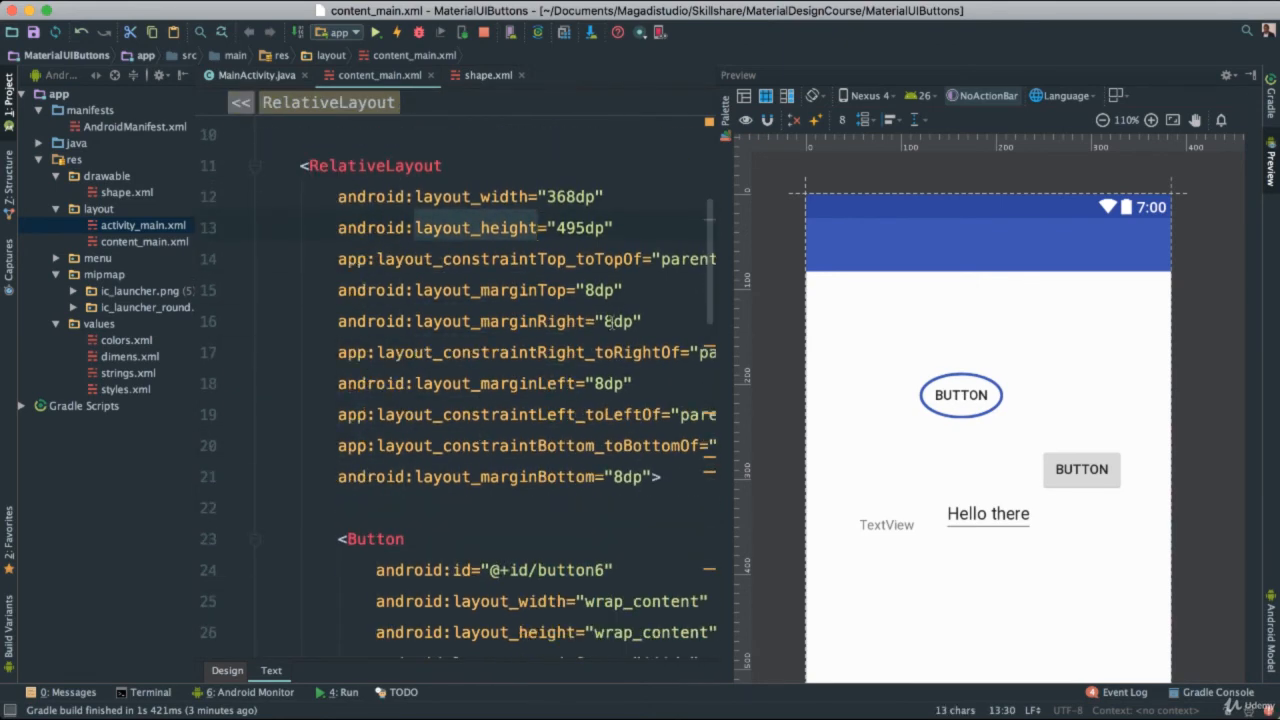
pyautogui.write('n')
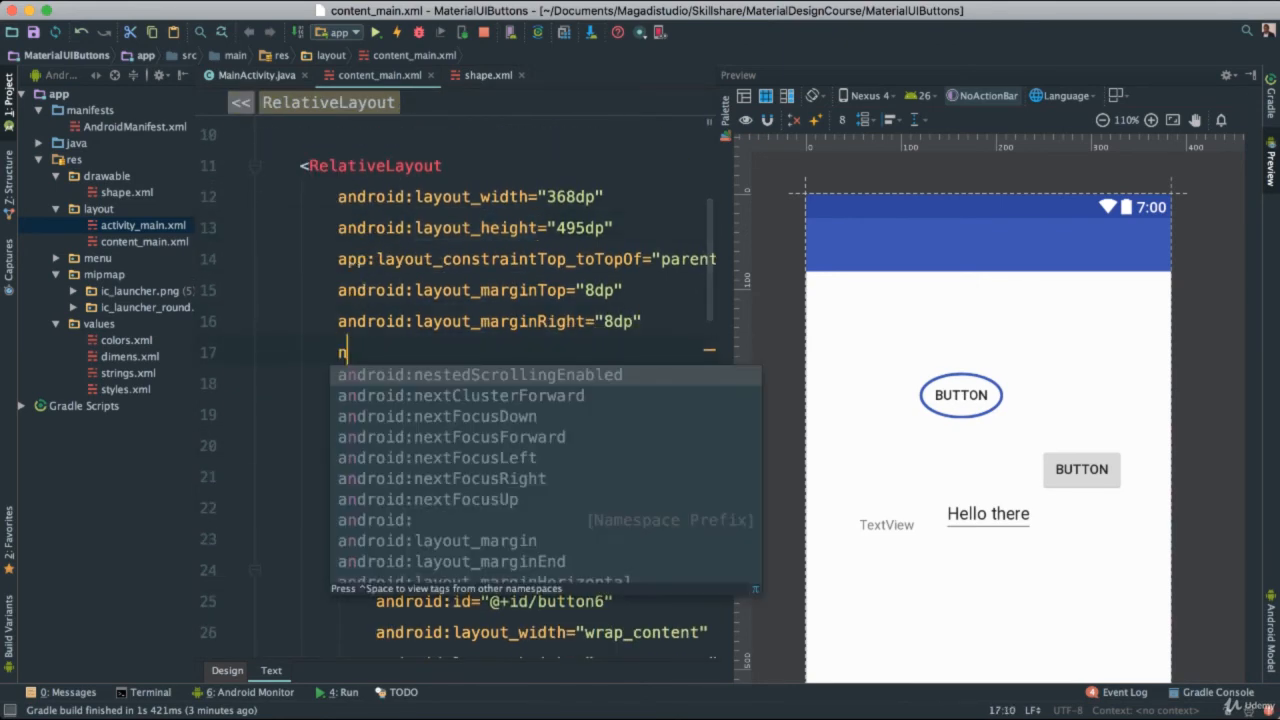
pyautogui.write('android:background="@drawable/shape"')
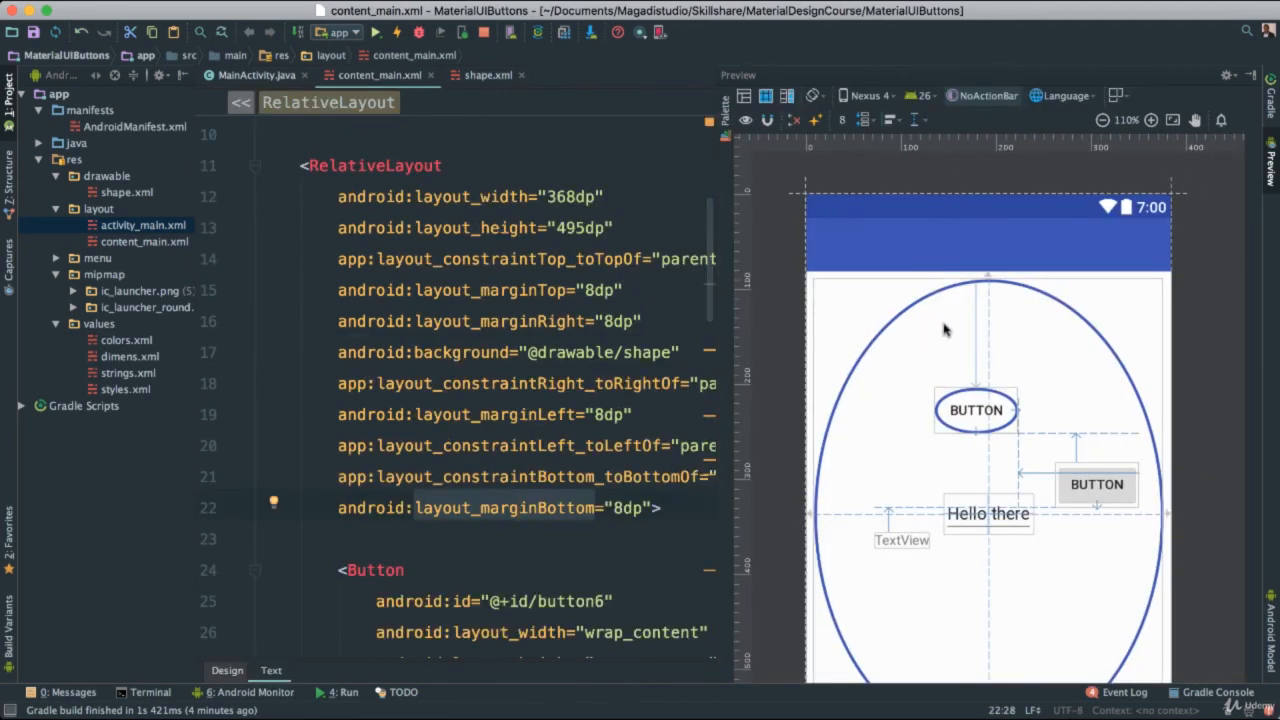
pyautogui.moveTo(978, 540)
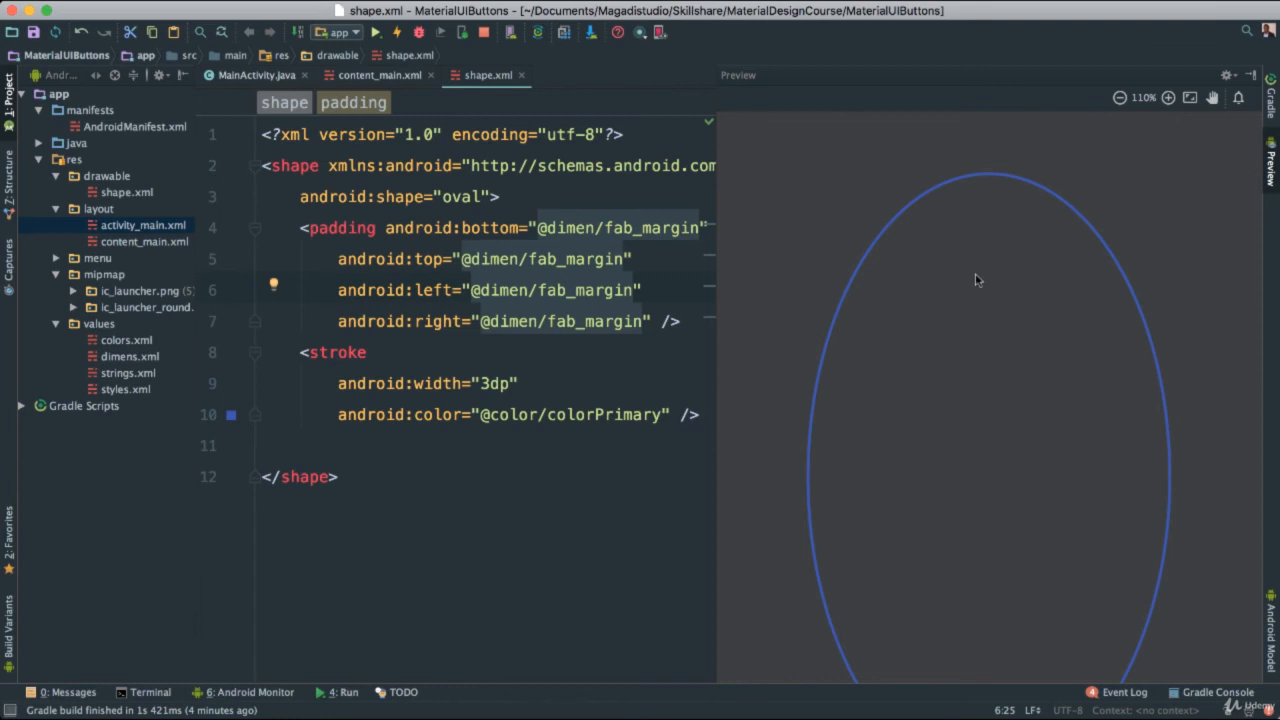
pyautogui.moveTo(998, 304)
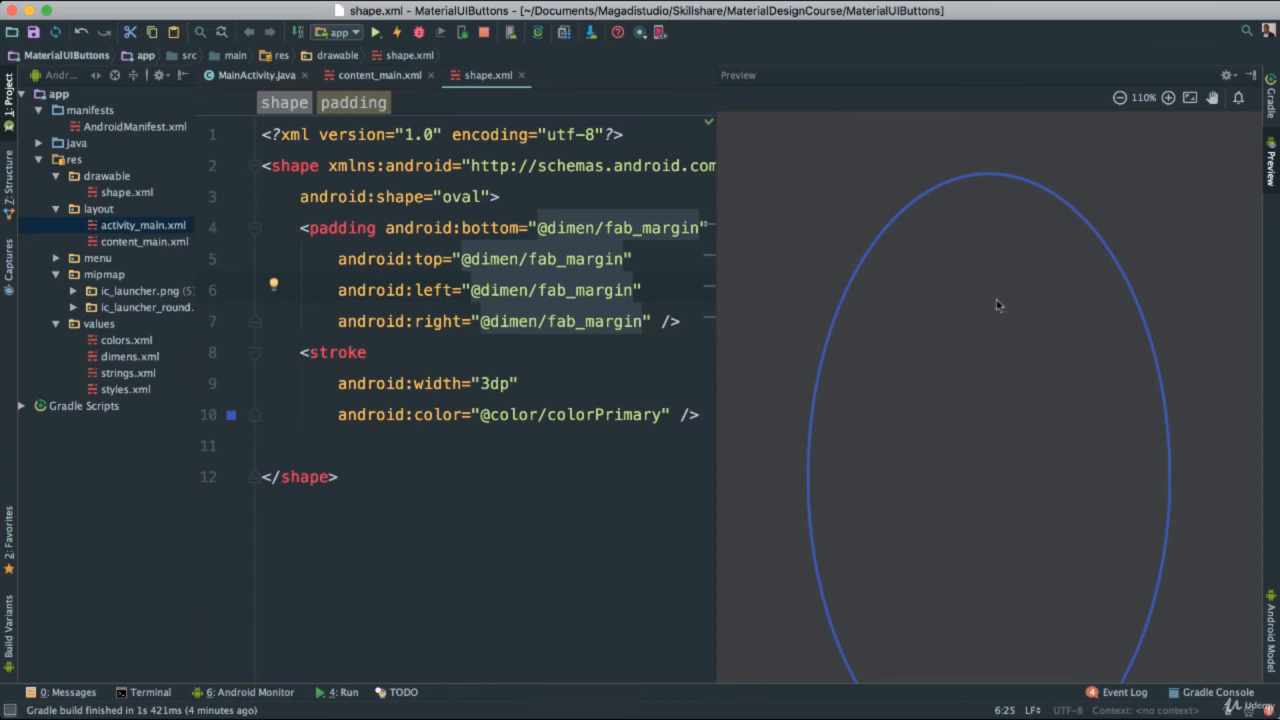
pyautogui.click(516, 384)
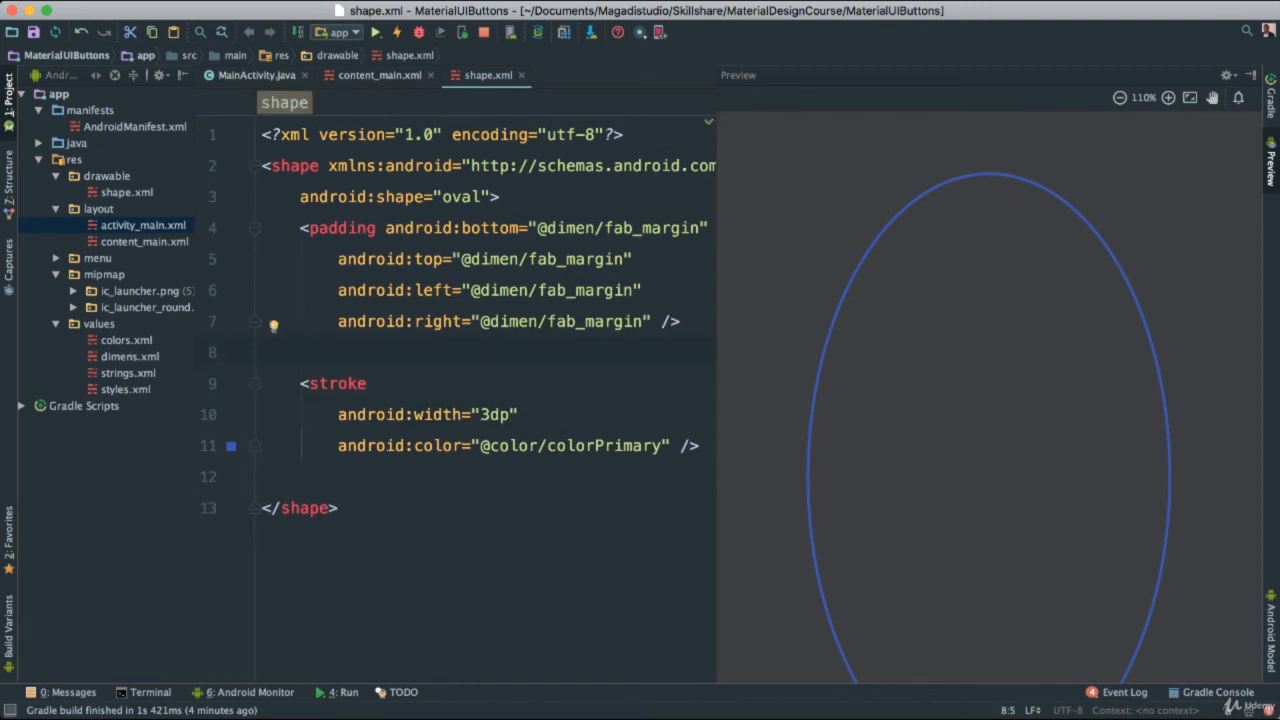
pyautogui.write('<s')
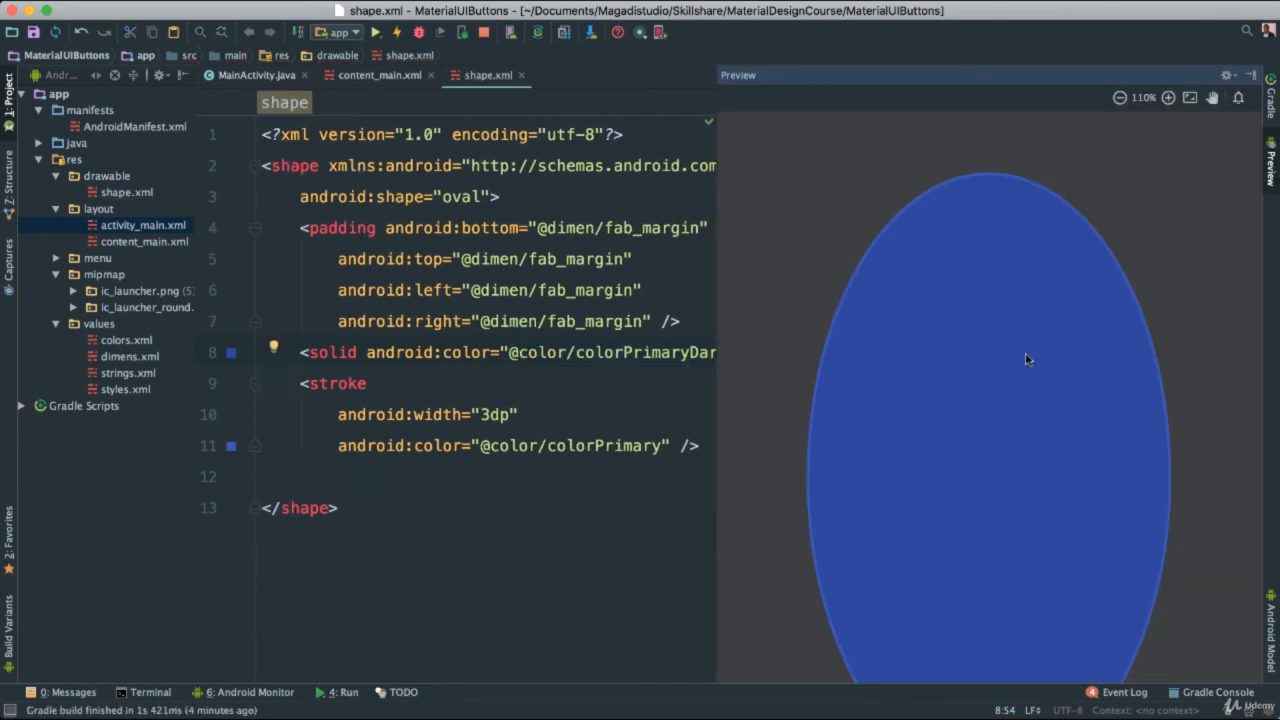
pyautogui.moveTo(738, 384)
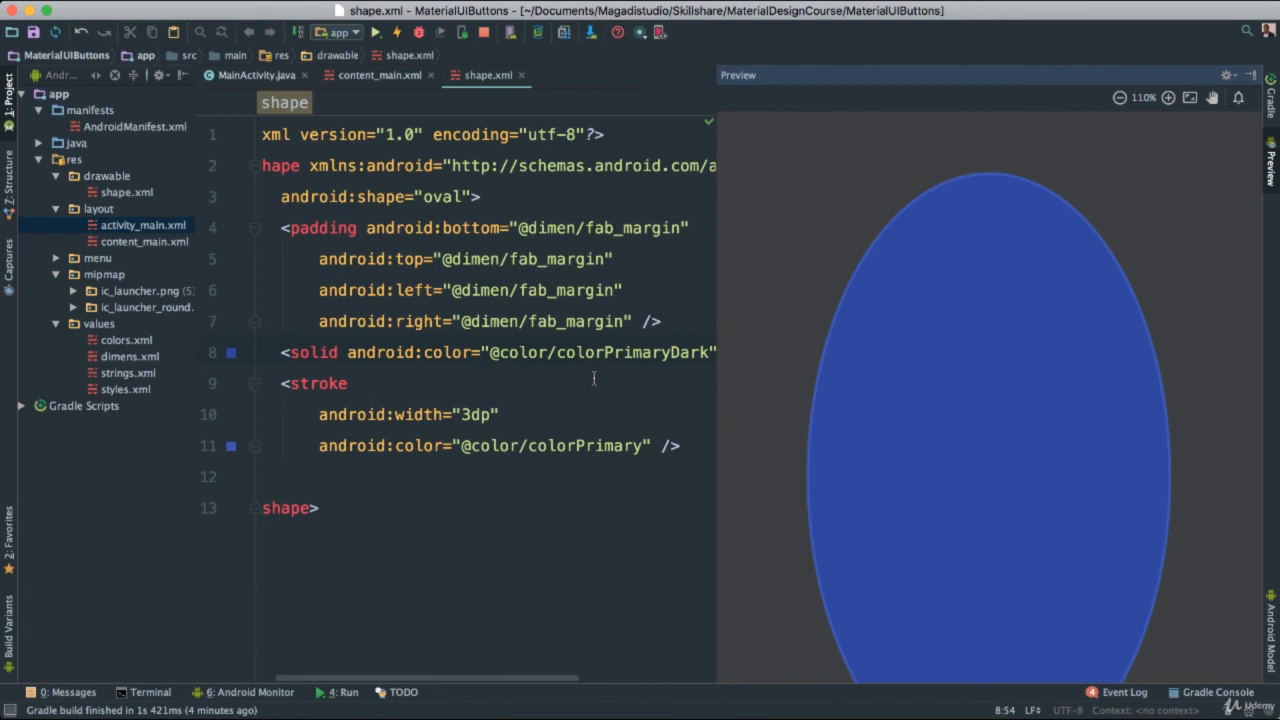
pyautogui.click(380, 76)
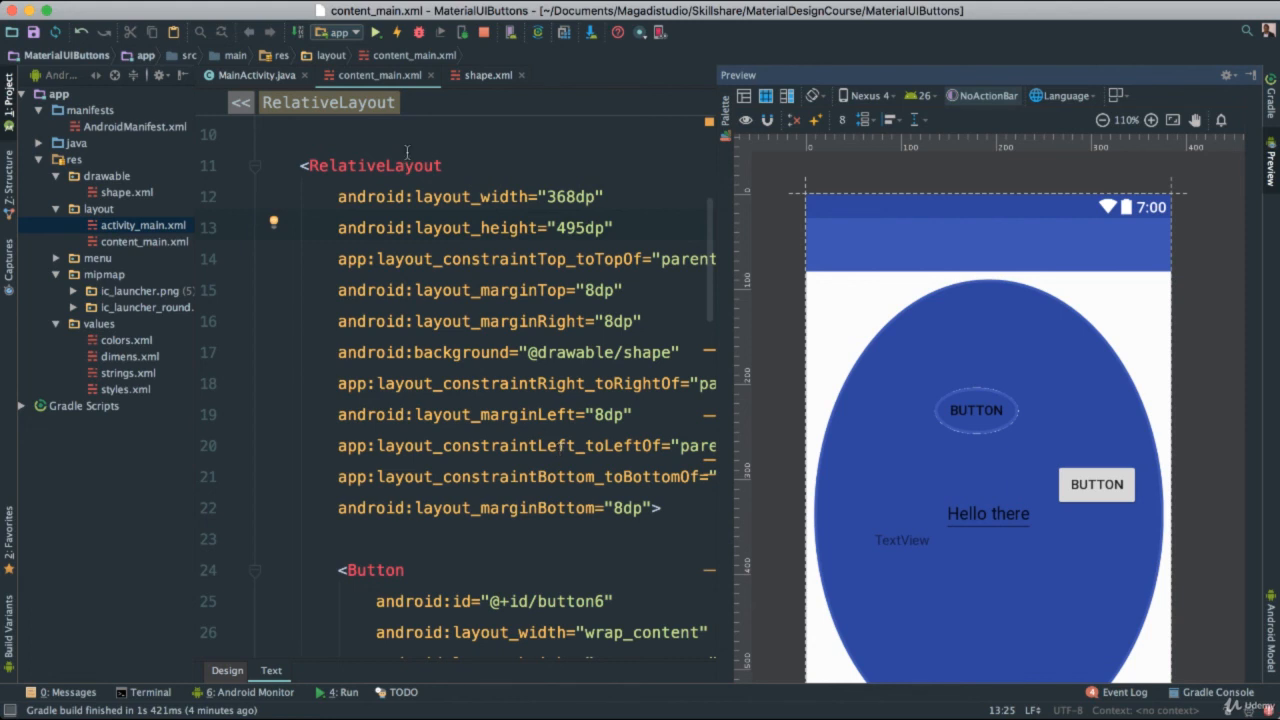
pyautogui.click(488, 76)
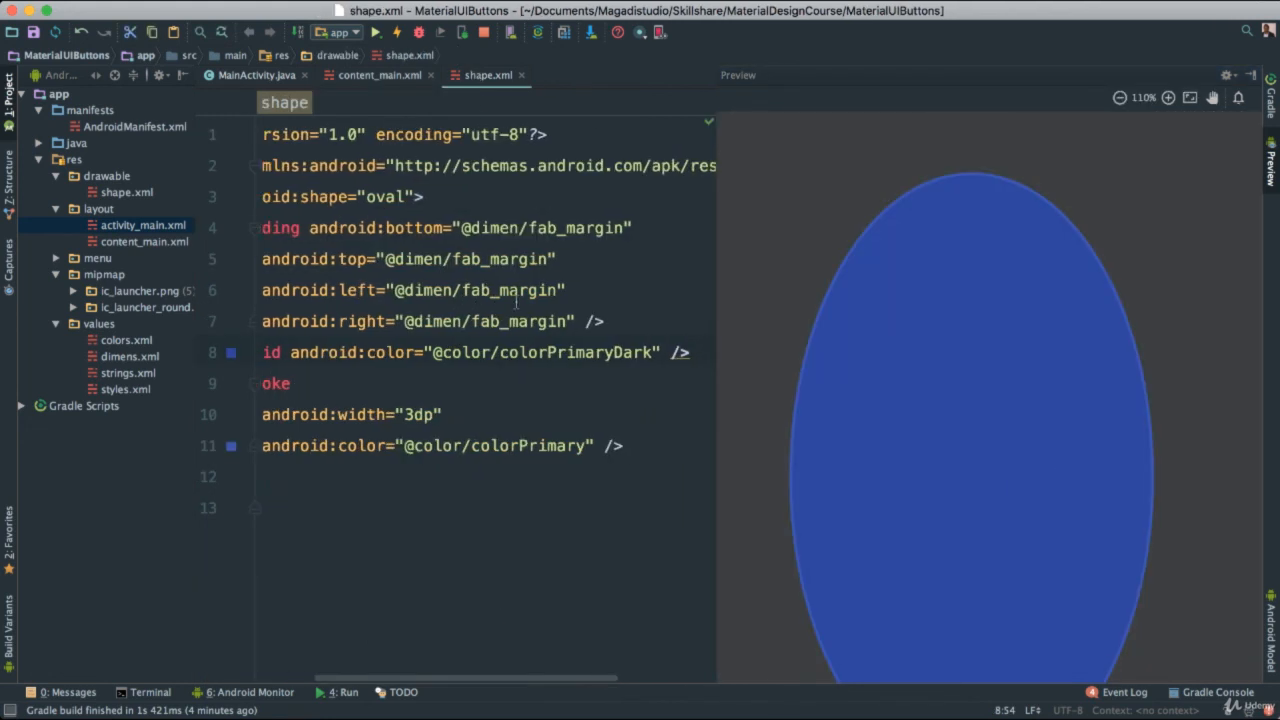